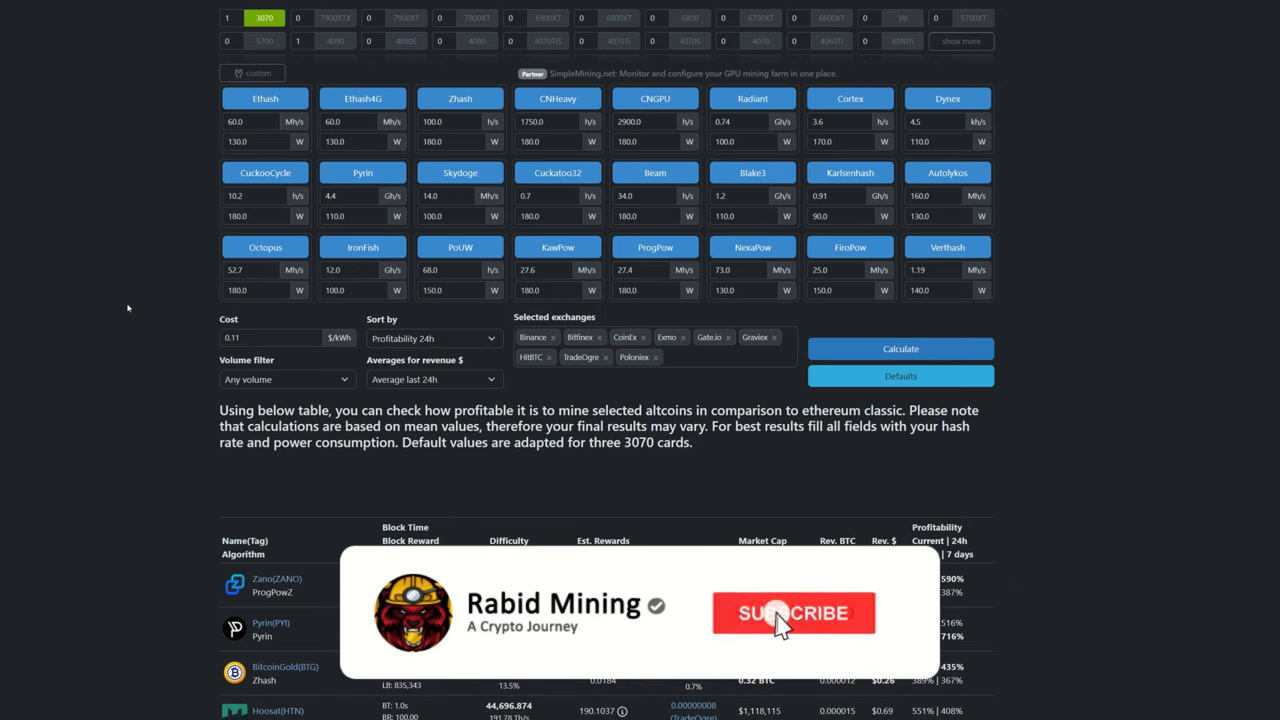
Step: Enter 6 beside the RTX 3070 preset so all algorithm hashrates and watts scale sixfold
left_click(792, 612)
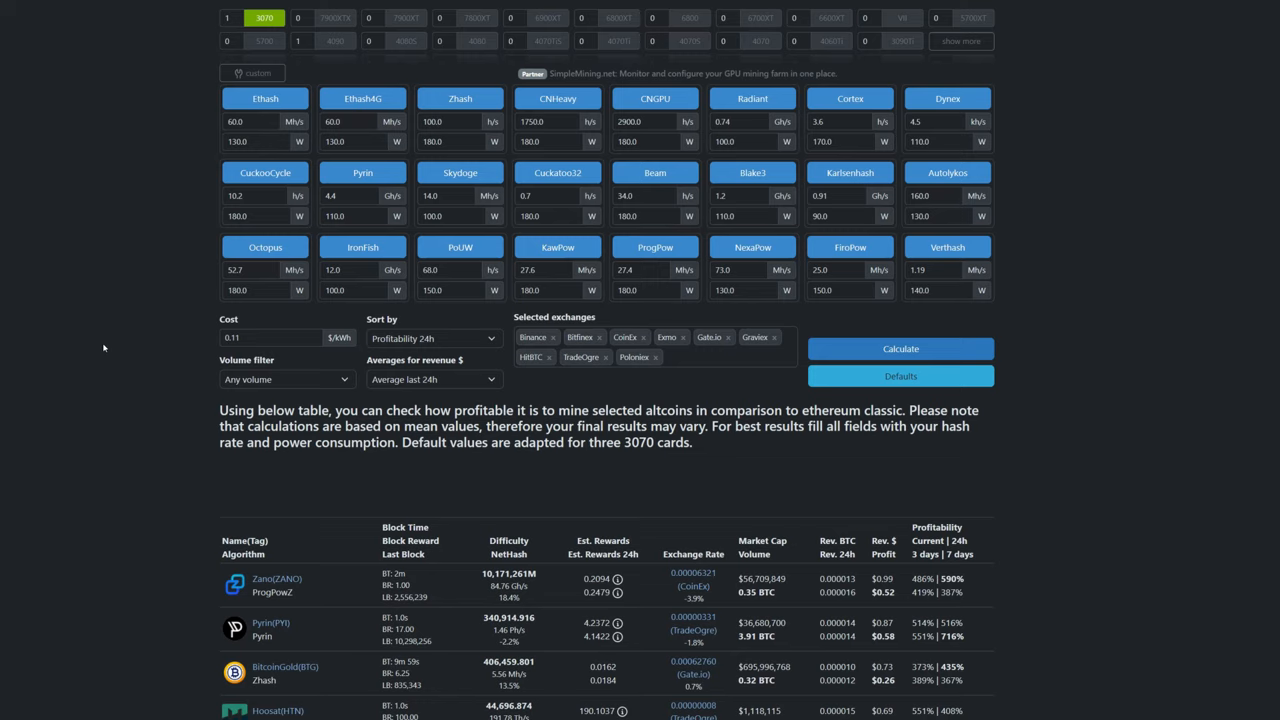
mouse_move(62, 302)
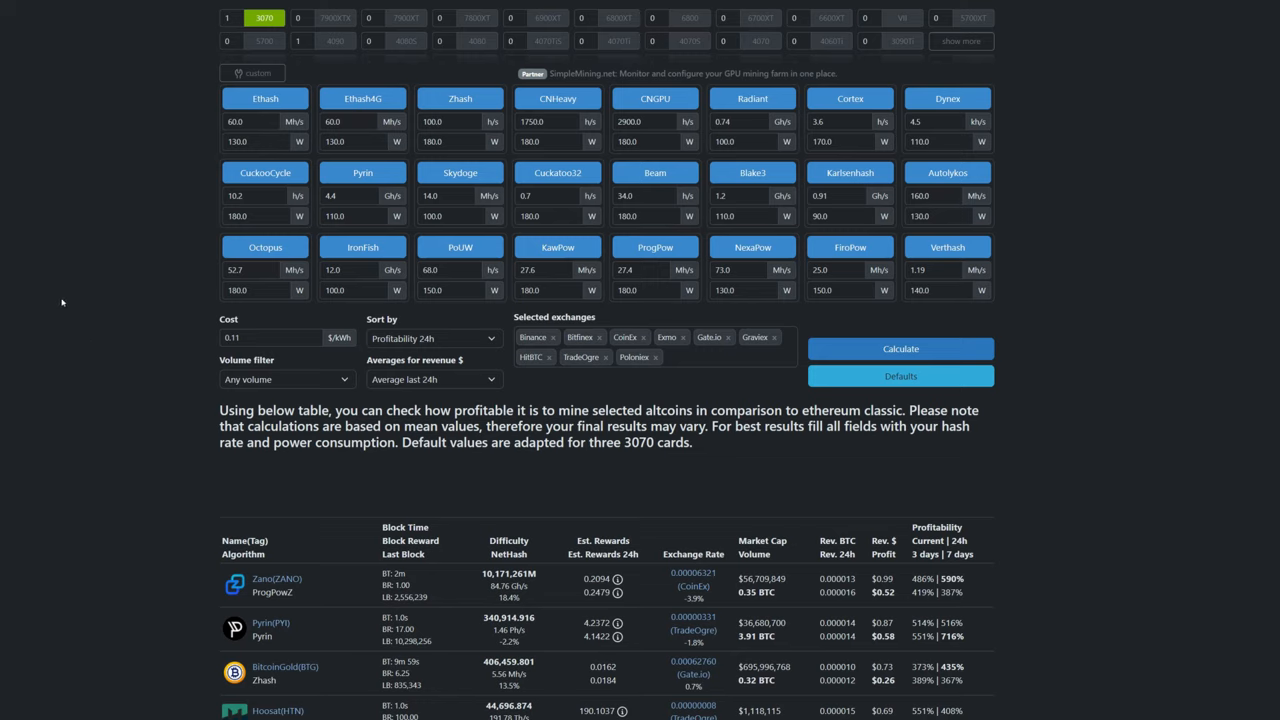
mouse_move(116, 206)
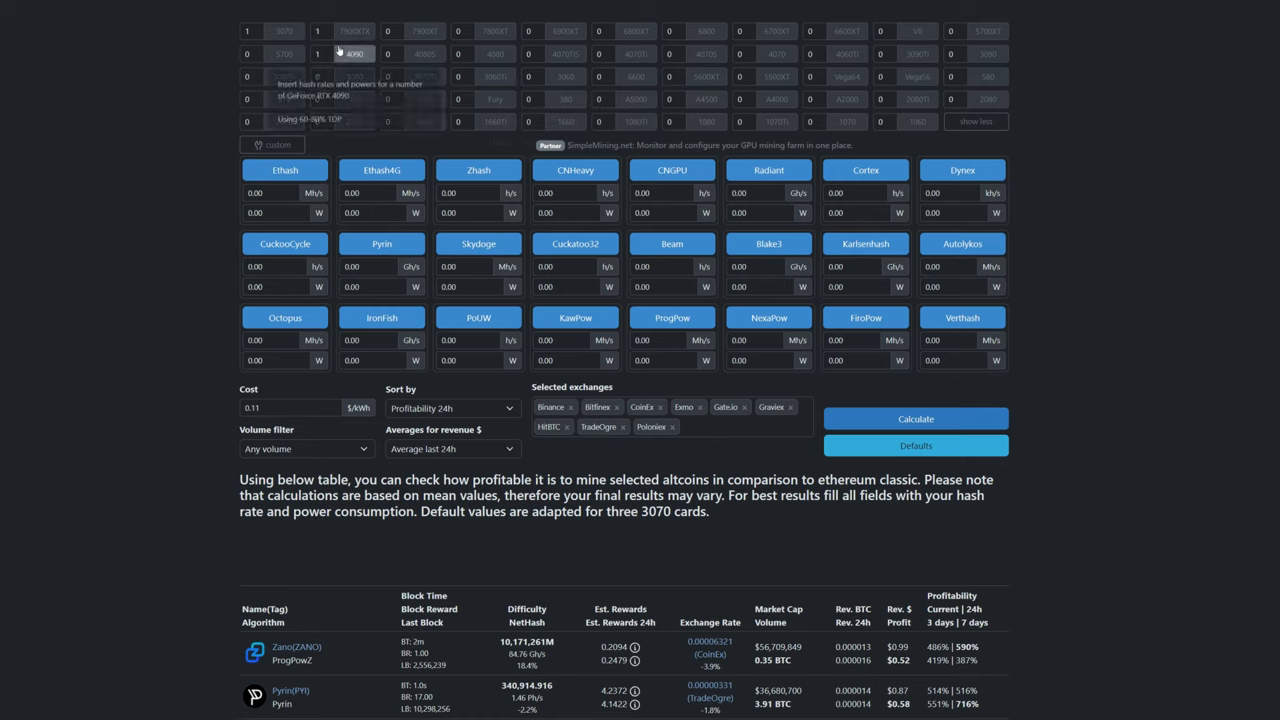
left_click(284, 32)
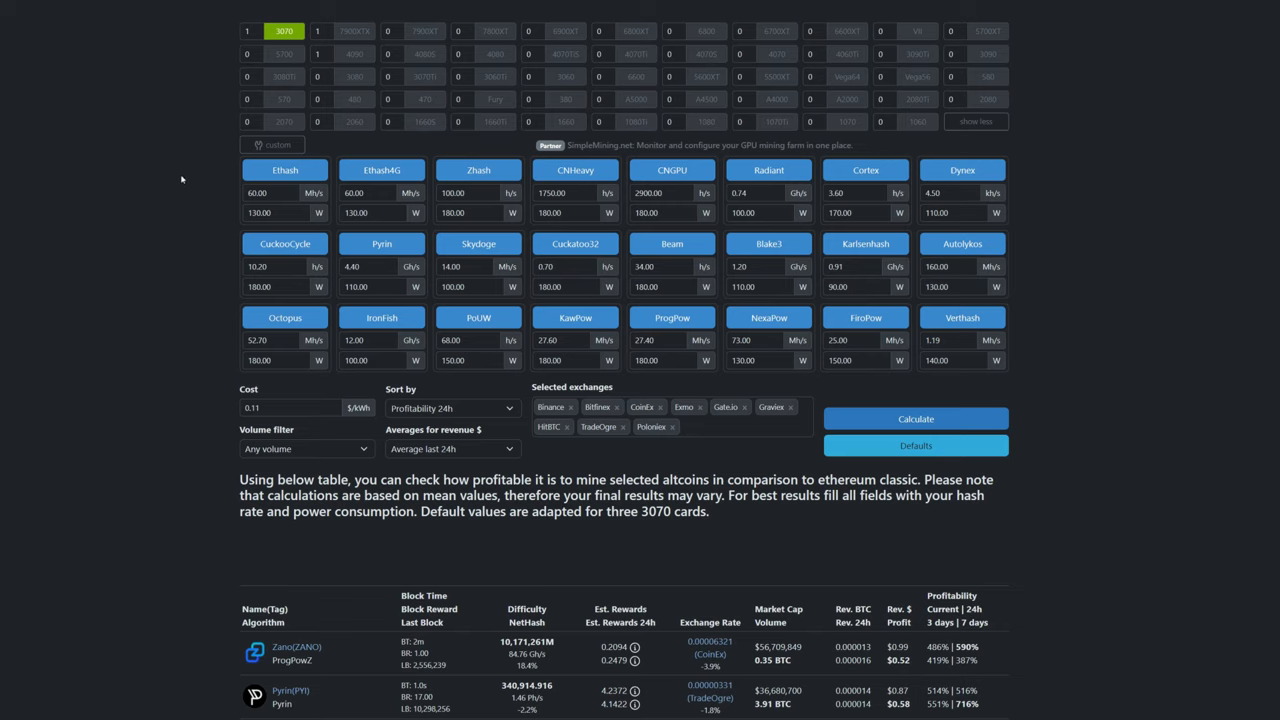
mouse_move(672, 256)
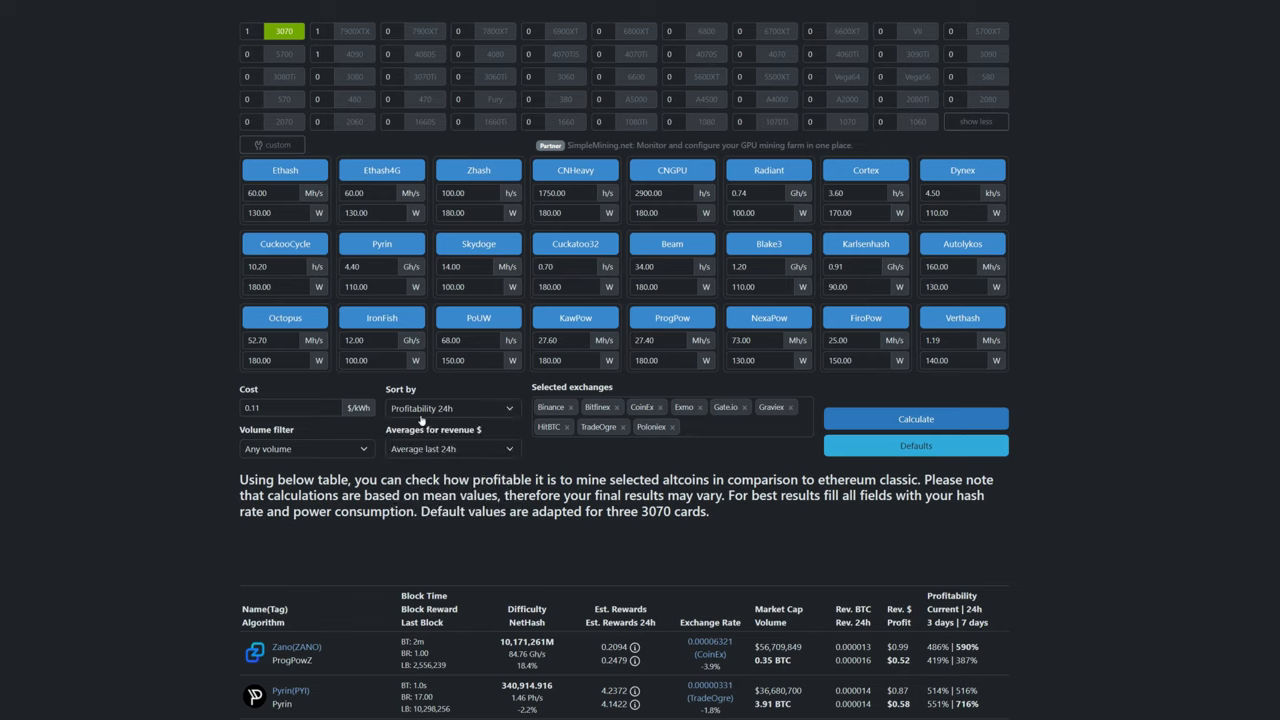
mouse_move(152, 350)
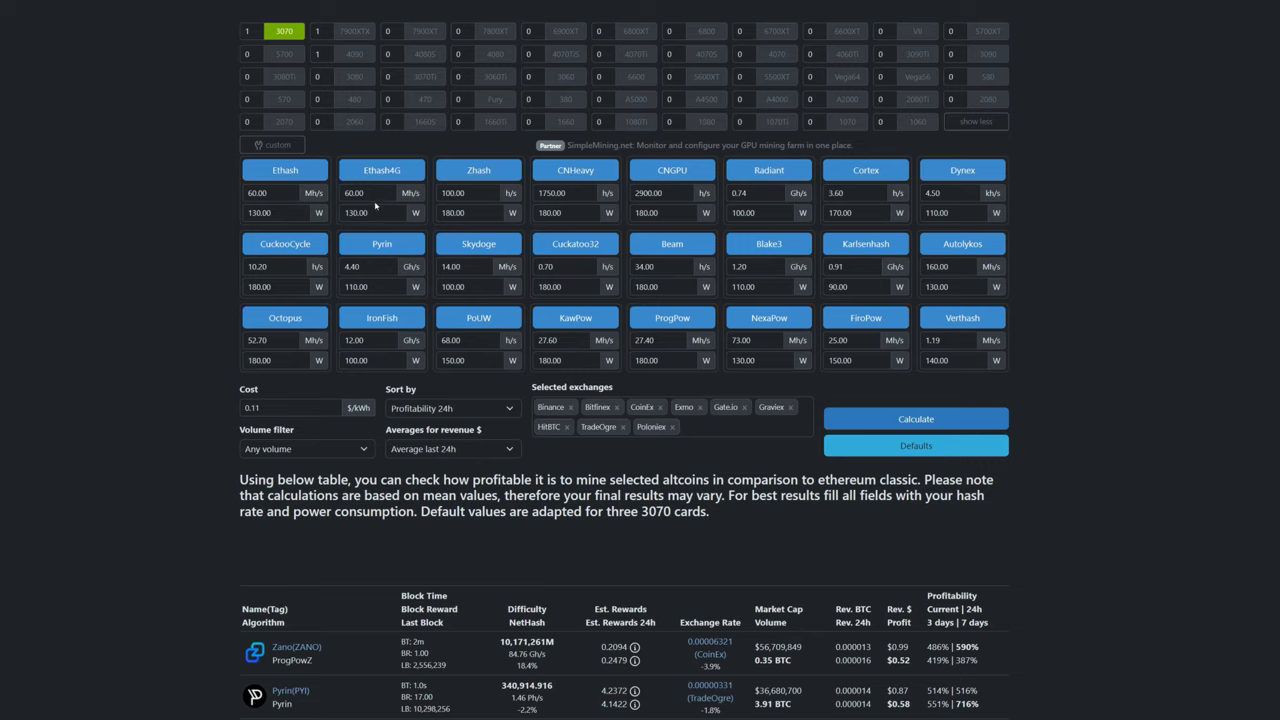
mouse_move(376, 228)
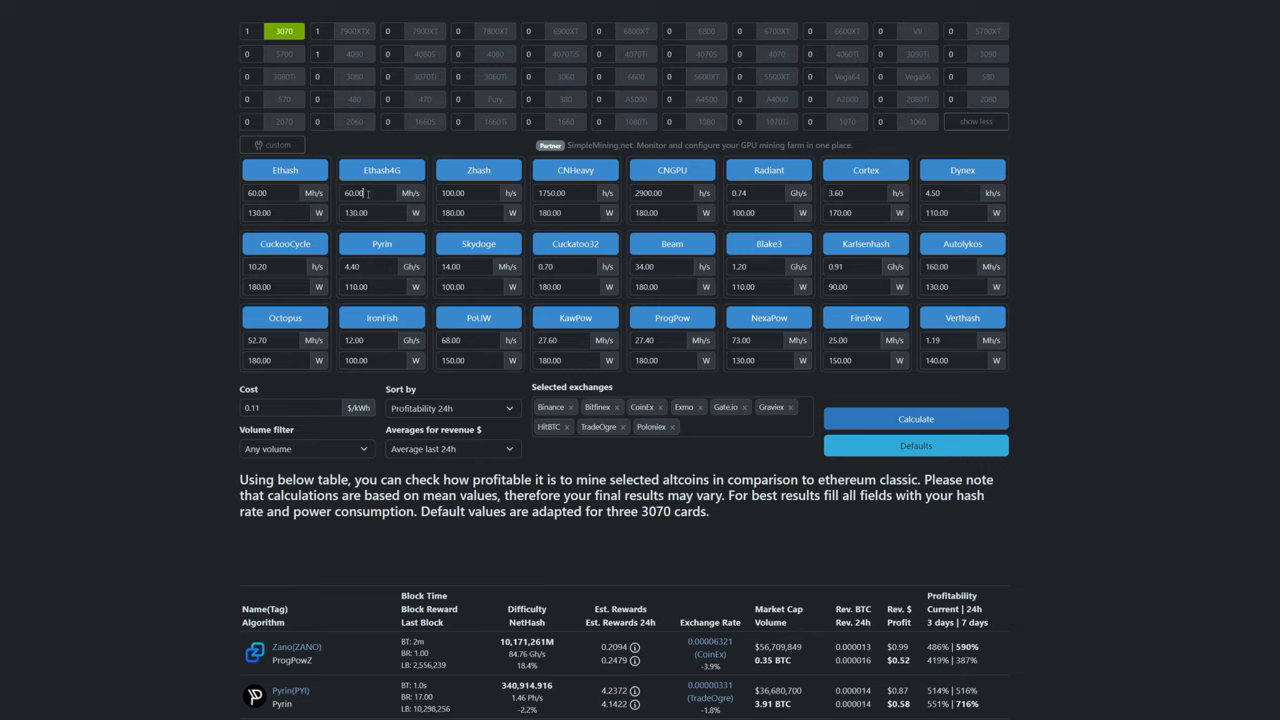
left_click(370, 212)
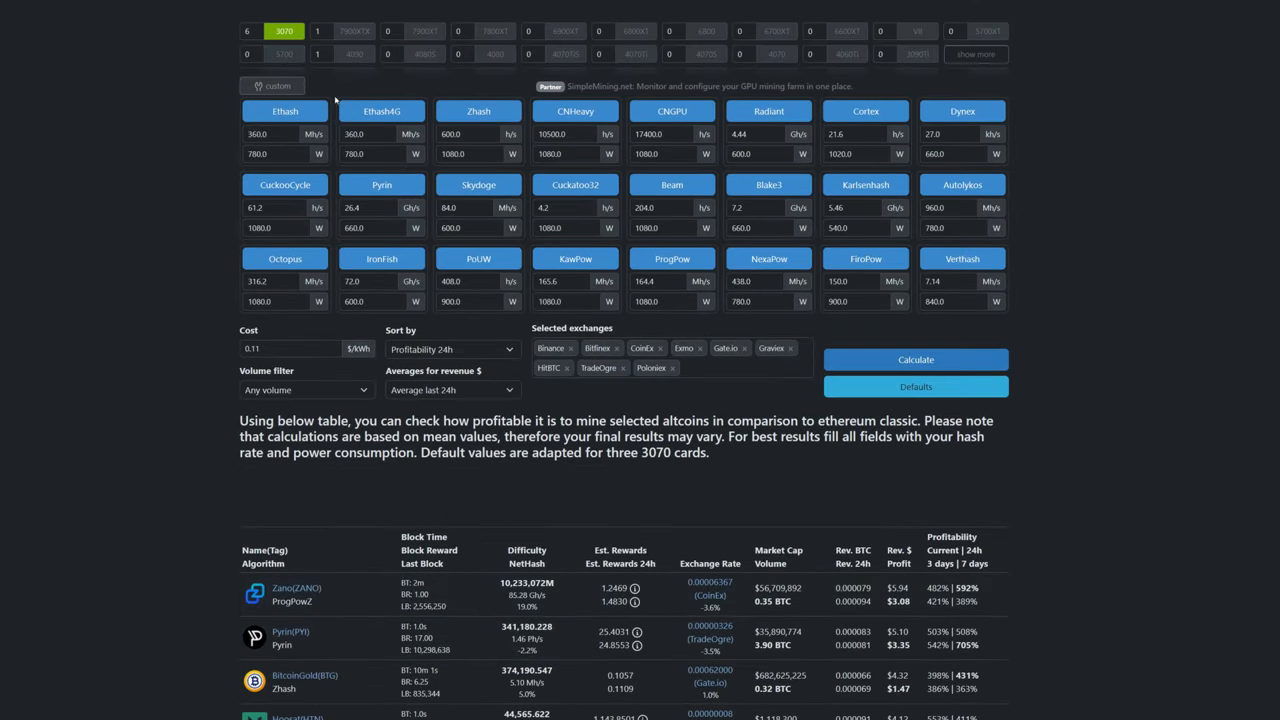
mouse_move(564, 30)
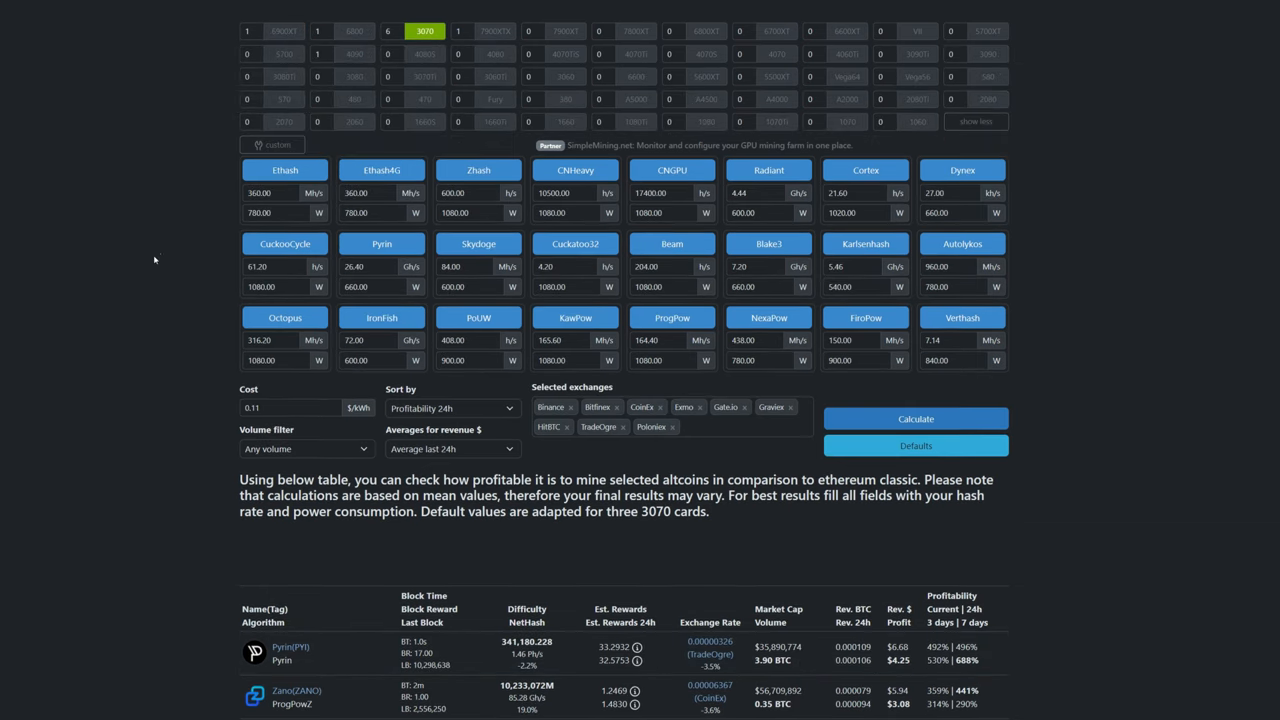
scroll("up", 3)
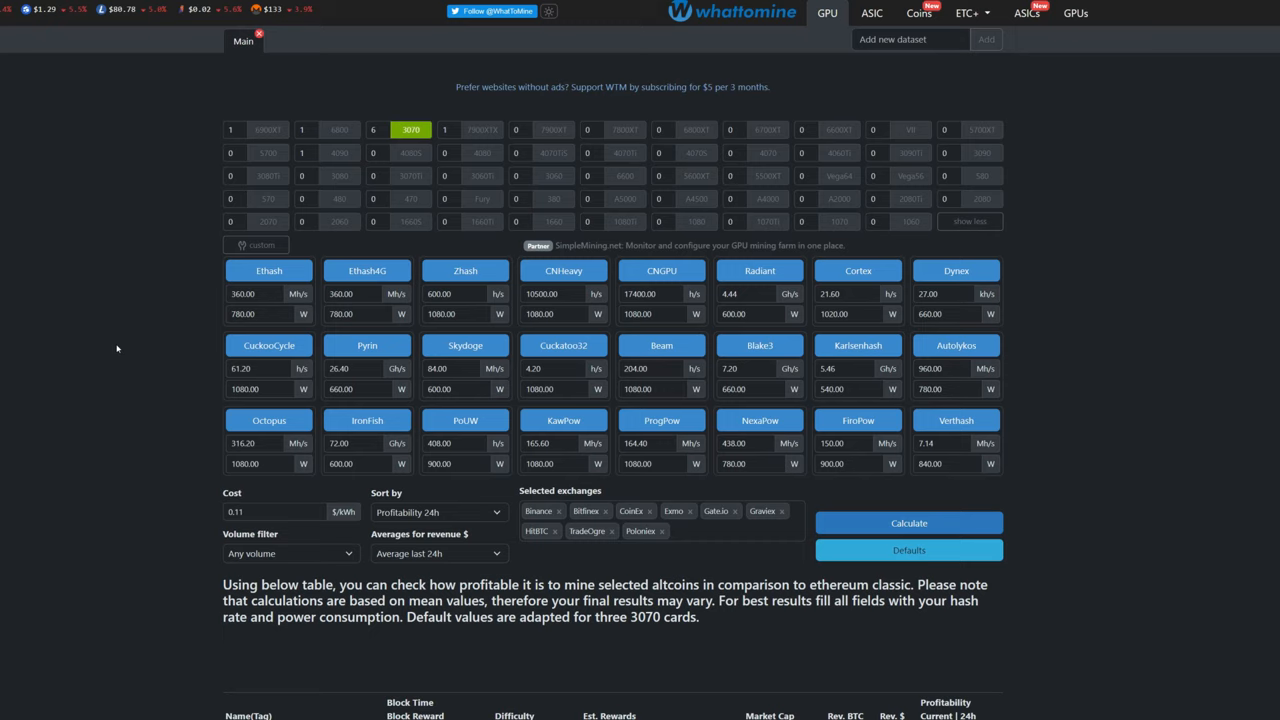
mouse_move(130, 326)
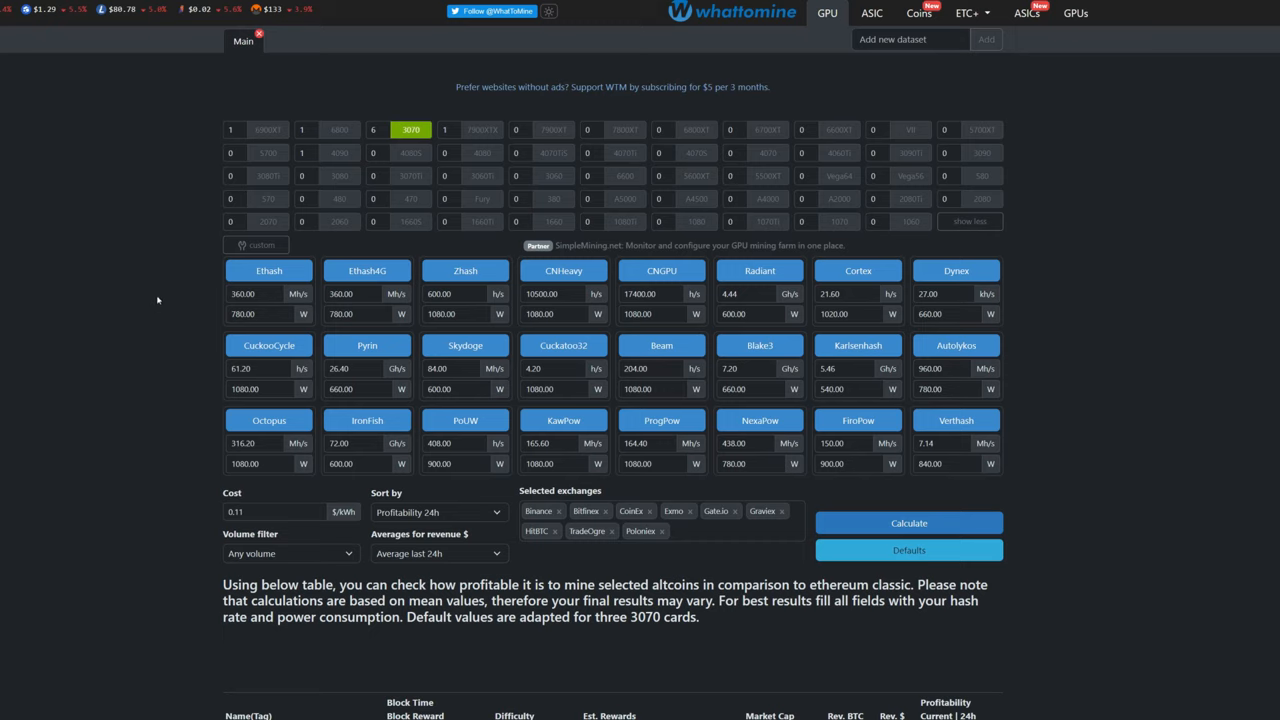
mouse_move(524, 436)
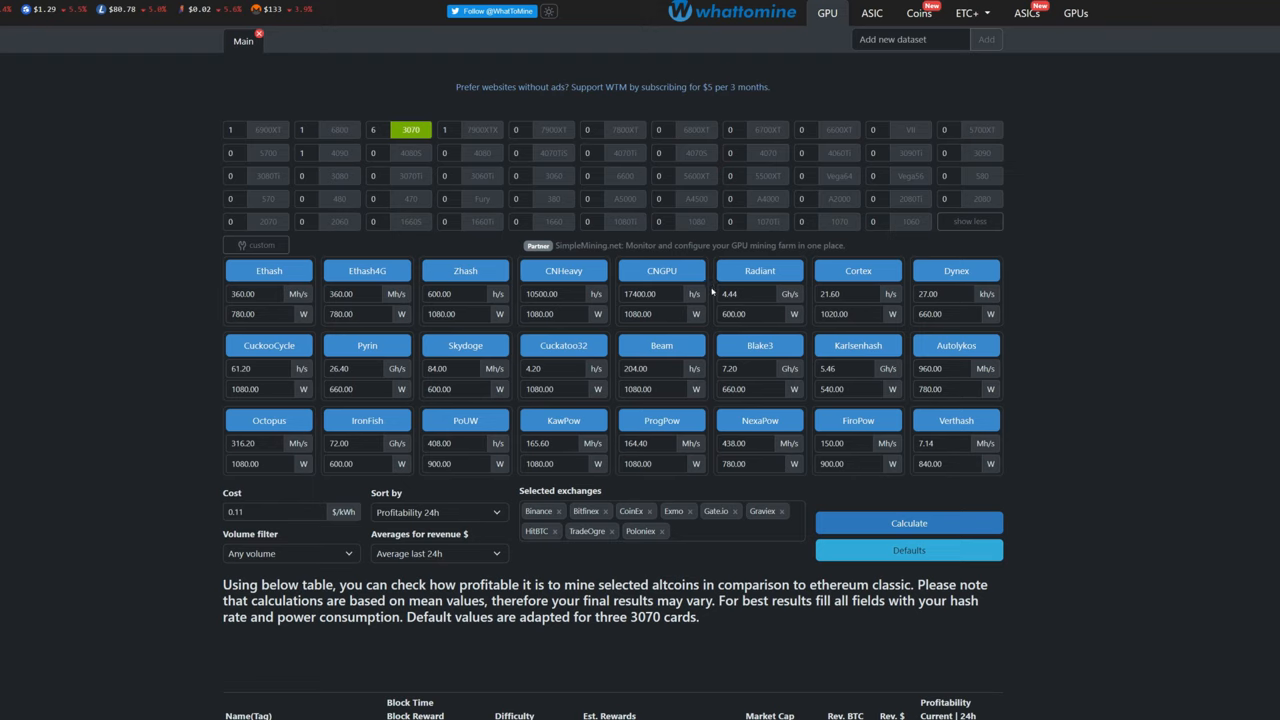
mouse_move(864, 132)
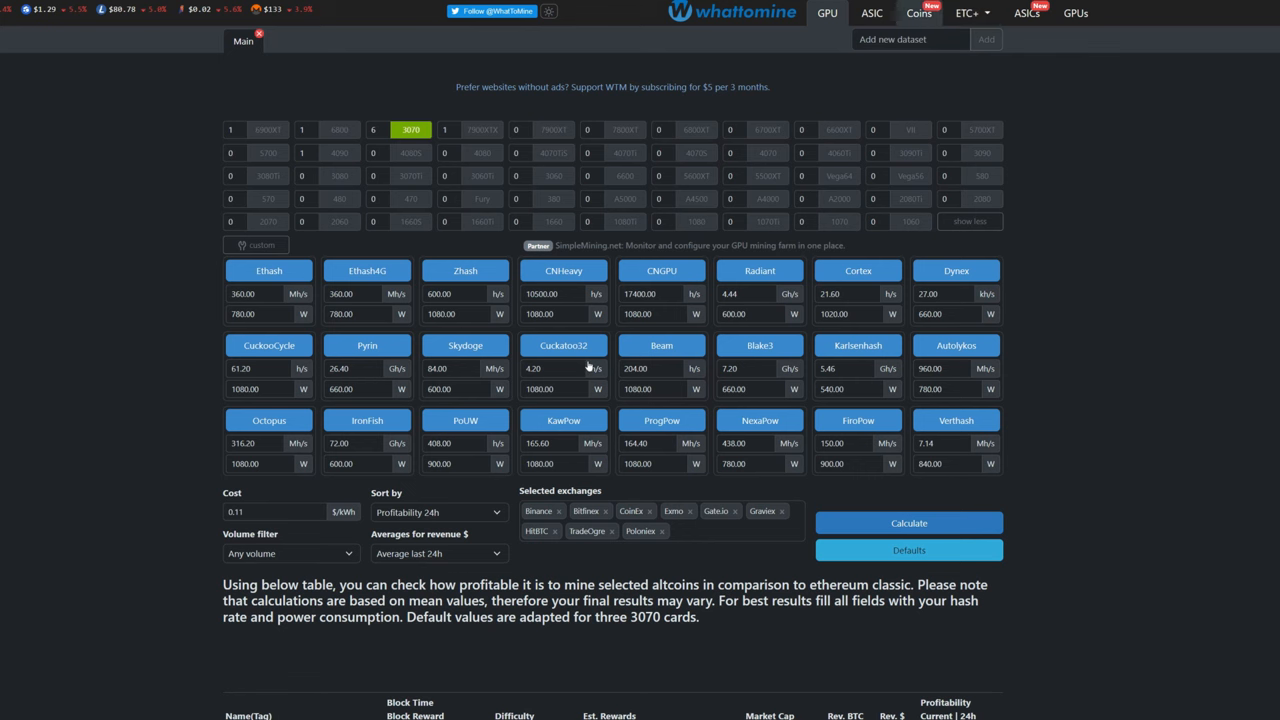
Step: Go to the Coins page listing individual coin mining profit calculators
left_click(918, 12)
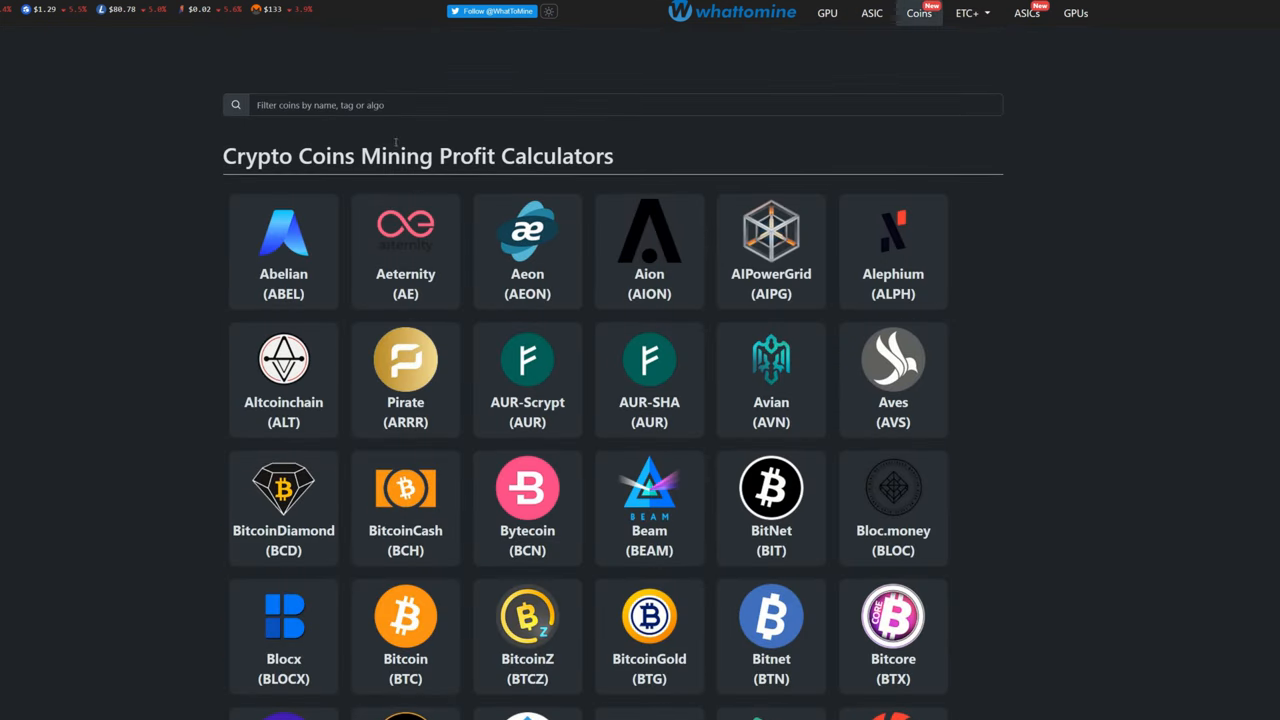
mouse_move(688, 518)
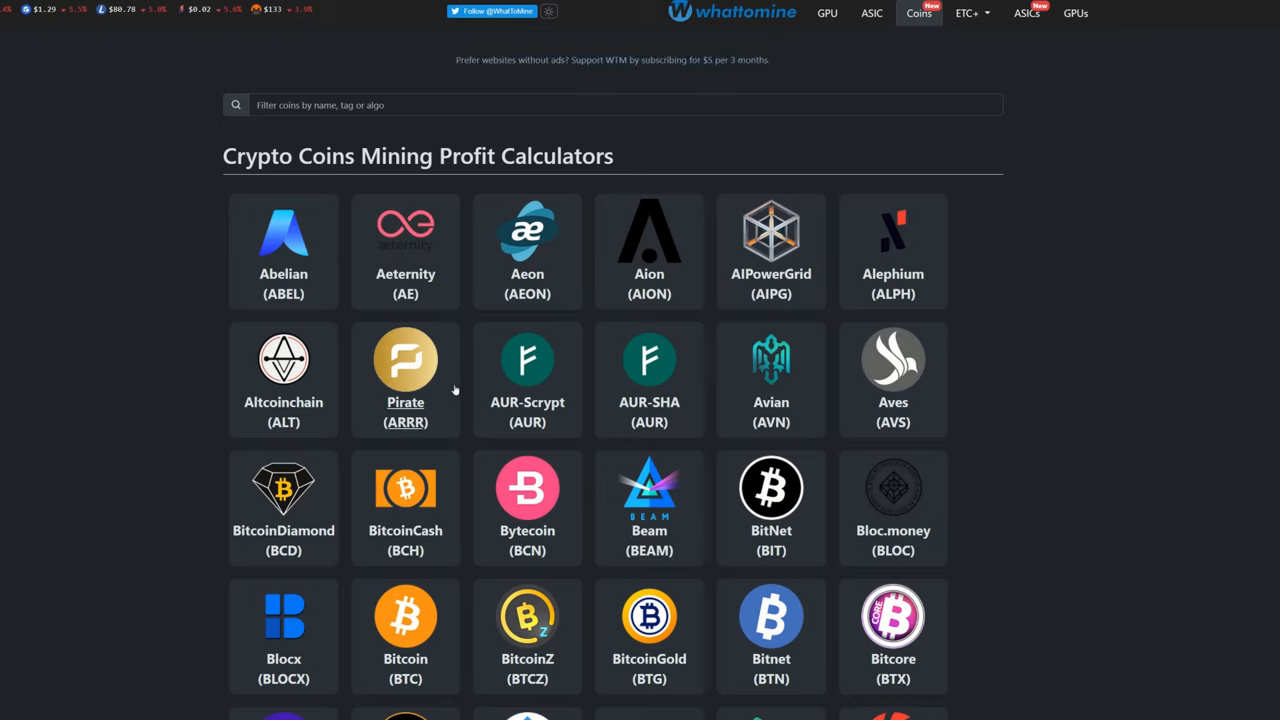
mouse_move(1026, 12)
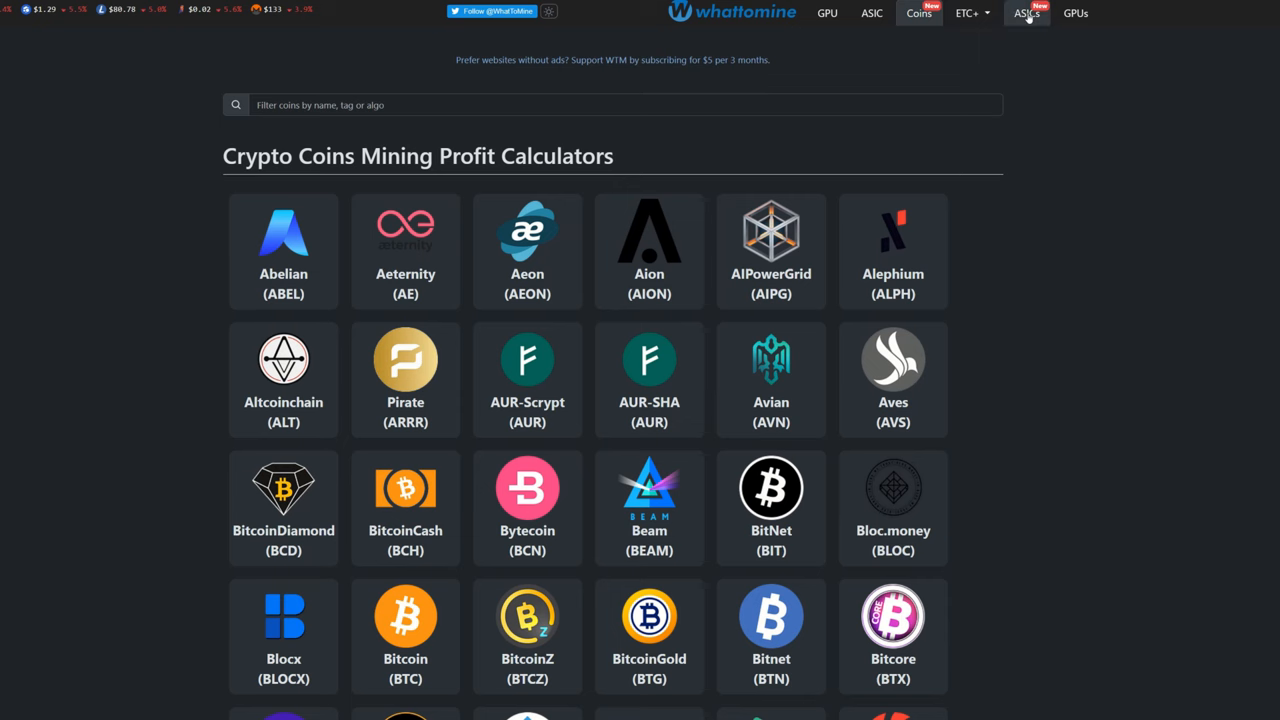
Step: Go to the ASICs ranking and look through miners' hashrate, power and 24-hour profit
left_click(1026, 12)
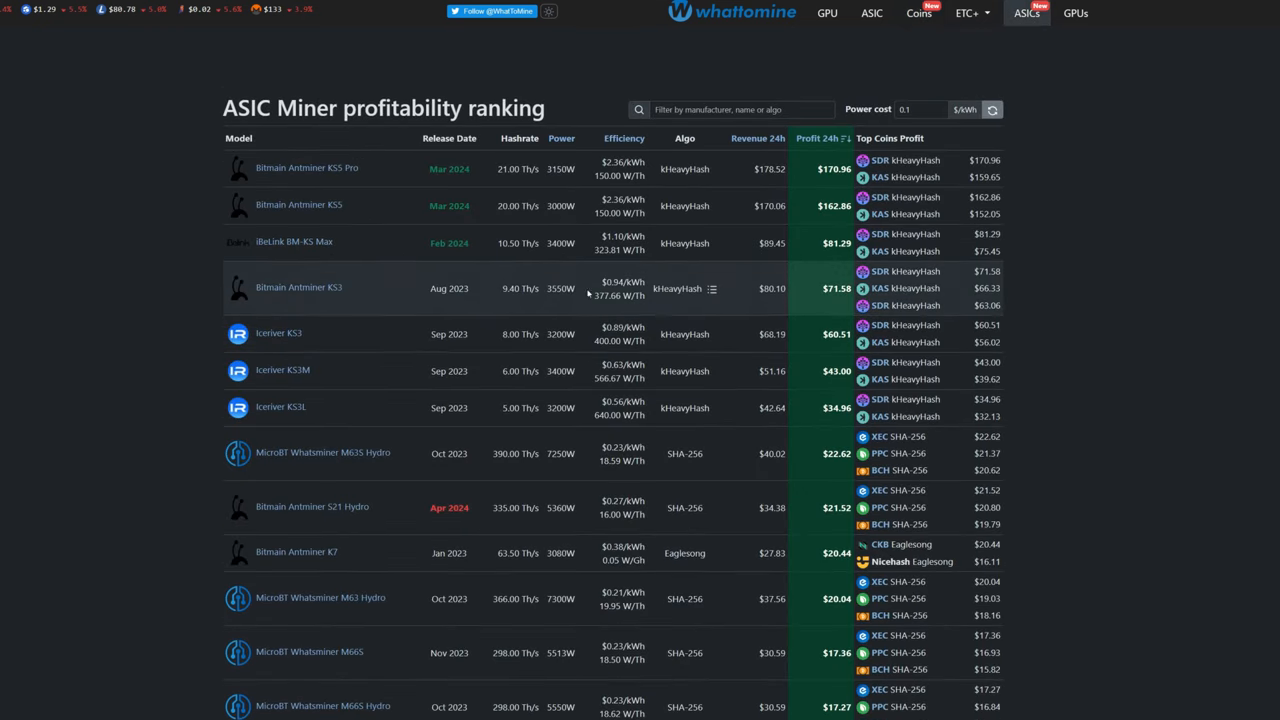
mouse_move(952, 280)
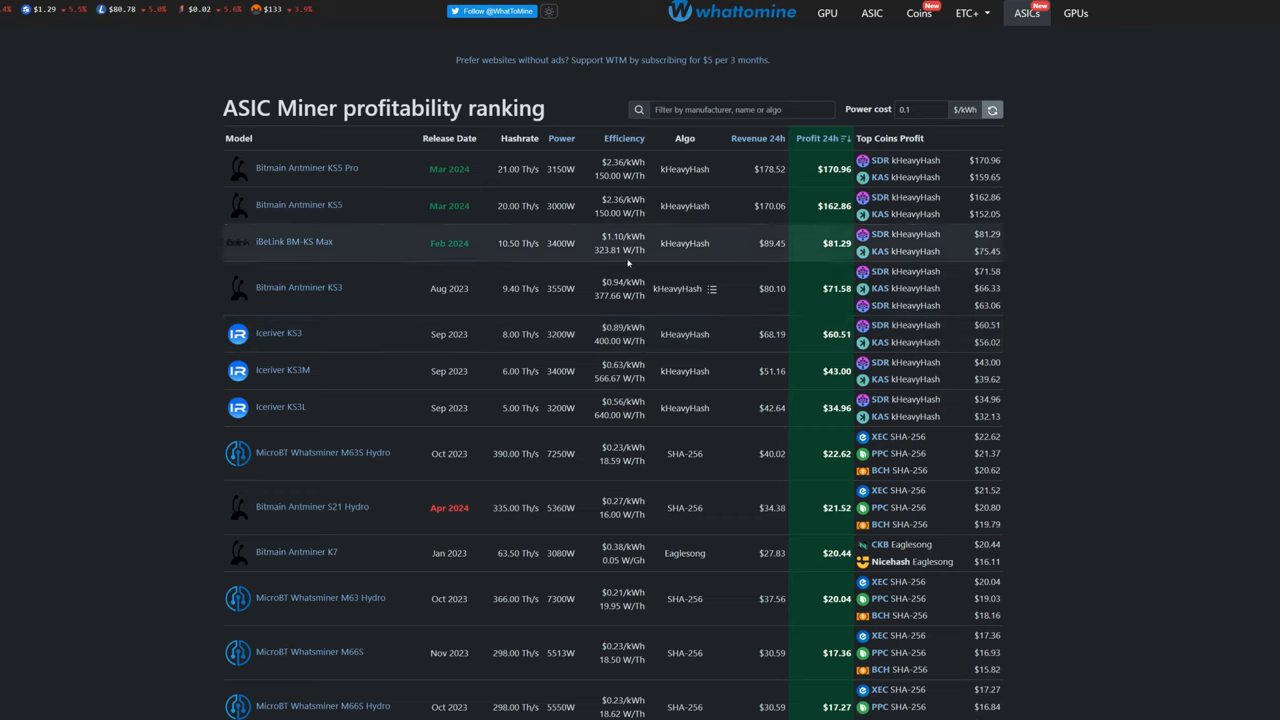
mouse_move(332, 238)
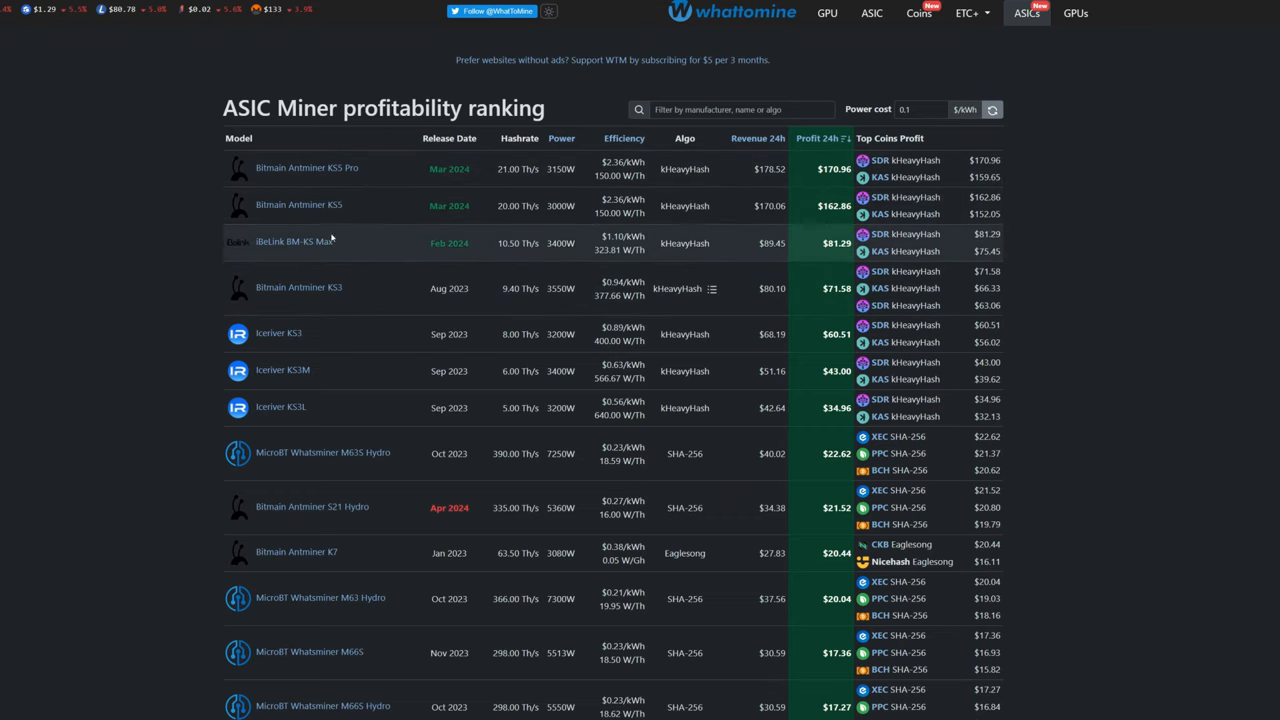
mouse_move(522, 504)
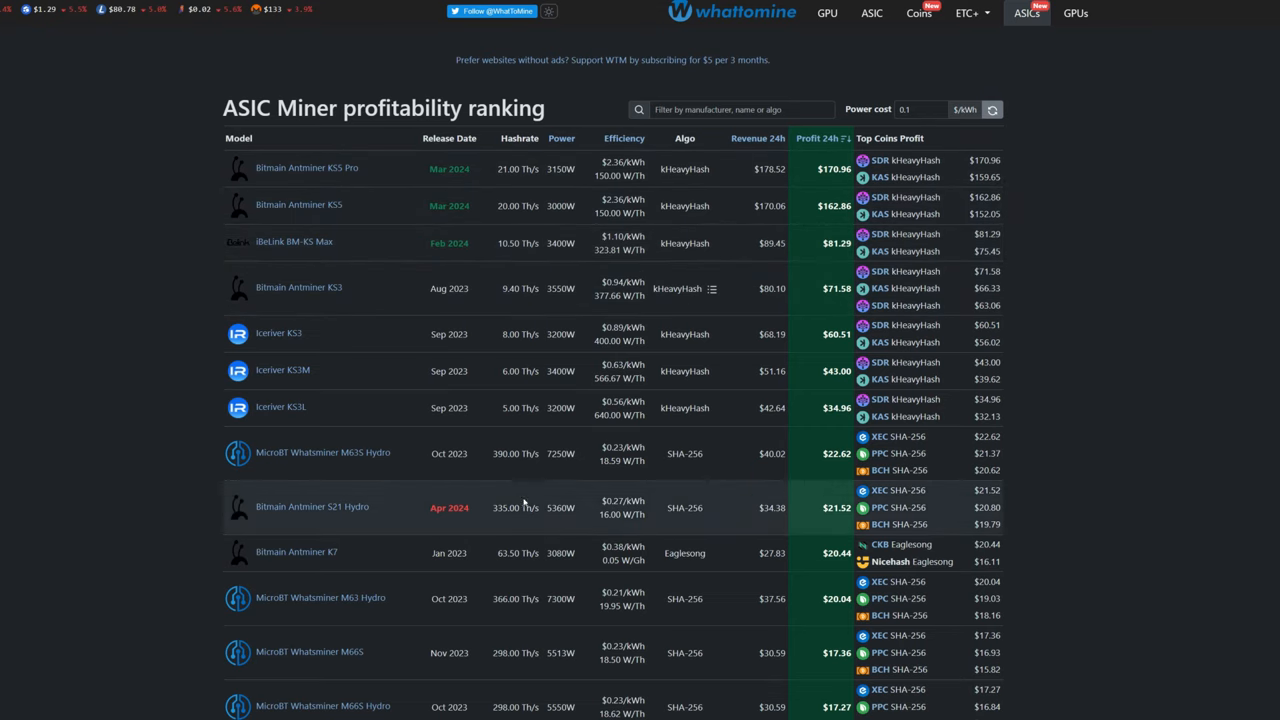
scroll("down", 3)
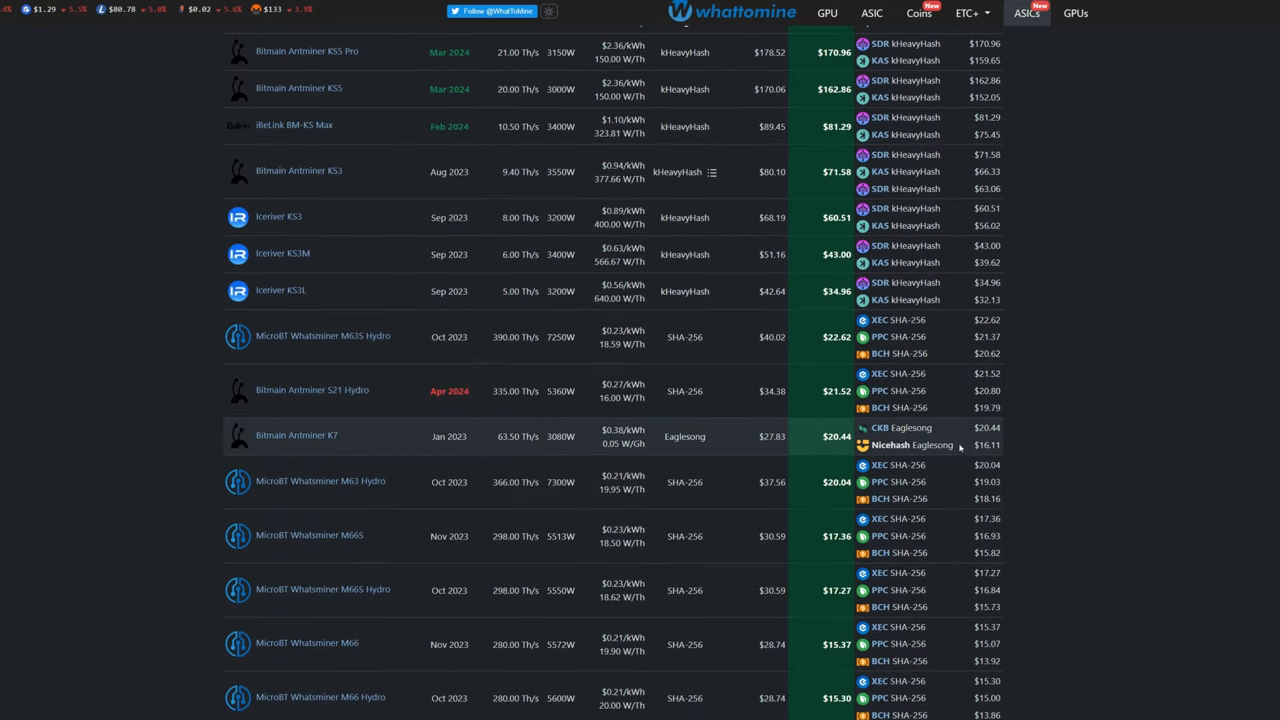
mouse_move(958, 448)
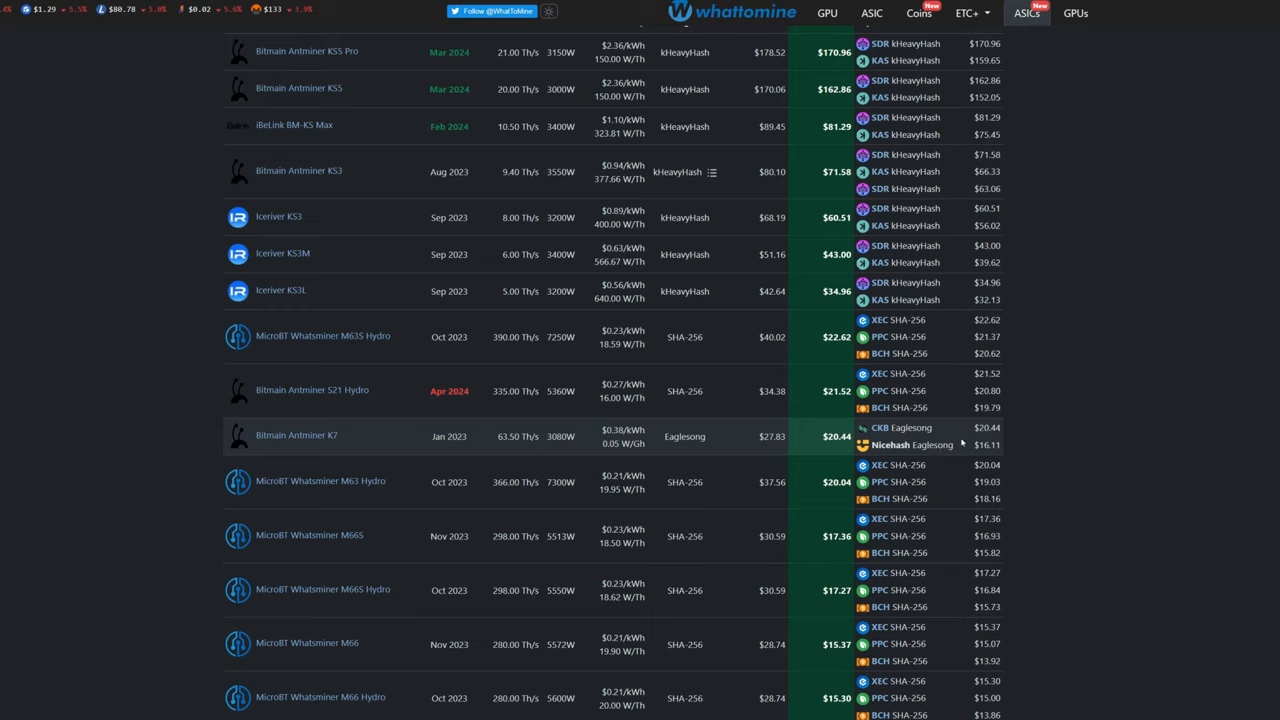
mouse_move(960, 444)
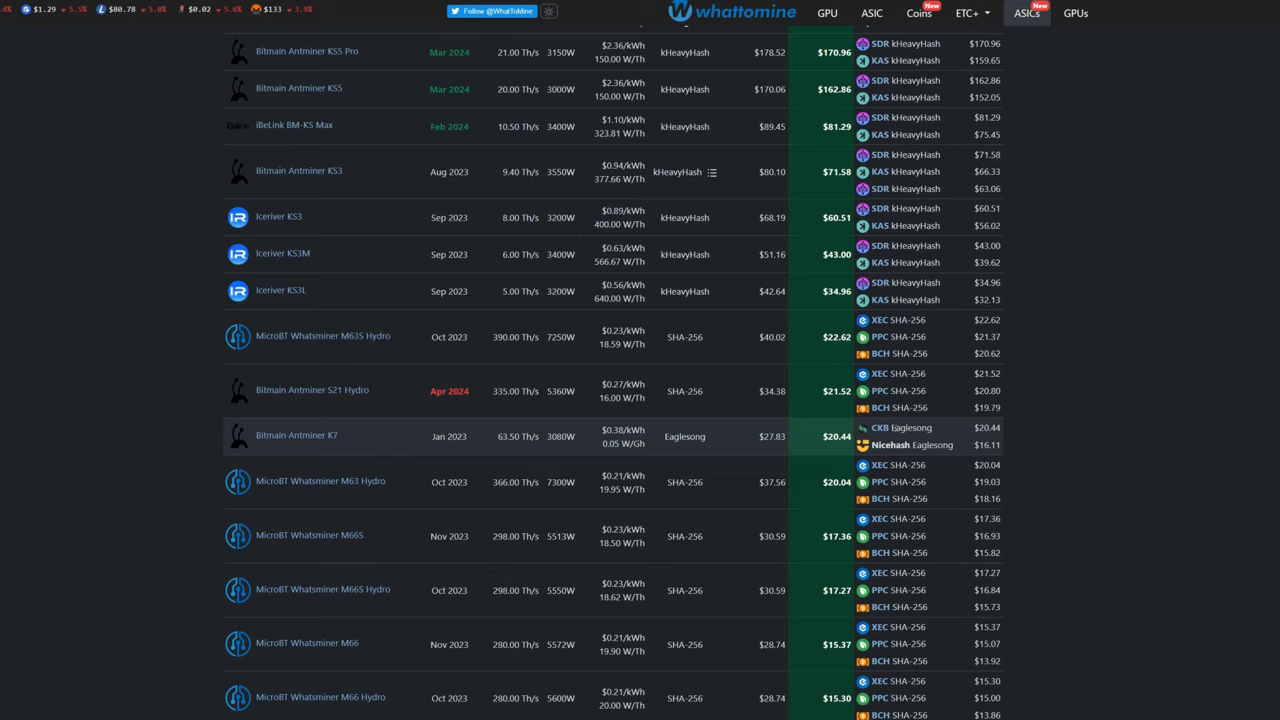
mouse_move(544, 440)
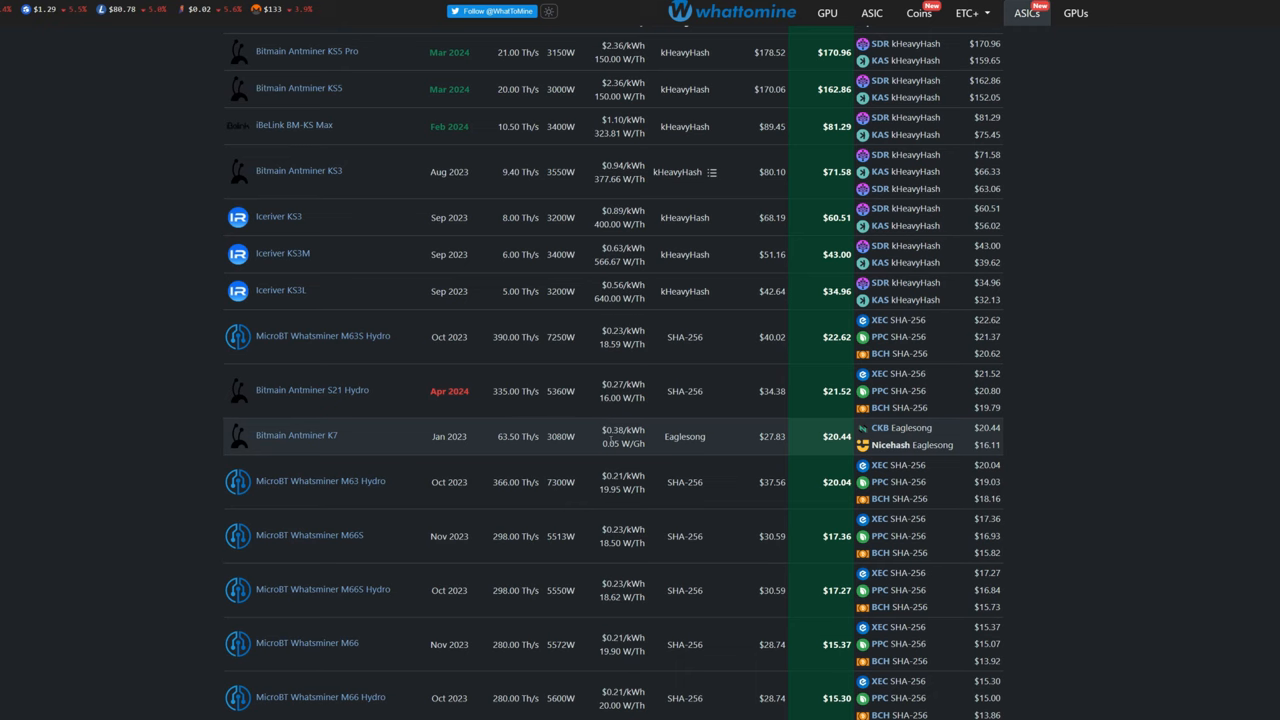
scroll("down", 3)
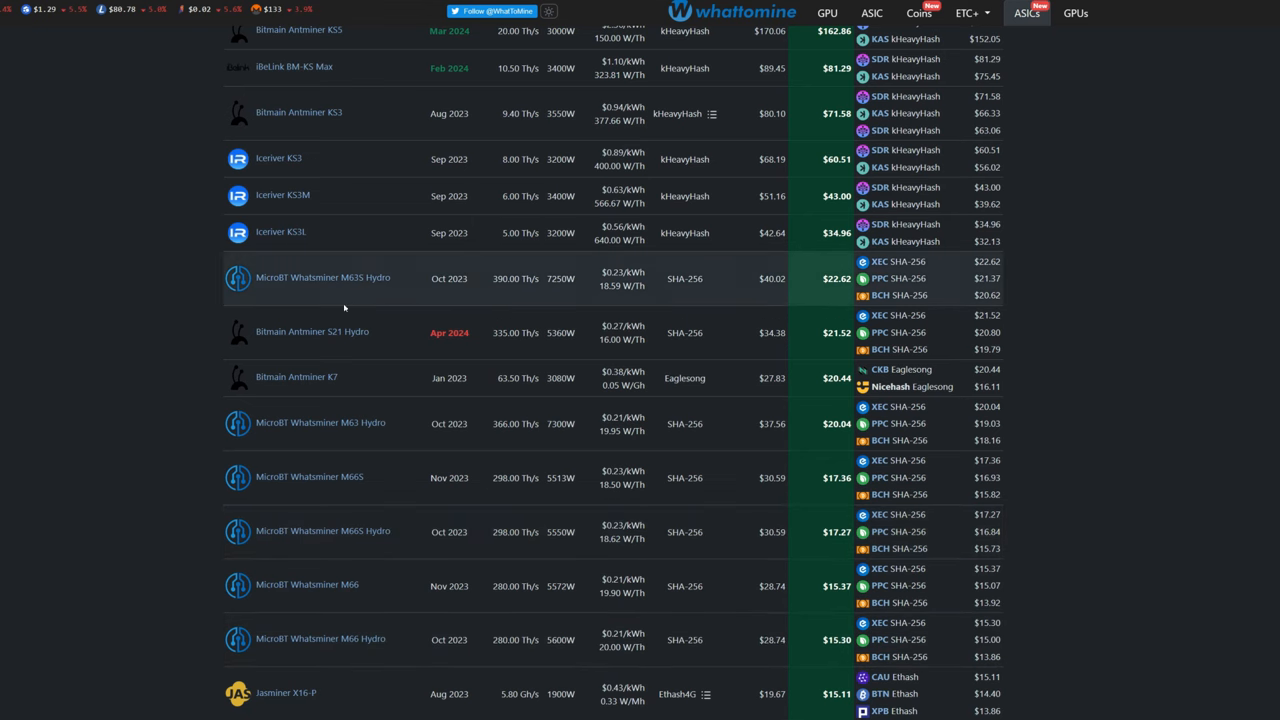
scroll("up", 3)
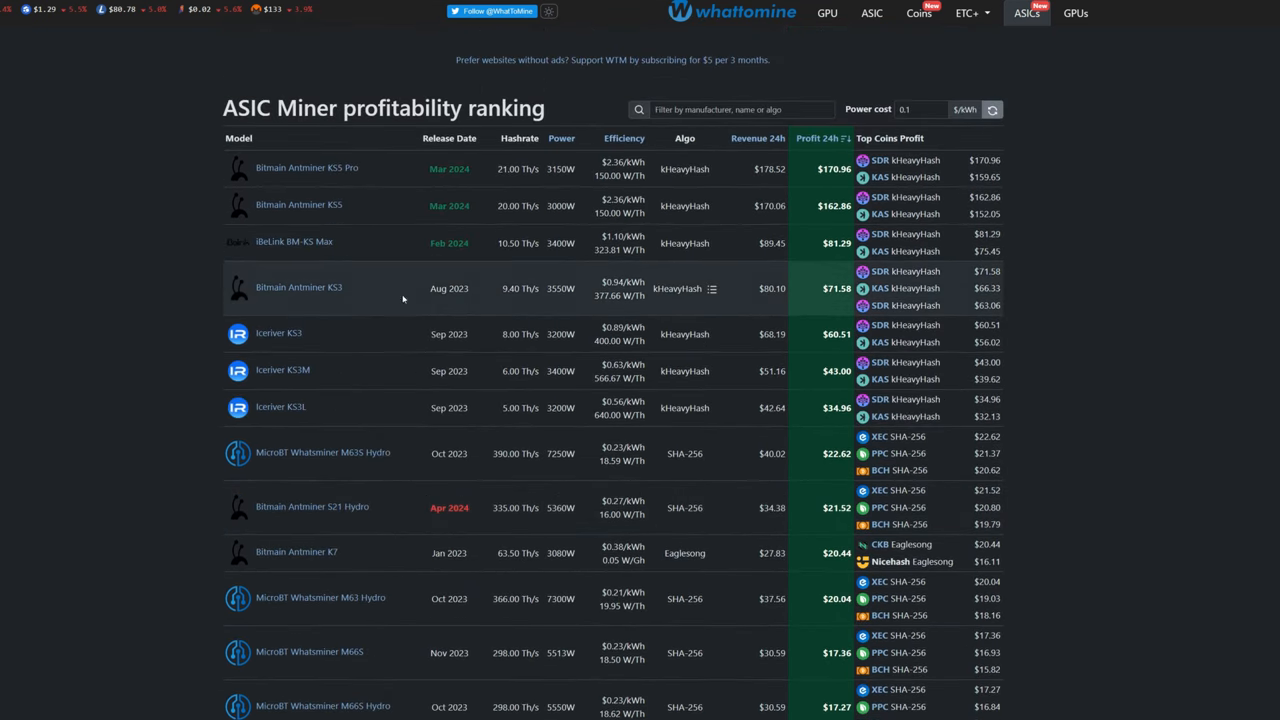
mouse_move(188, 172)
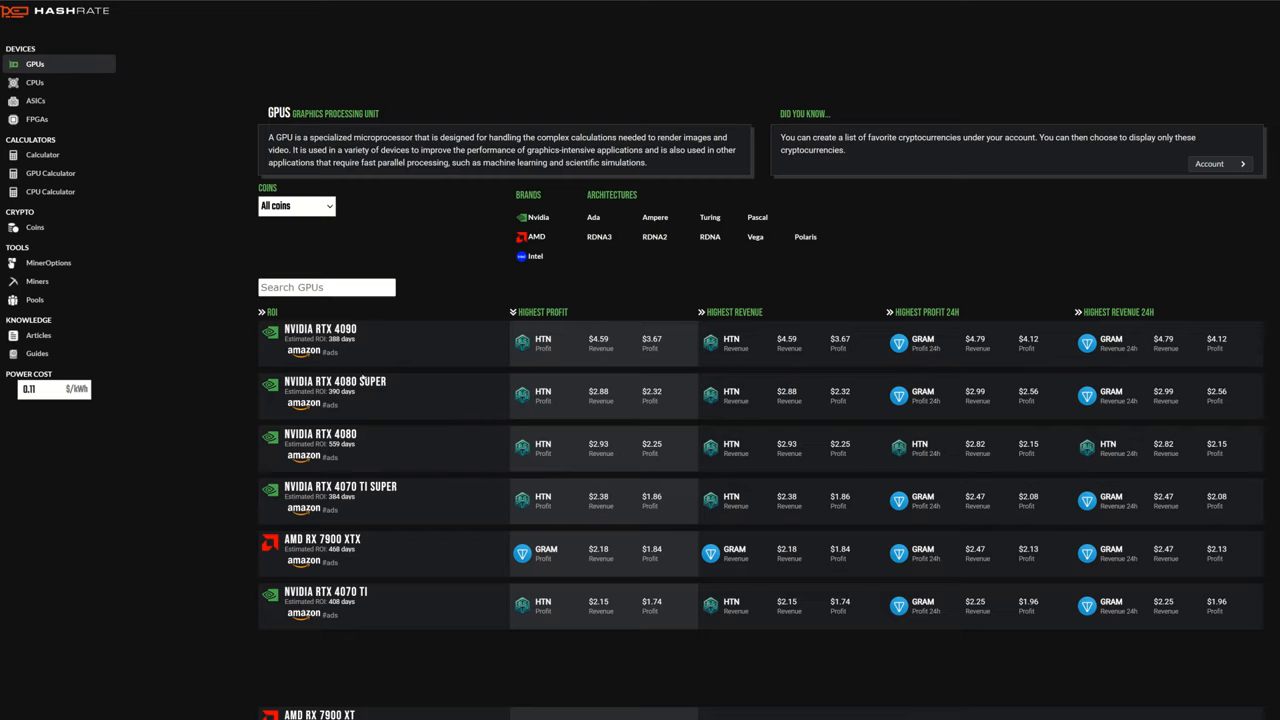
mouse_move(446, 364)
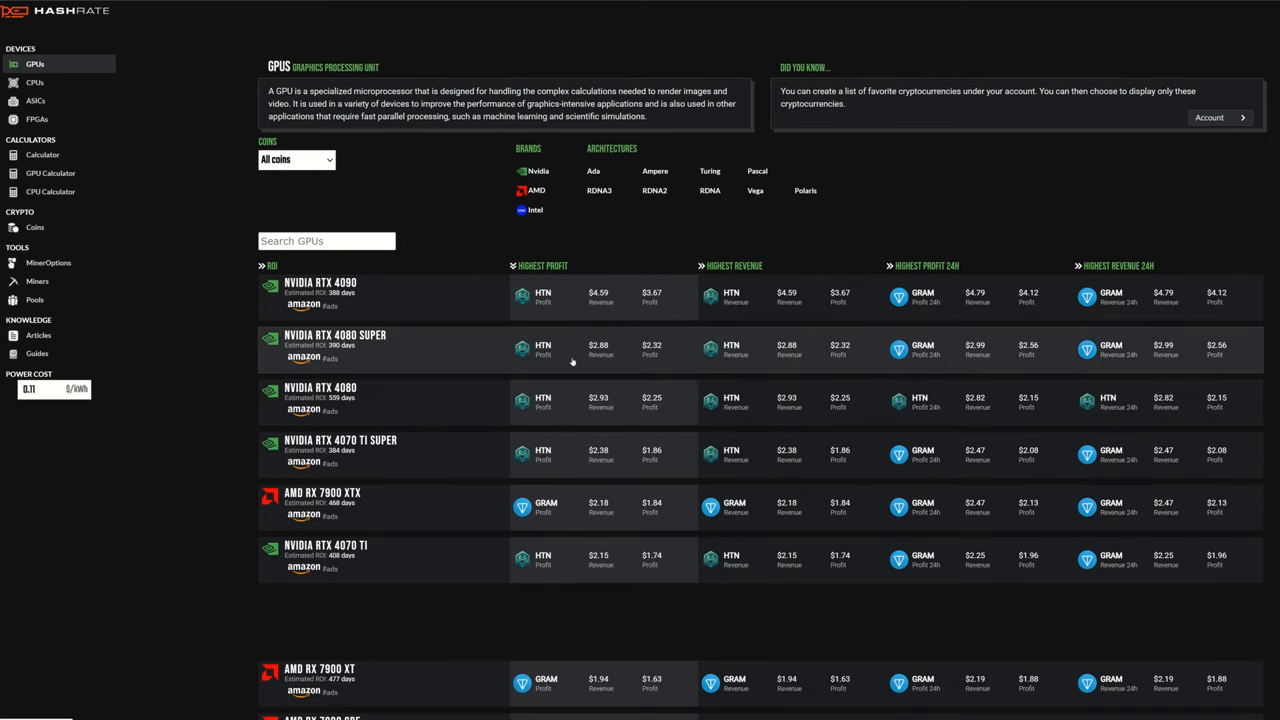
mouse_move(584, 360)
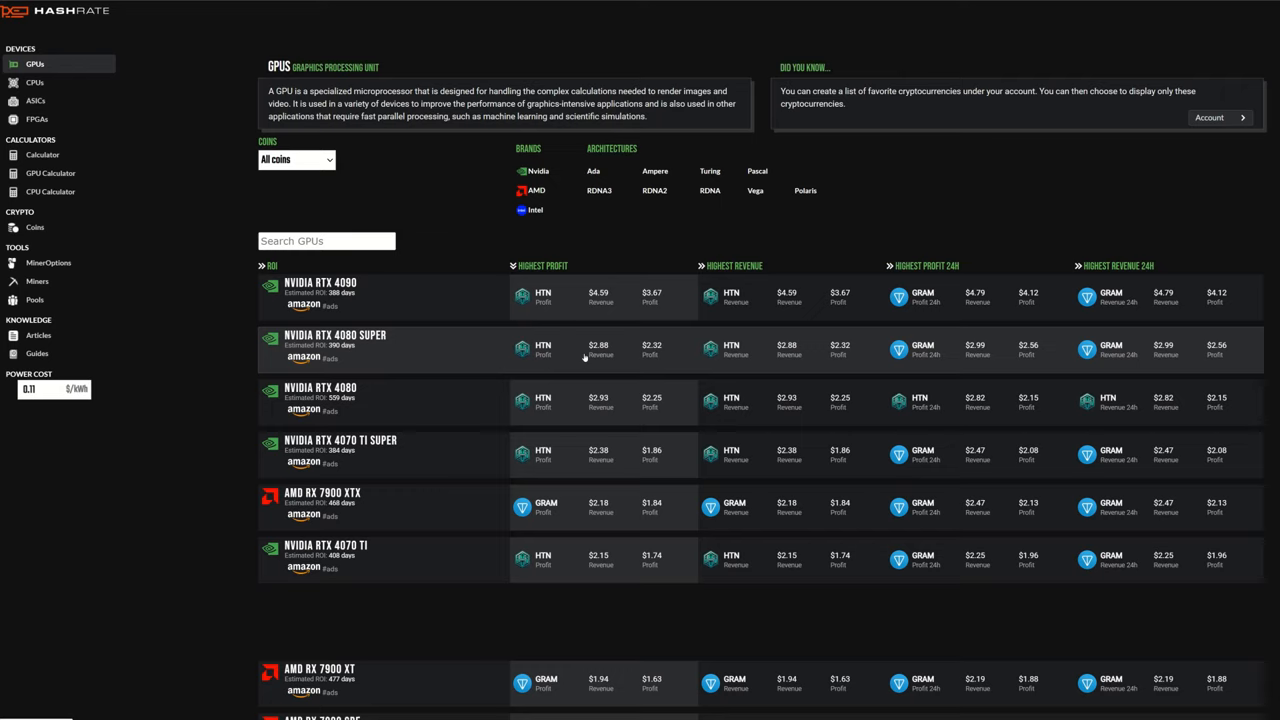
mouse_move(568, 356)
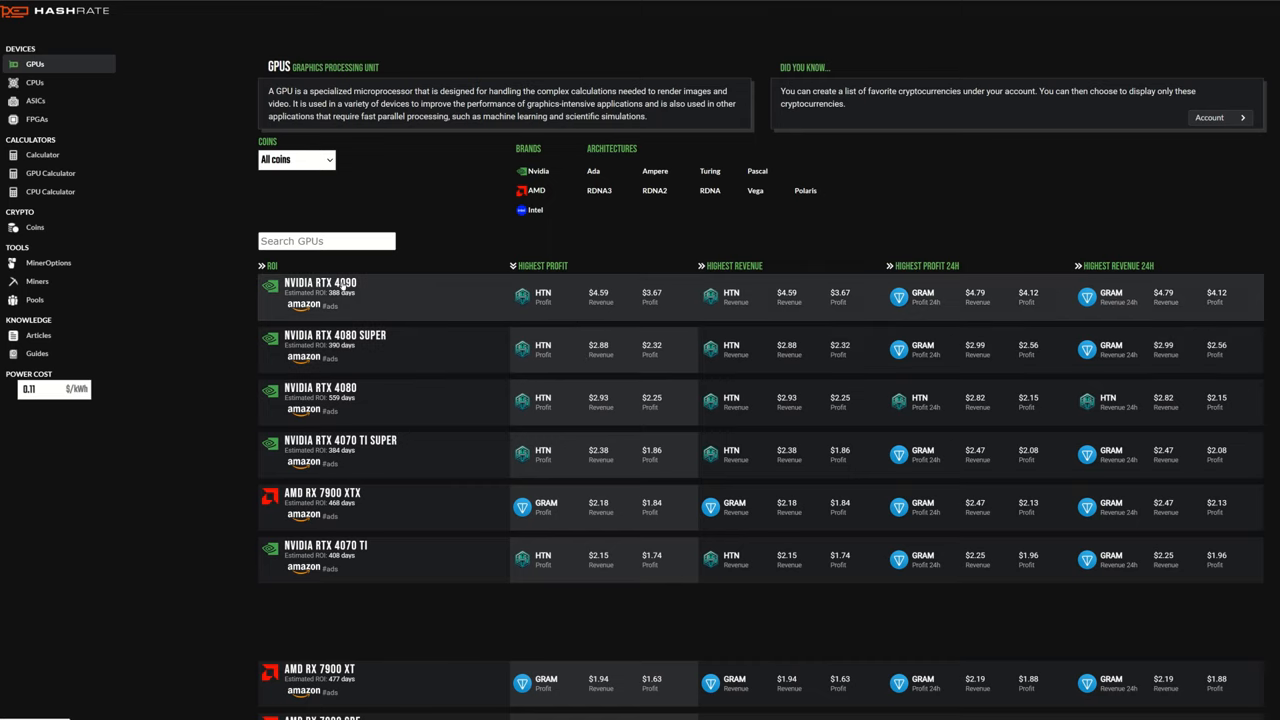
Step: View the RTX 4090 Hoosat (HTN) benchmark with its 300 MHz core offset and 400 W limit
left_click(320, 290)
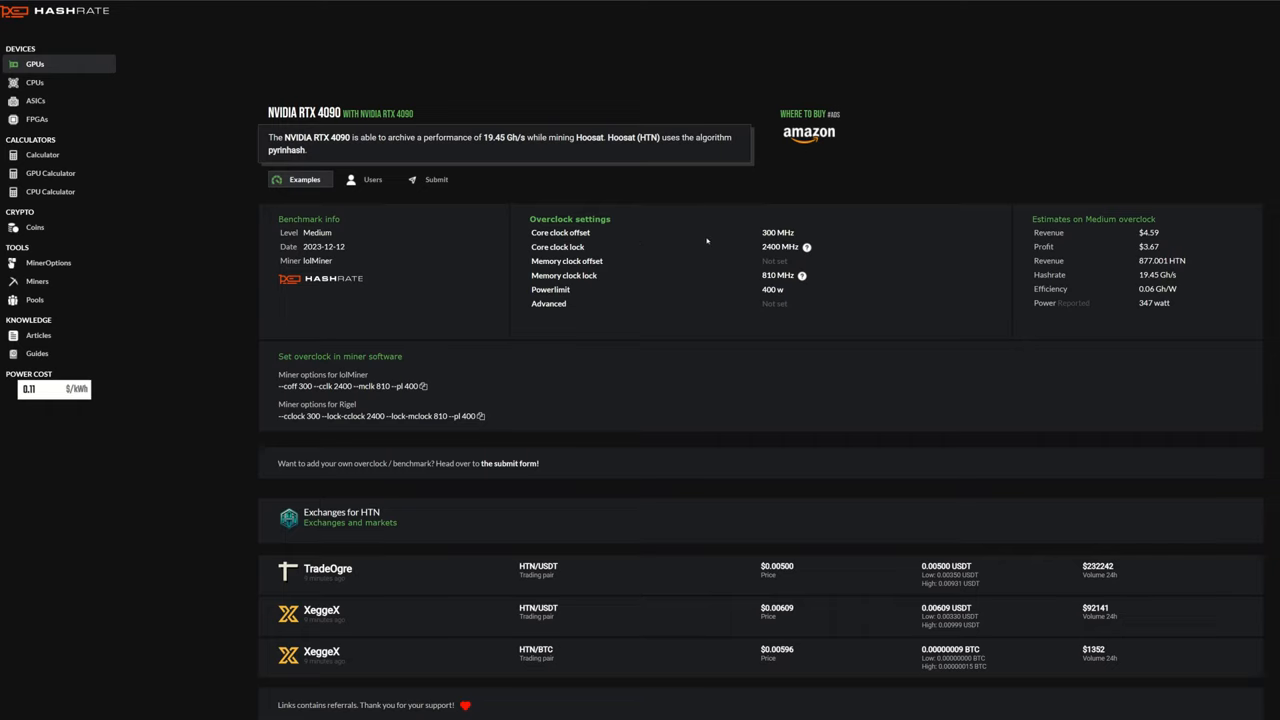
mouse_move(708, 240)
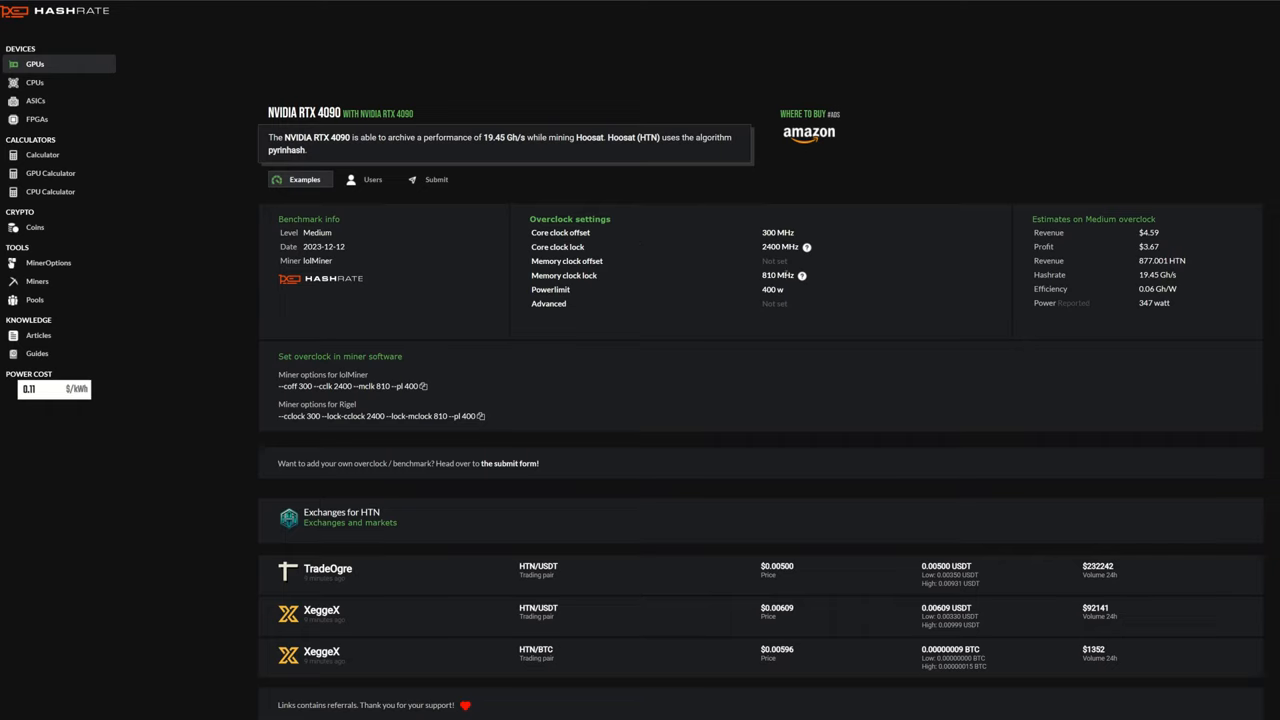
mouse_move(756, 296)
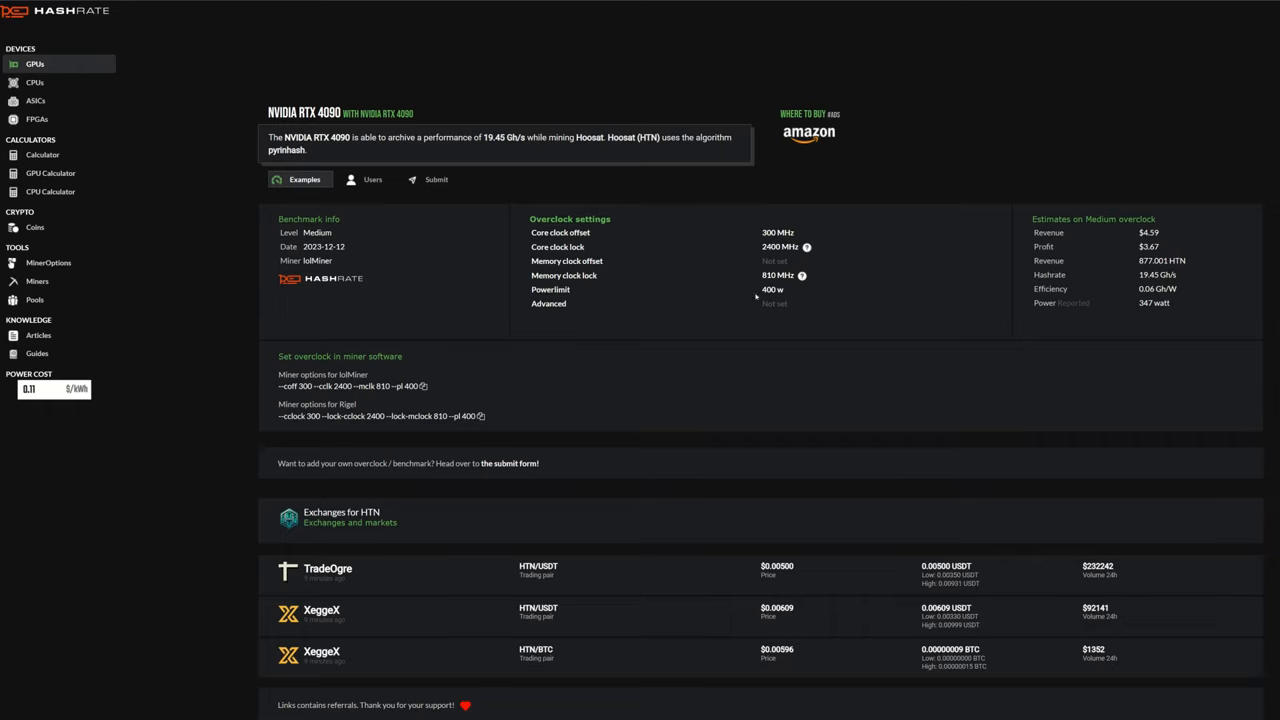
double_click(772, 288)
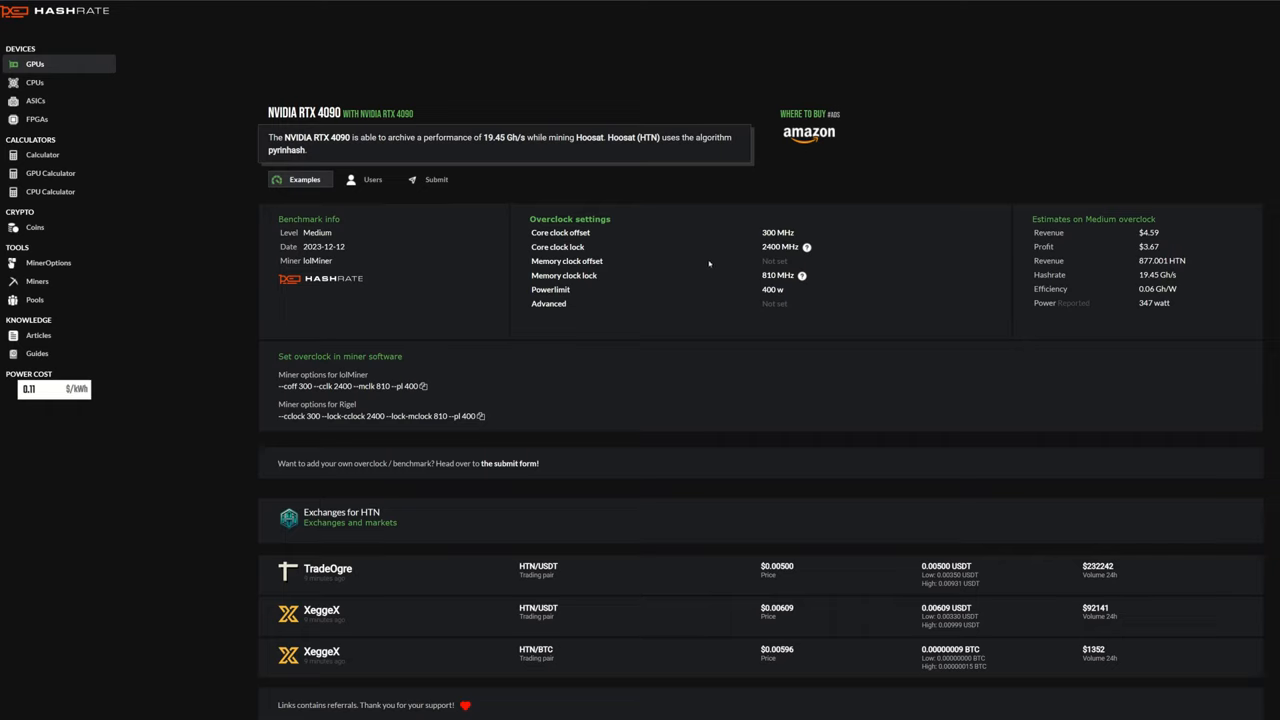
mouse_move(746, 252)
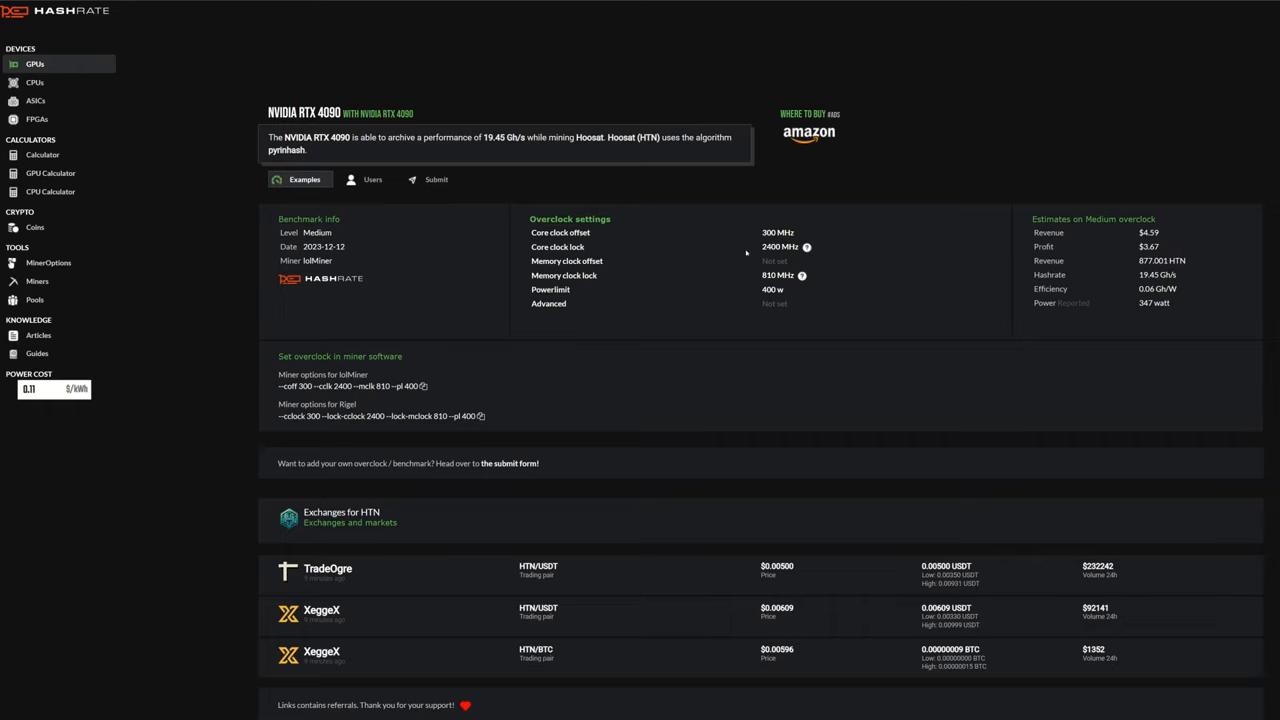
mouse_move(756, 260)
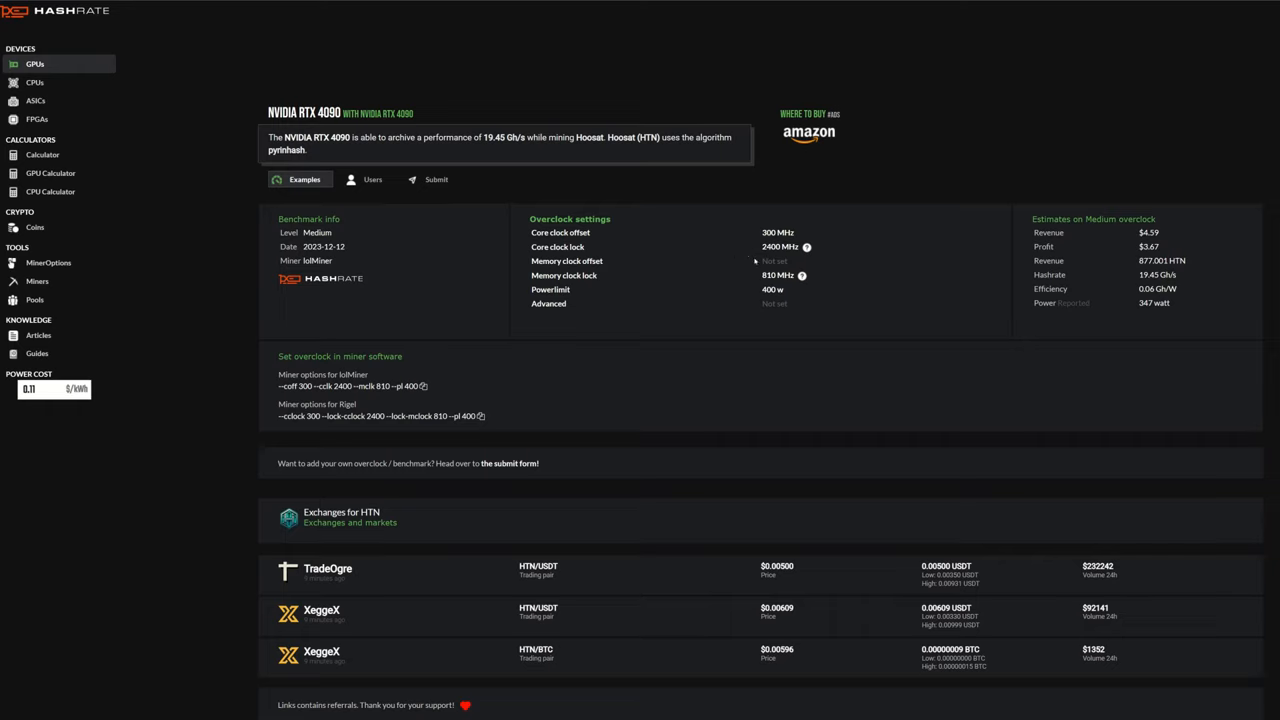
mouse_move(720, 280)
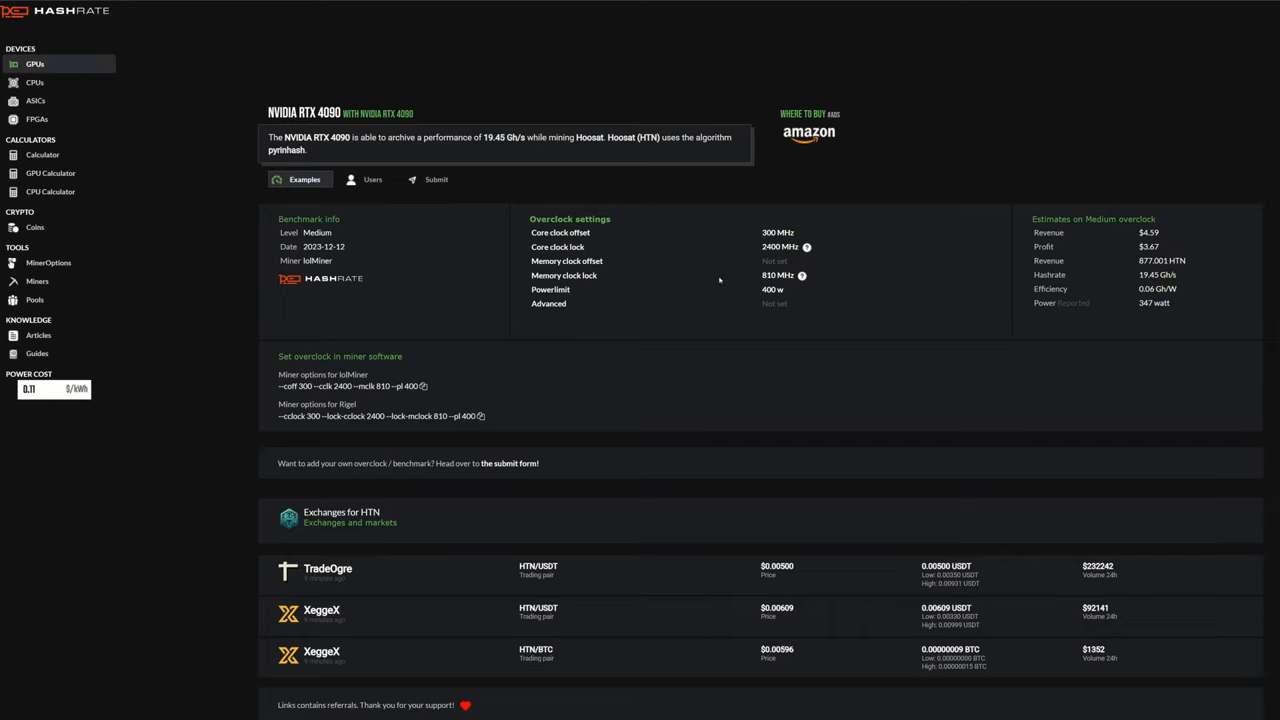
mouse_move(756, 260)
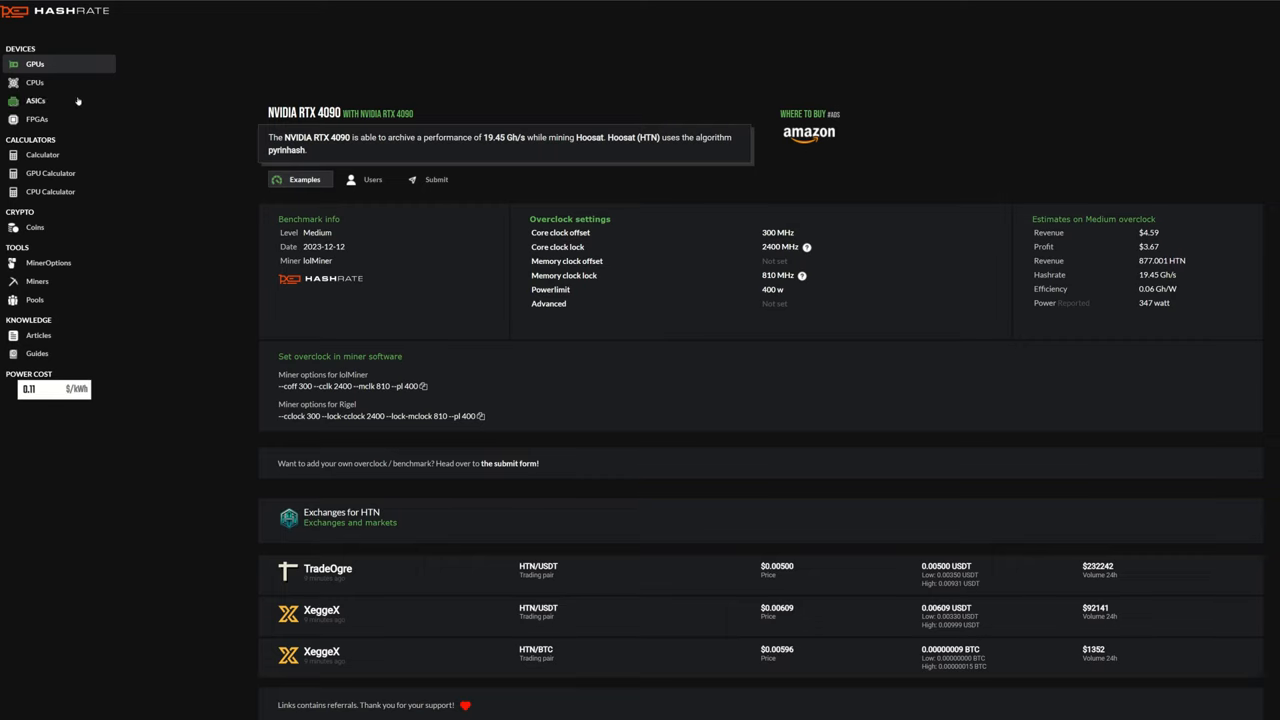
mouse_move(464, 262)
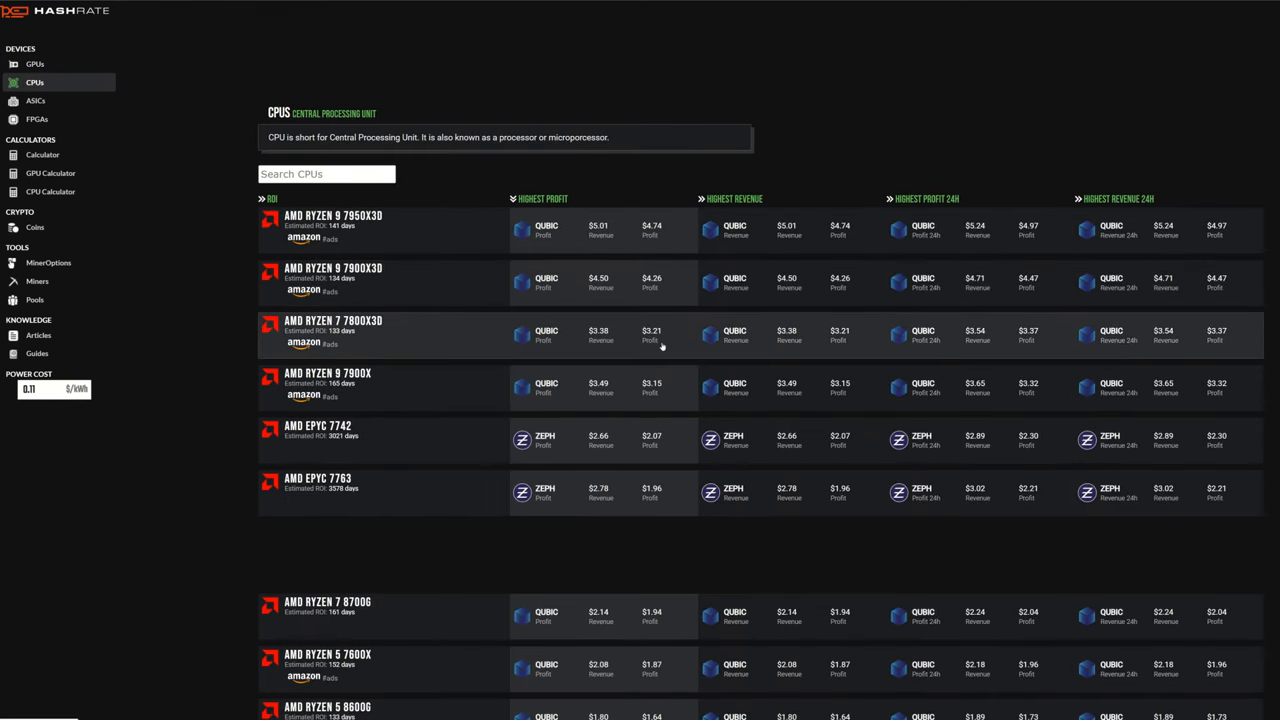
mouse_move(344, 336)
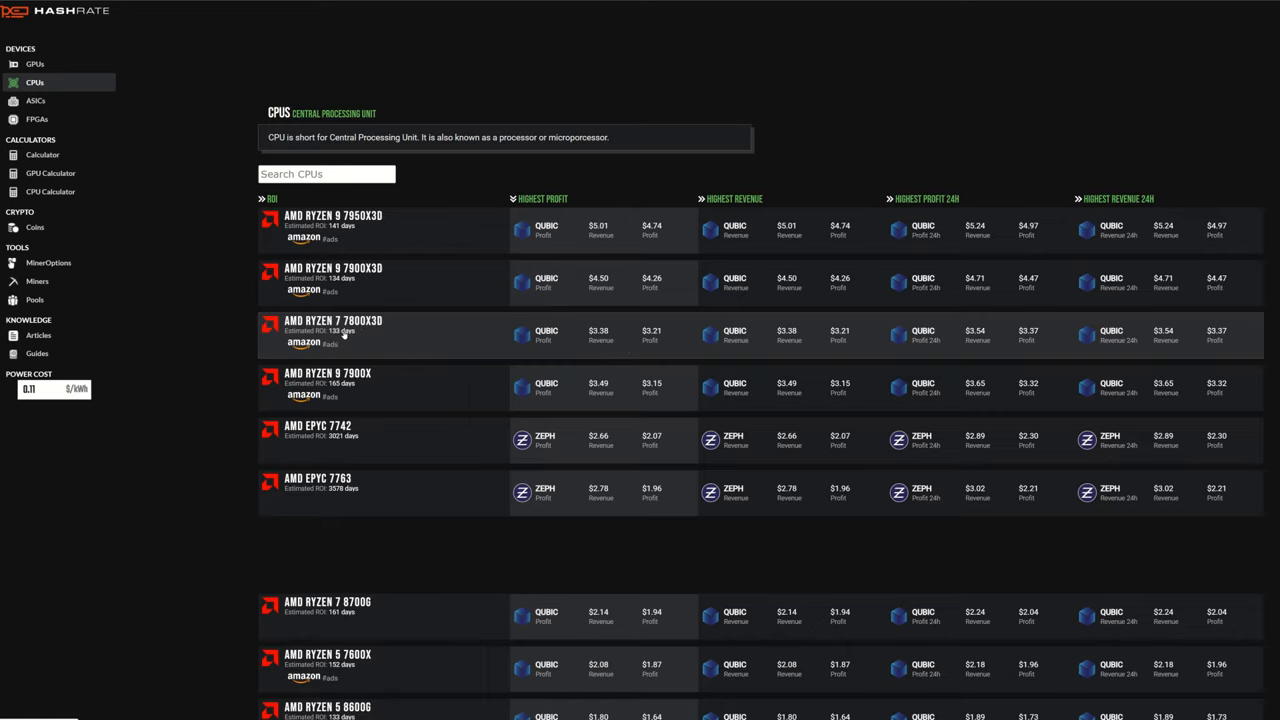
mouse_move(628, 338)
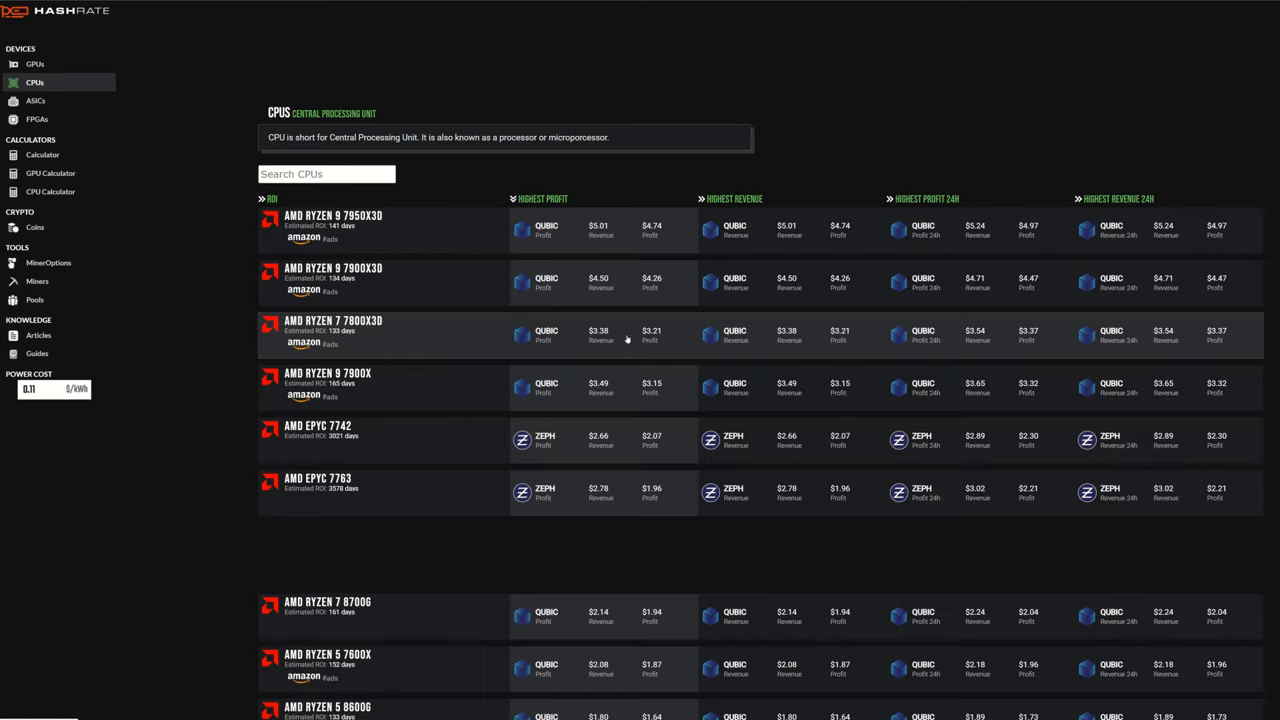
Step: Scroll through the CPU list ranking AMD Ryzen and EPYC processors by profit and revenue
scroll("down", 3)
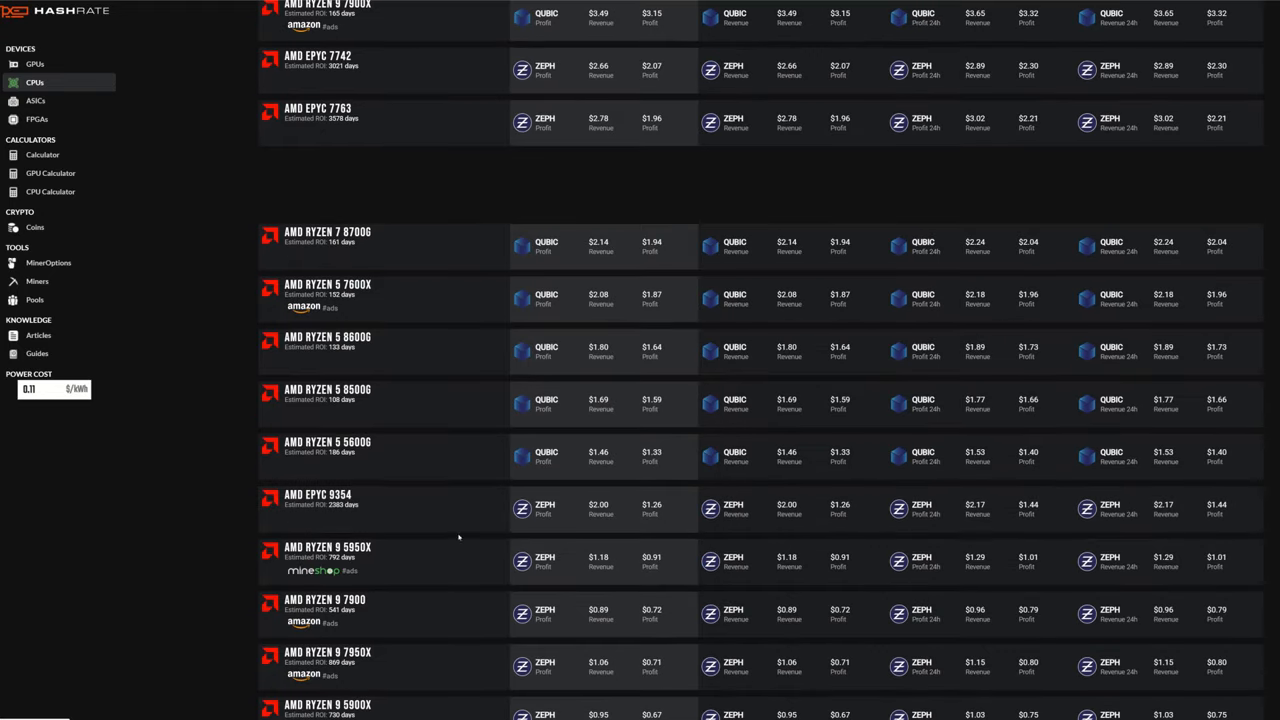
scroll("down", 3)
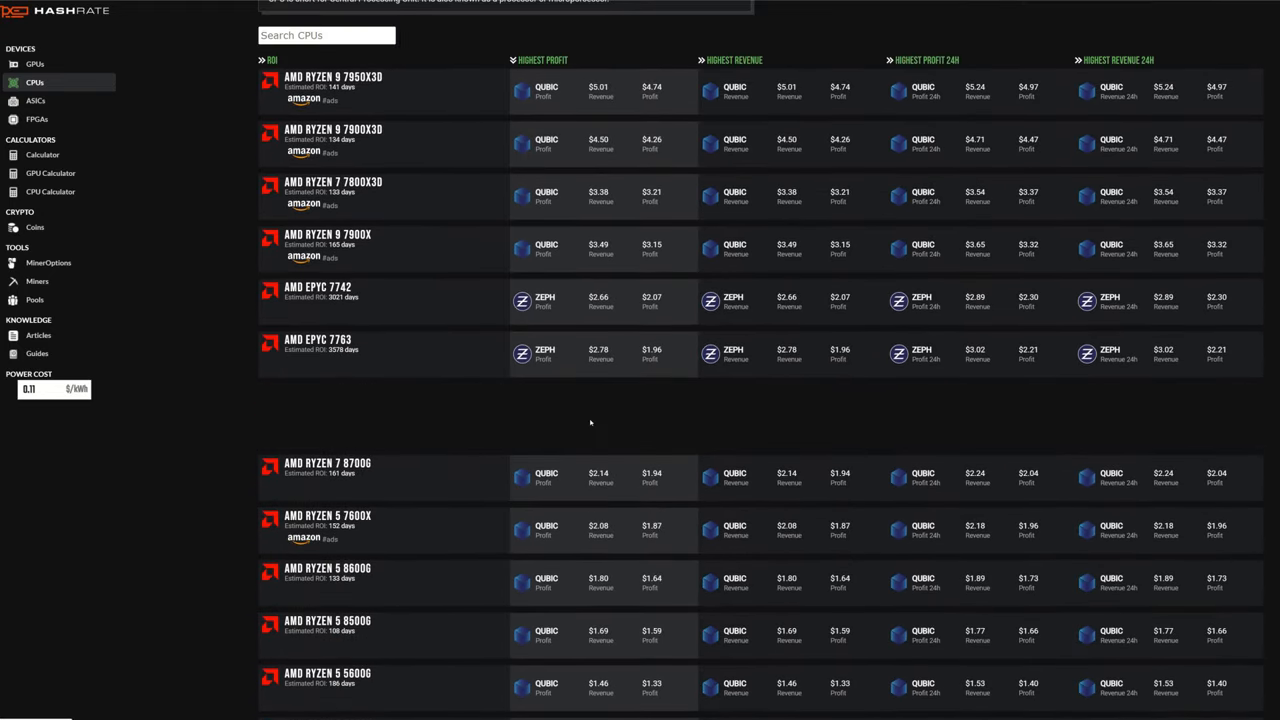
scroll("up", 3)
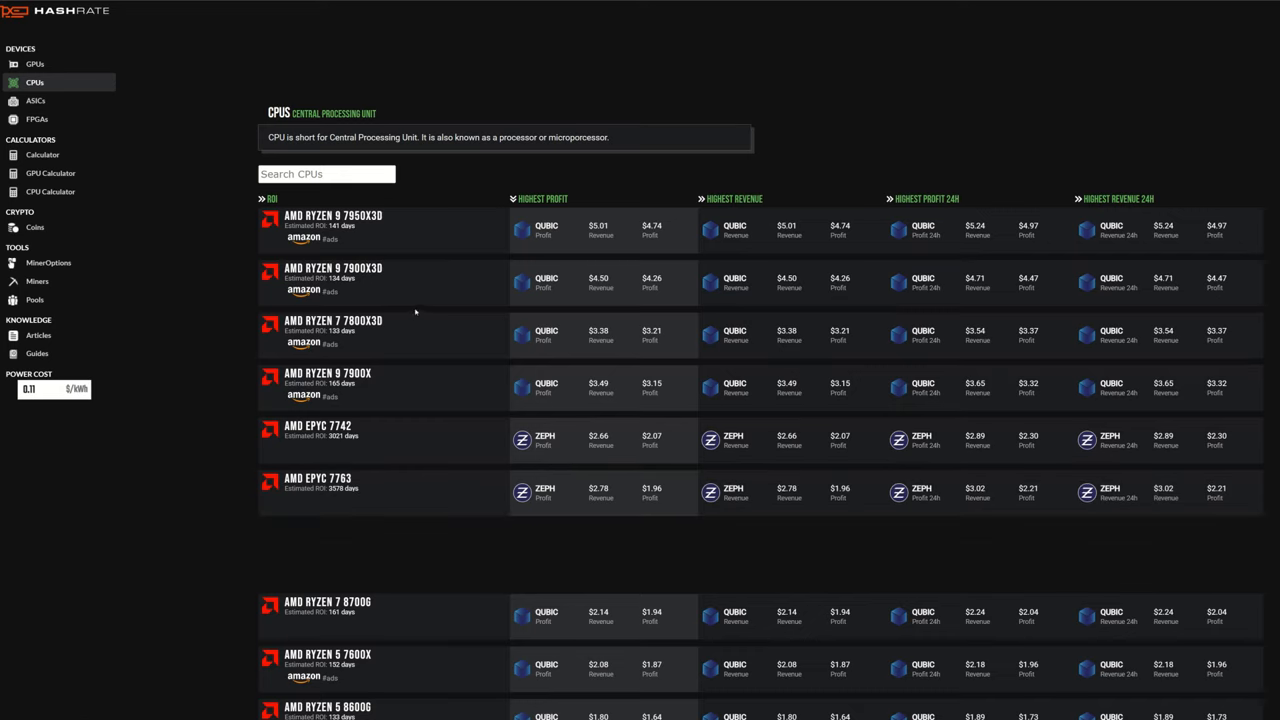
mouse_move(412, 296)
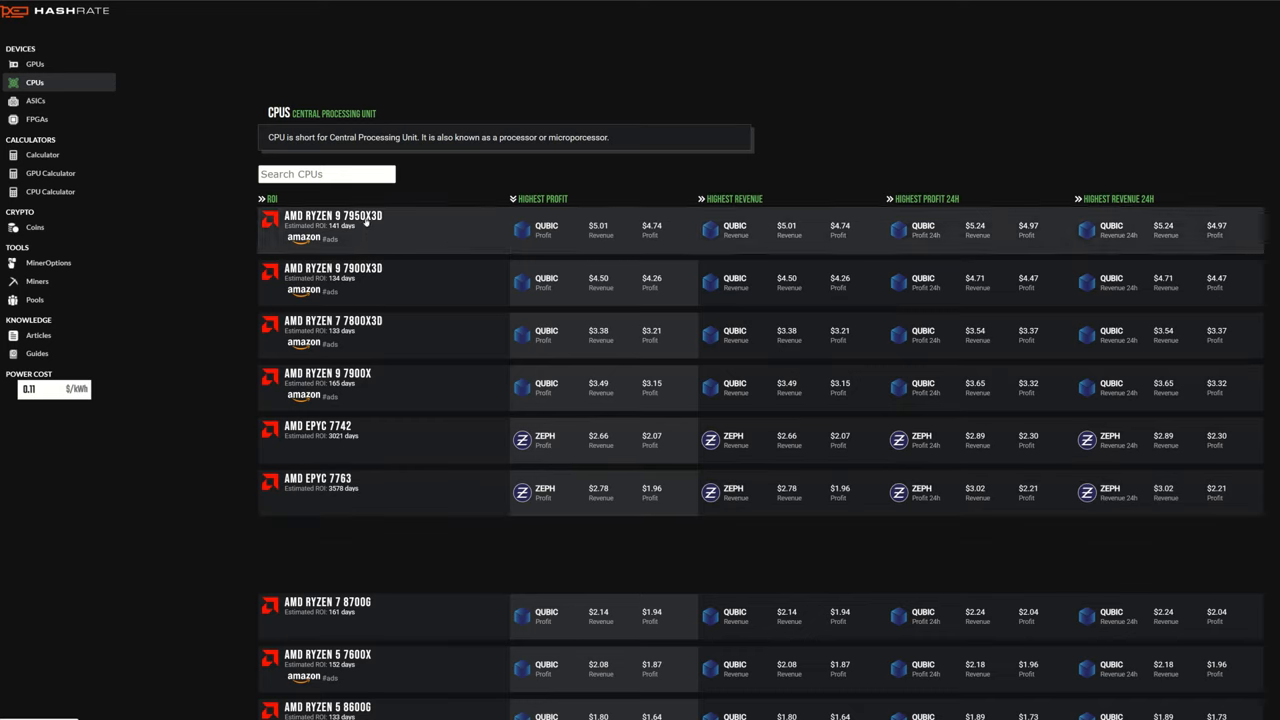
Step: View the AMD Ryzen 9 7950X3D page listing QUBIC, Zephyr and other coin earnings
left_click(332, 220)
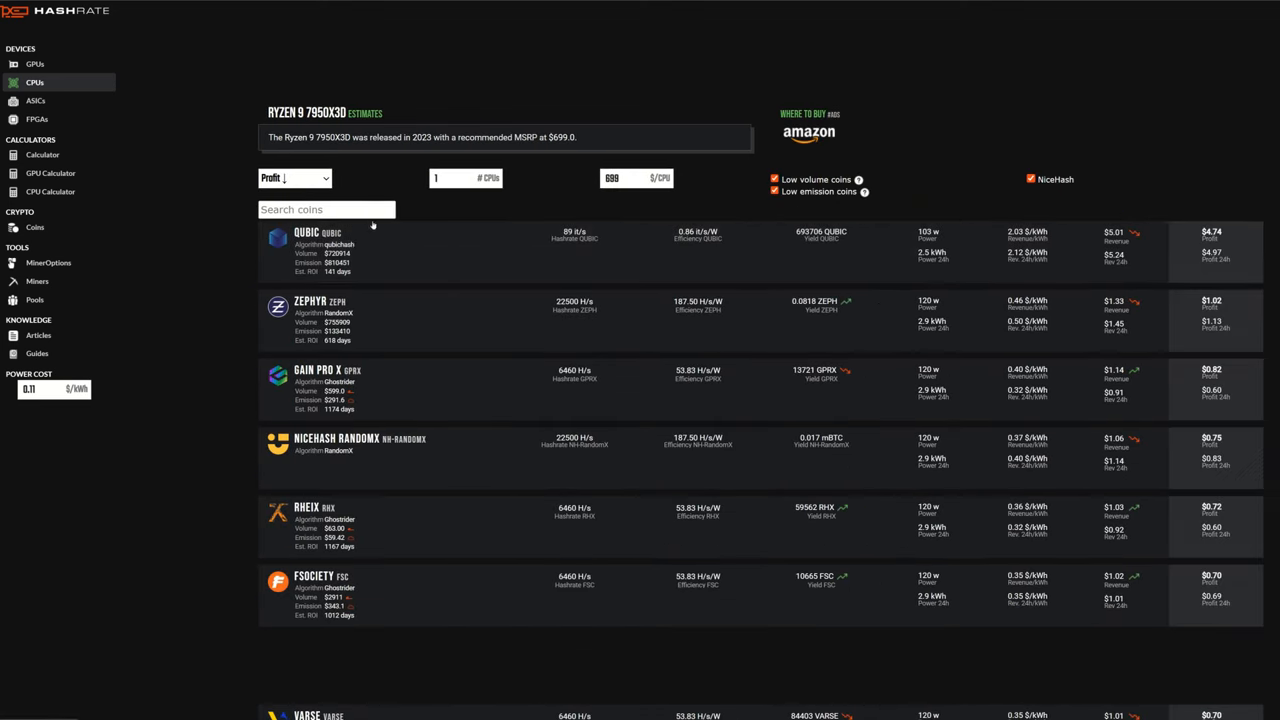
mouse_move(648, 248)
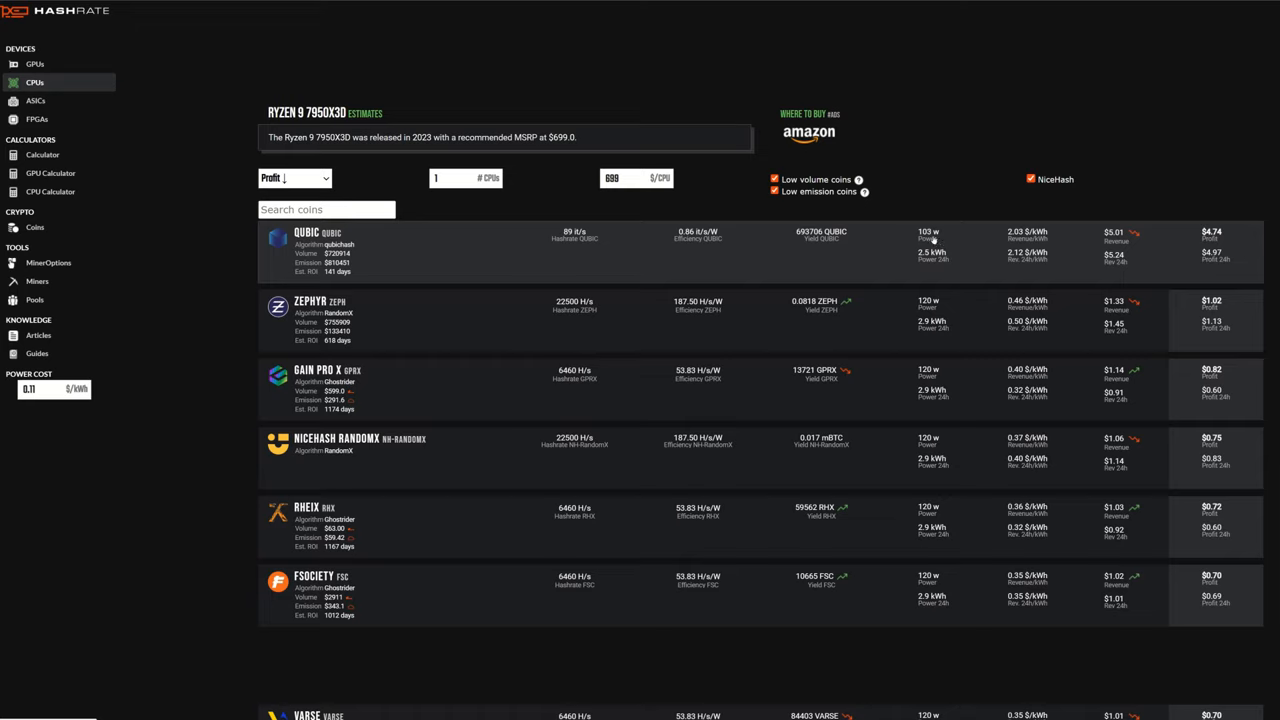
mouse_move(928, 248)
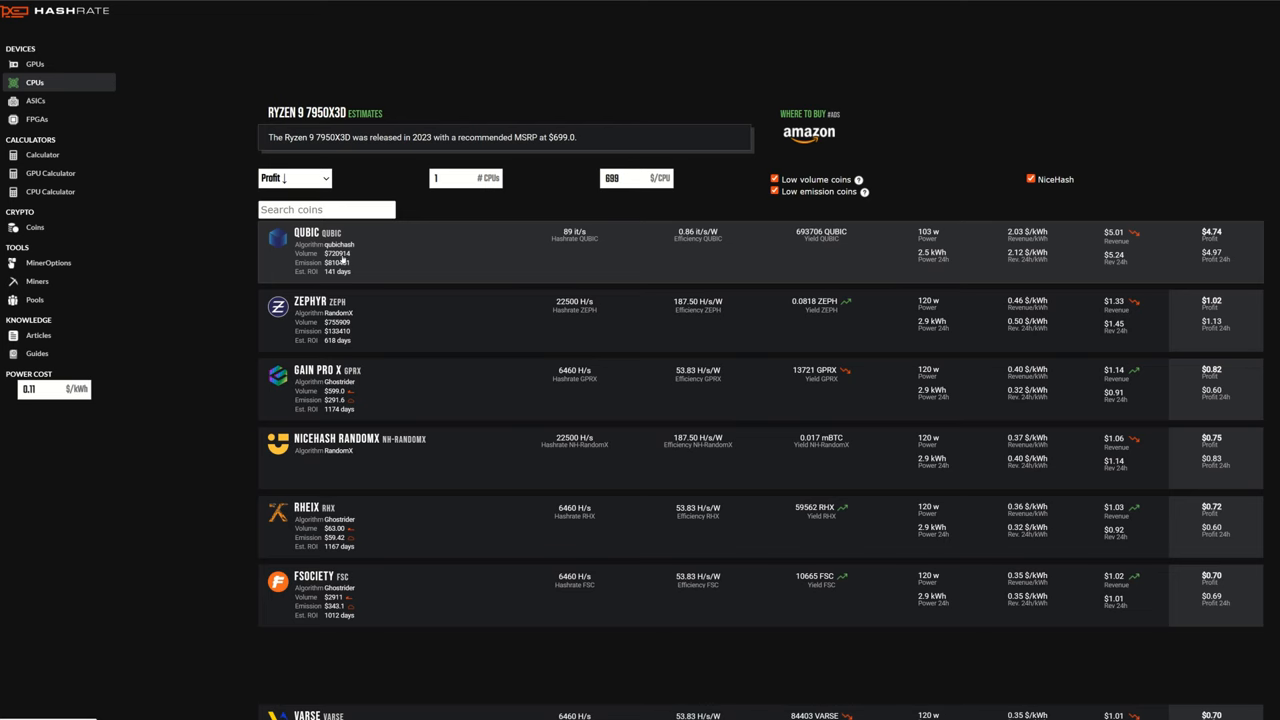
mouse_move(712, 346)
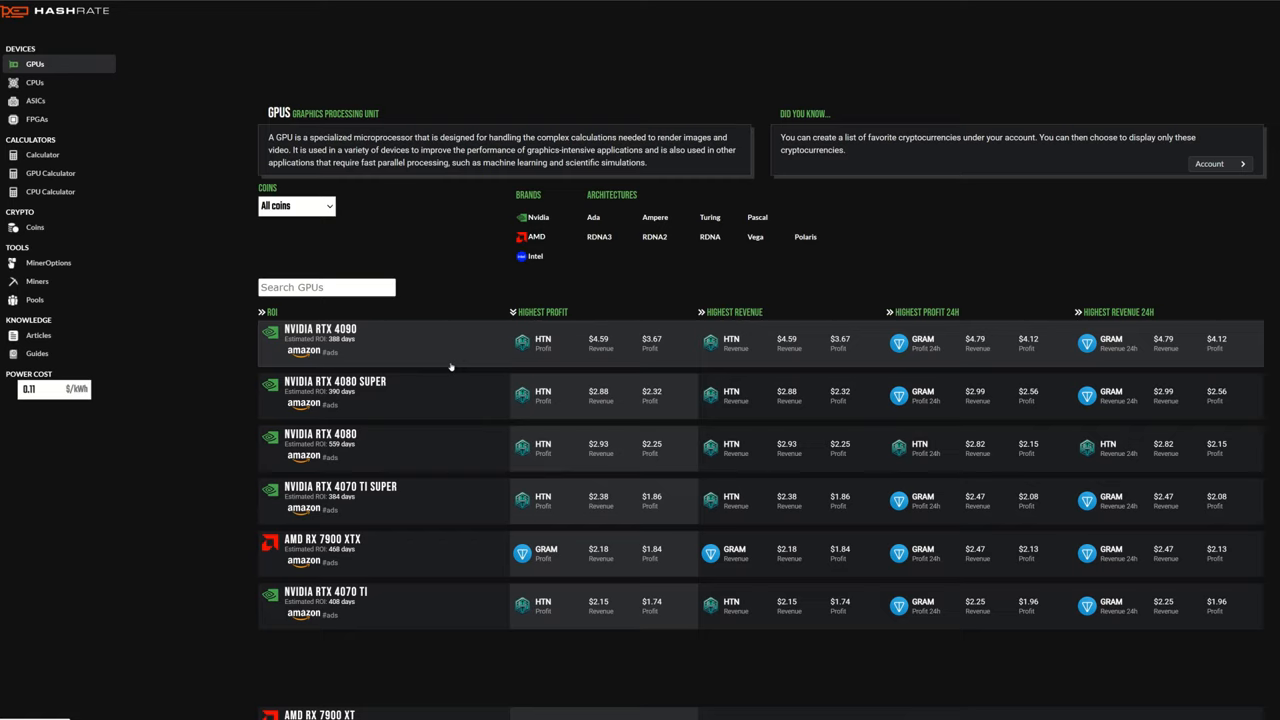
mouse_move(390, 336)
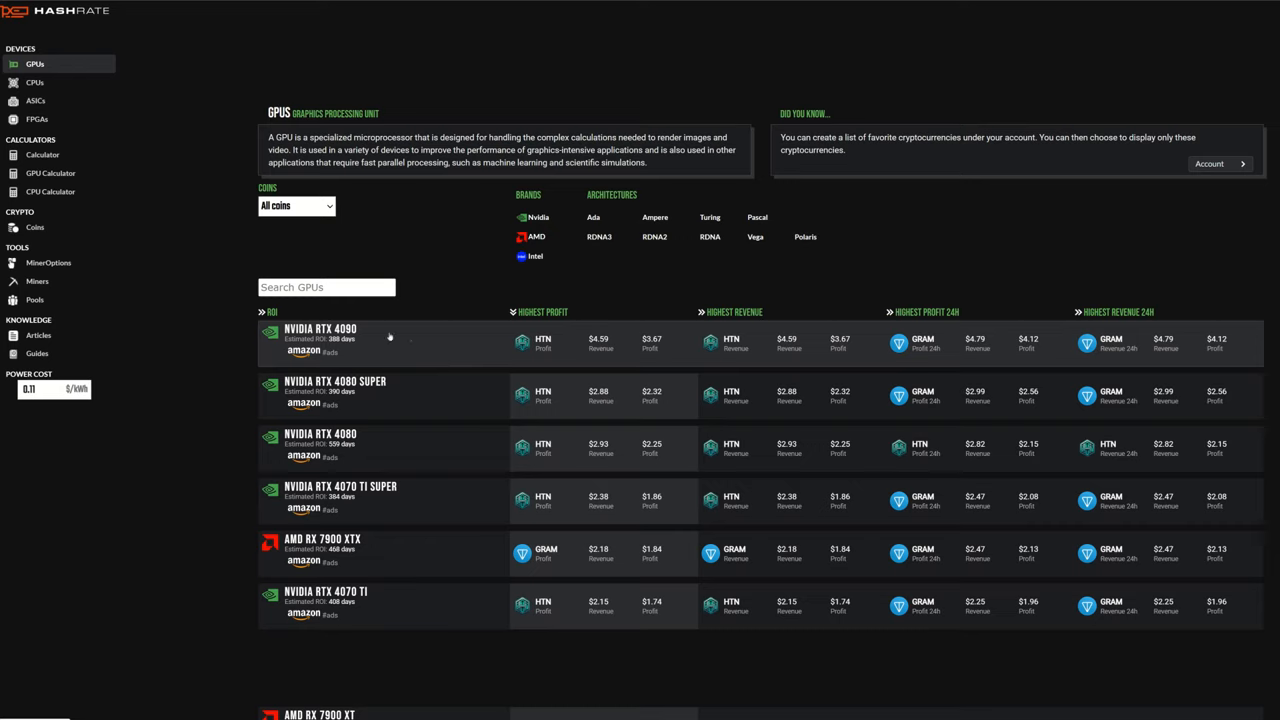
mouse_move(420, 356)
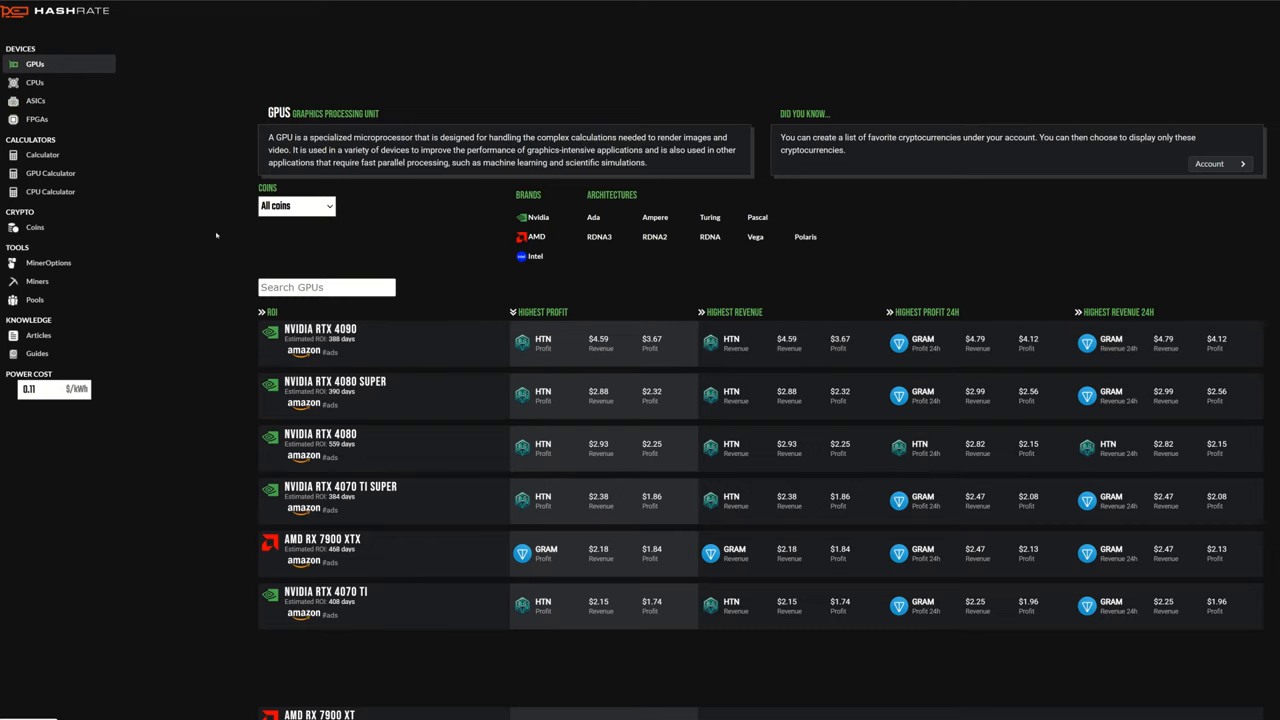
mouse_move(488, 396)
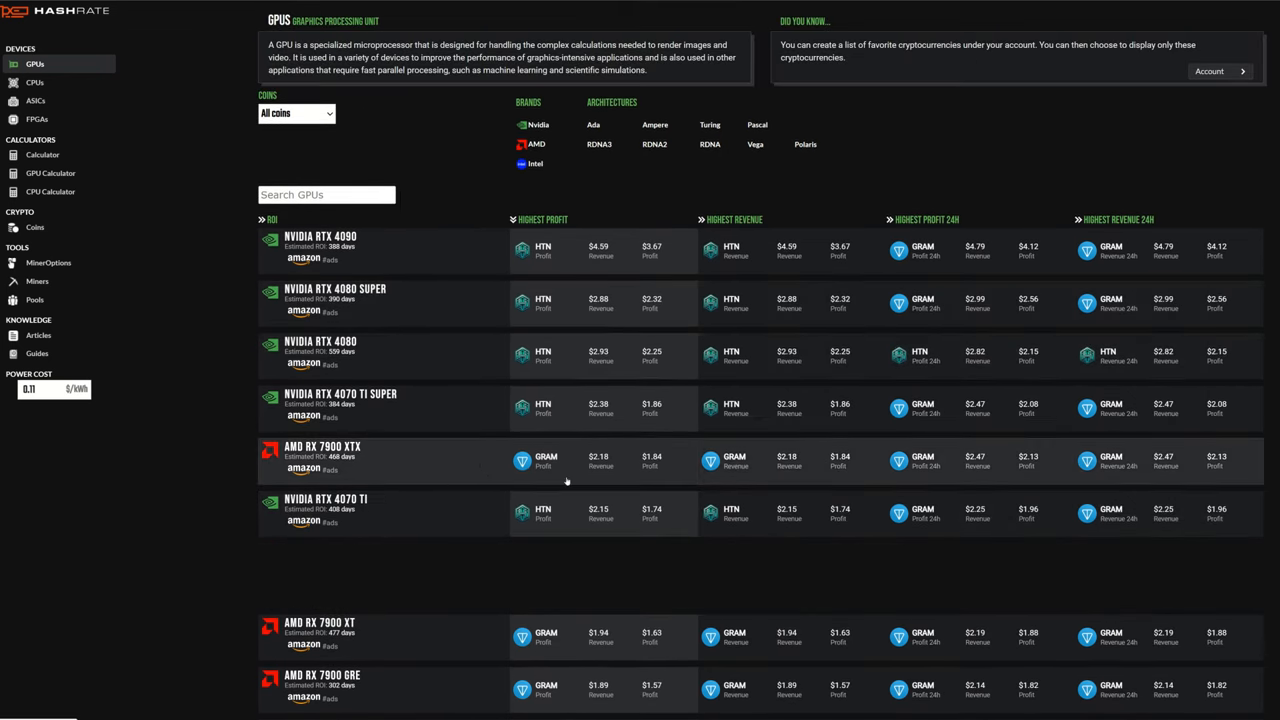
Step: Scroll down the GPU ranking past the RTX 4090 and RX 7900 XTX and back to the top
scroll("down", 3)
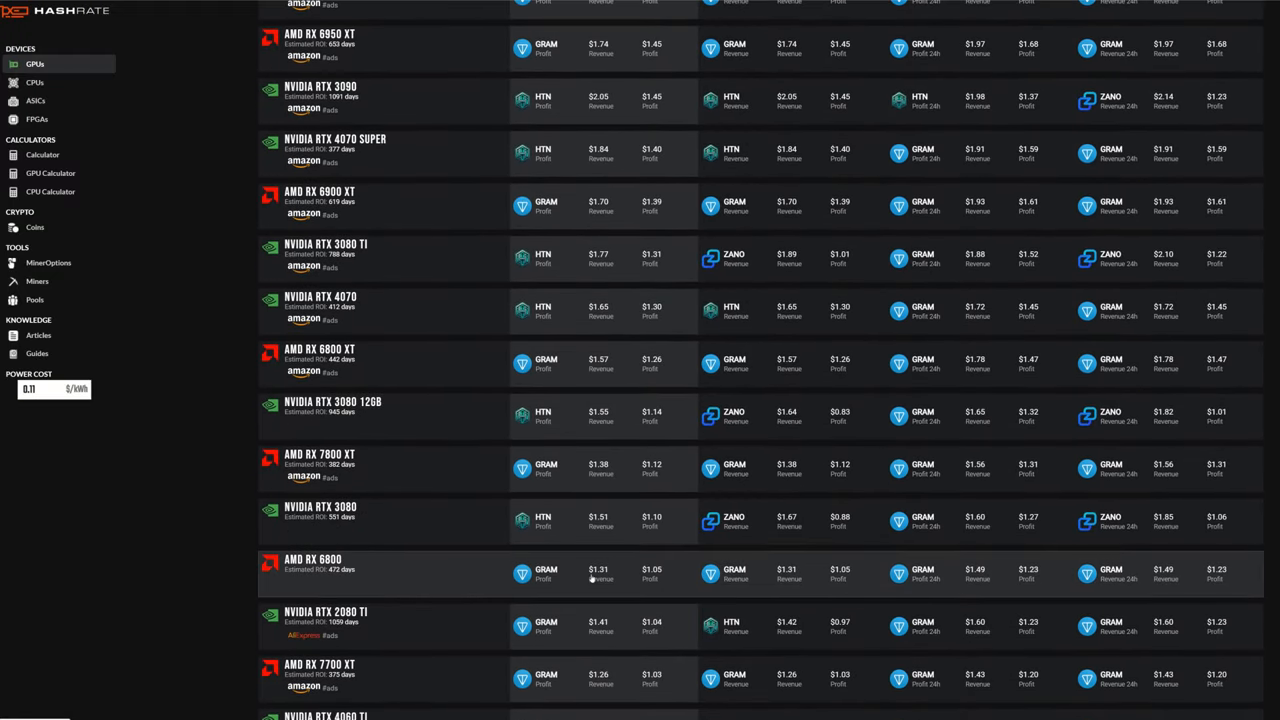
scroll("up", 3)
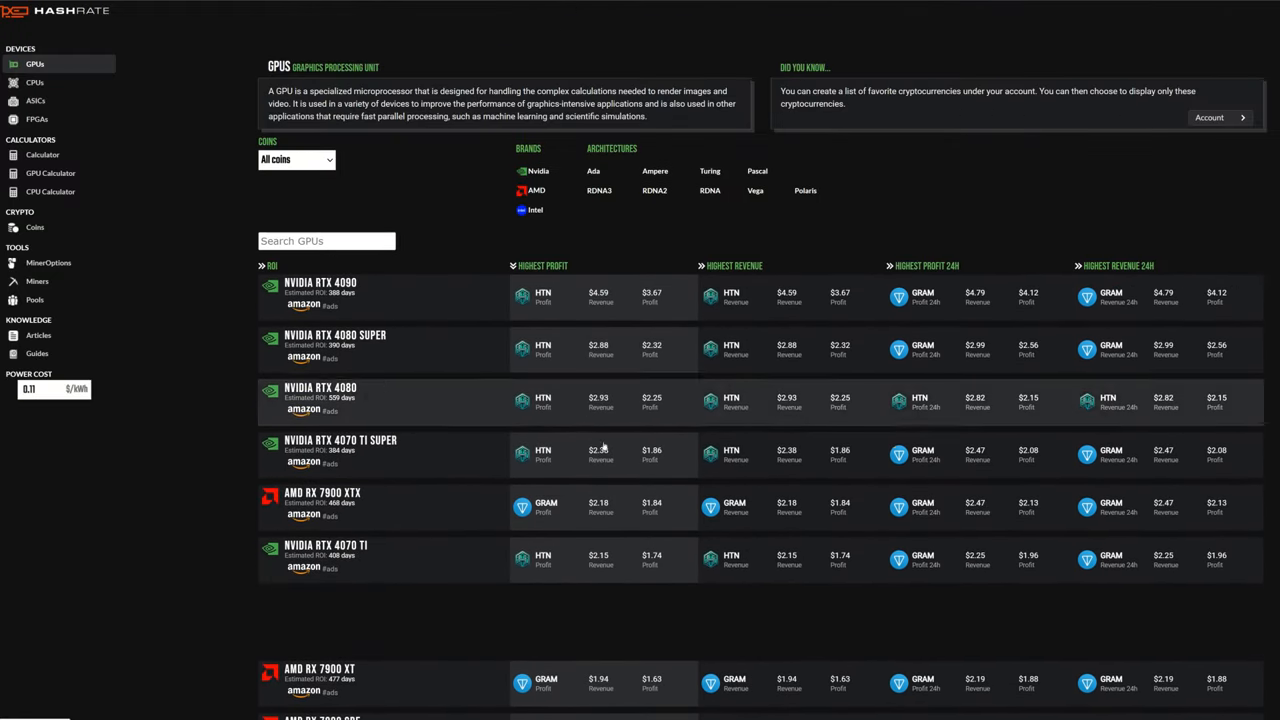
scroll("down", 3)
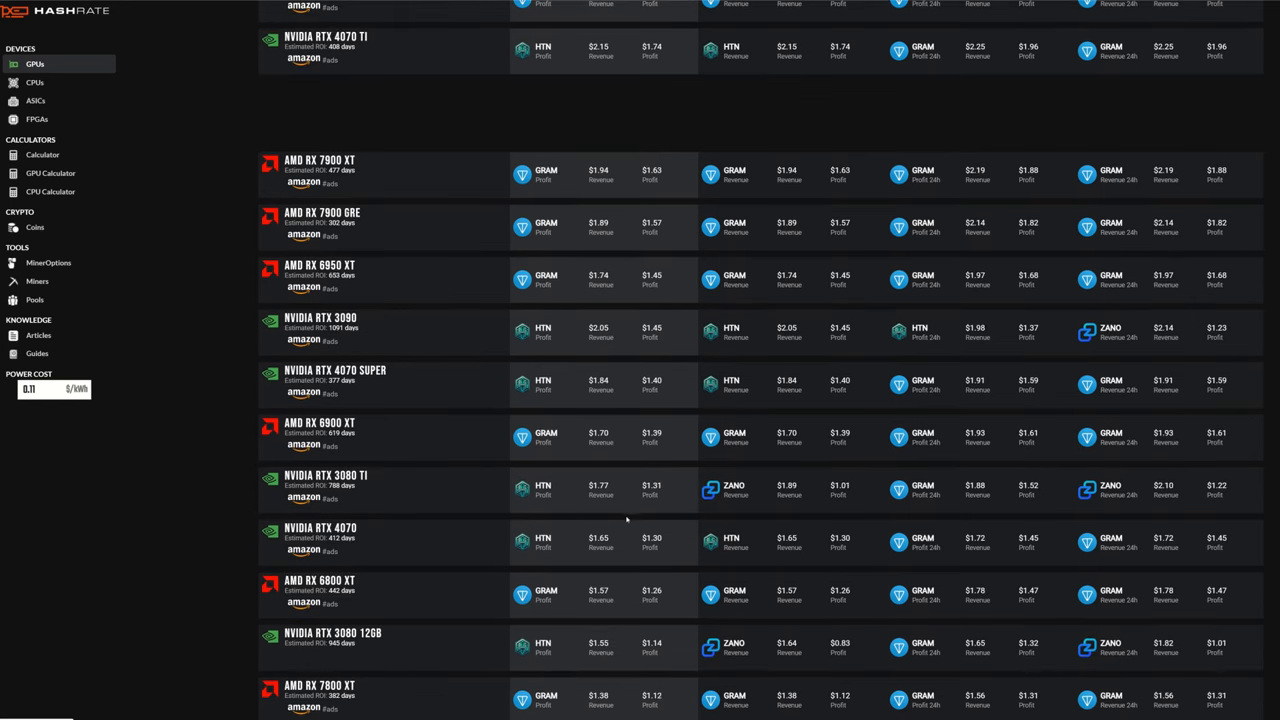
scroll("up", 3)
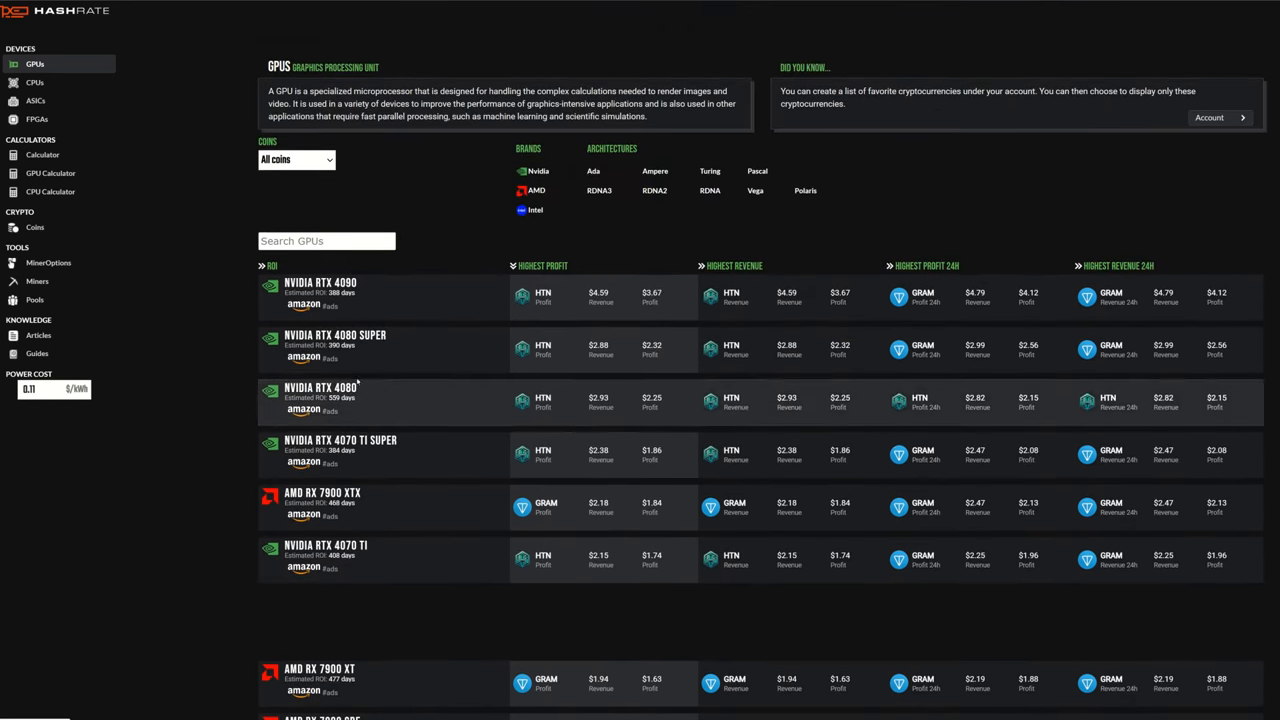
mouse_move(476, 368)
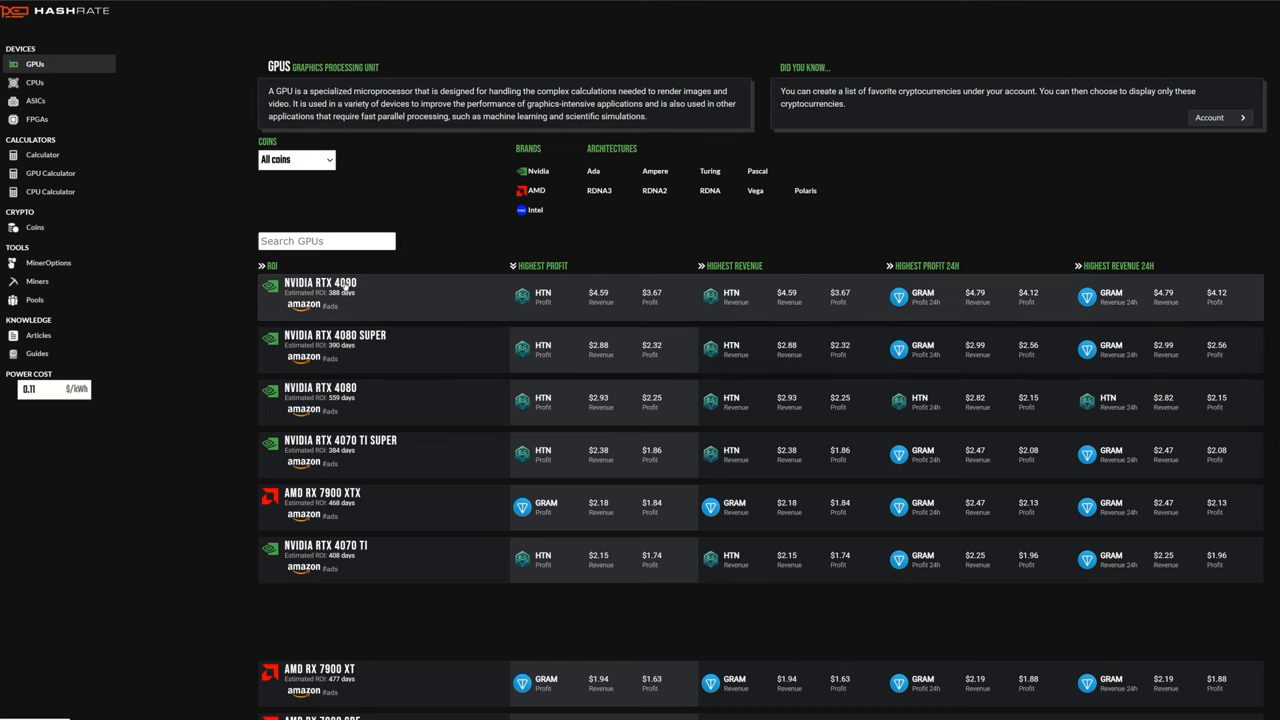
left_click(320, 284)
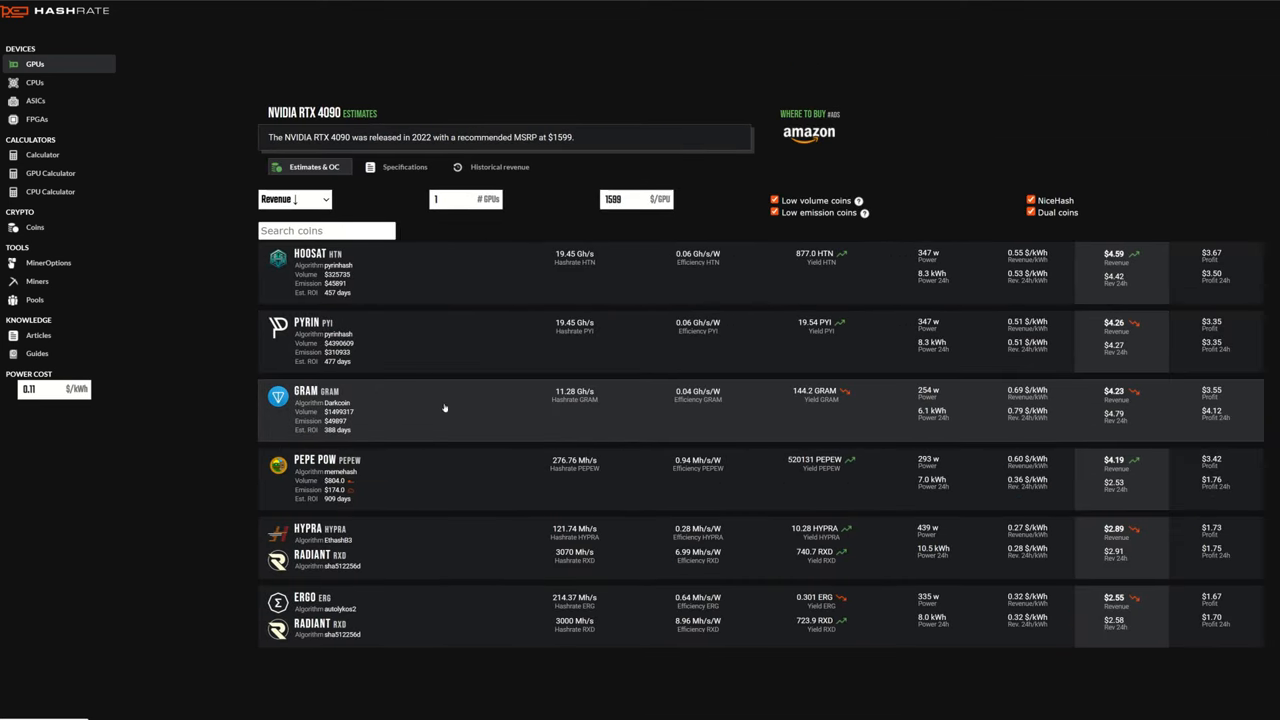
mouse_move(588, 408)
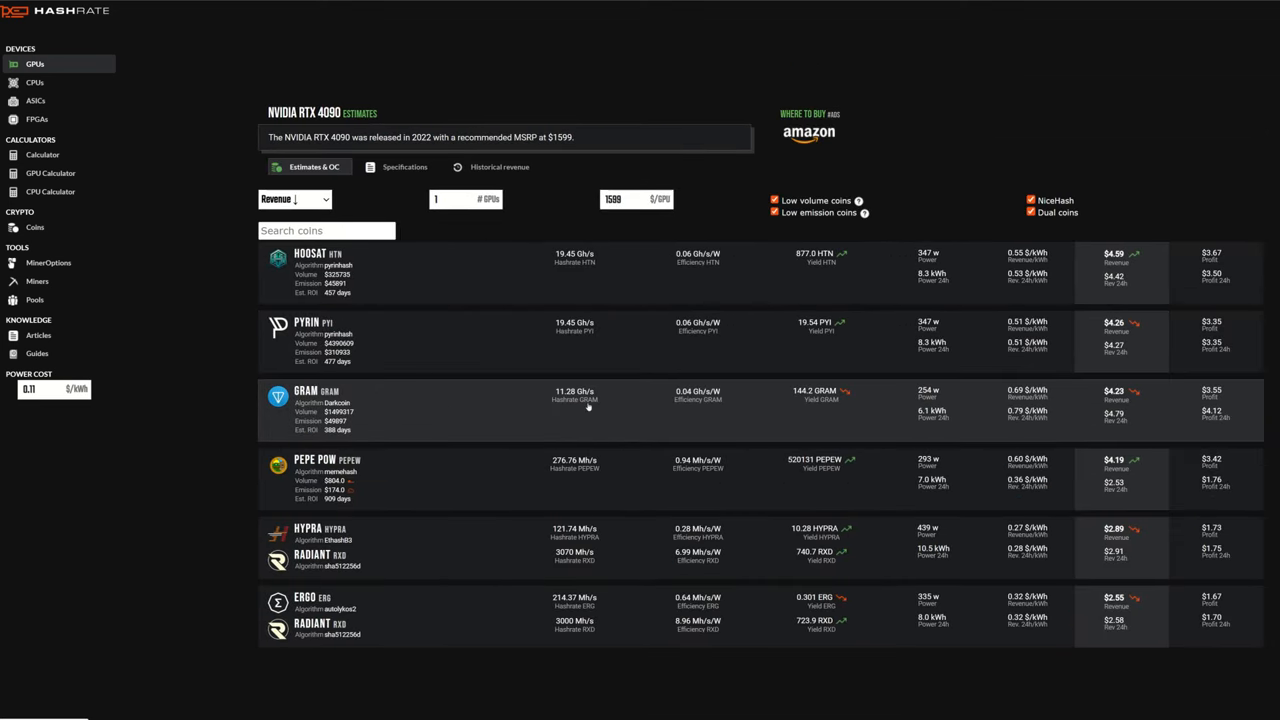
scroll("down", 3)
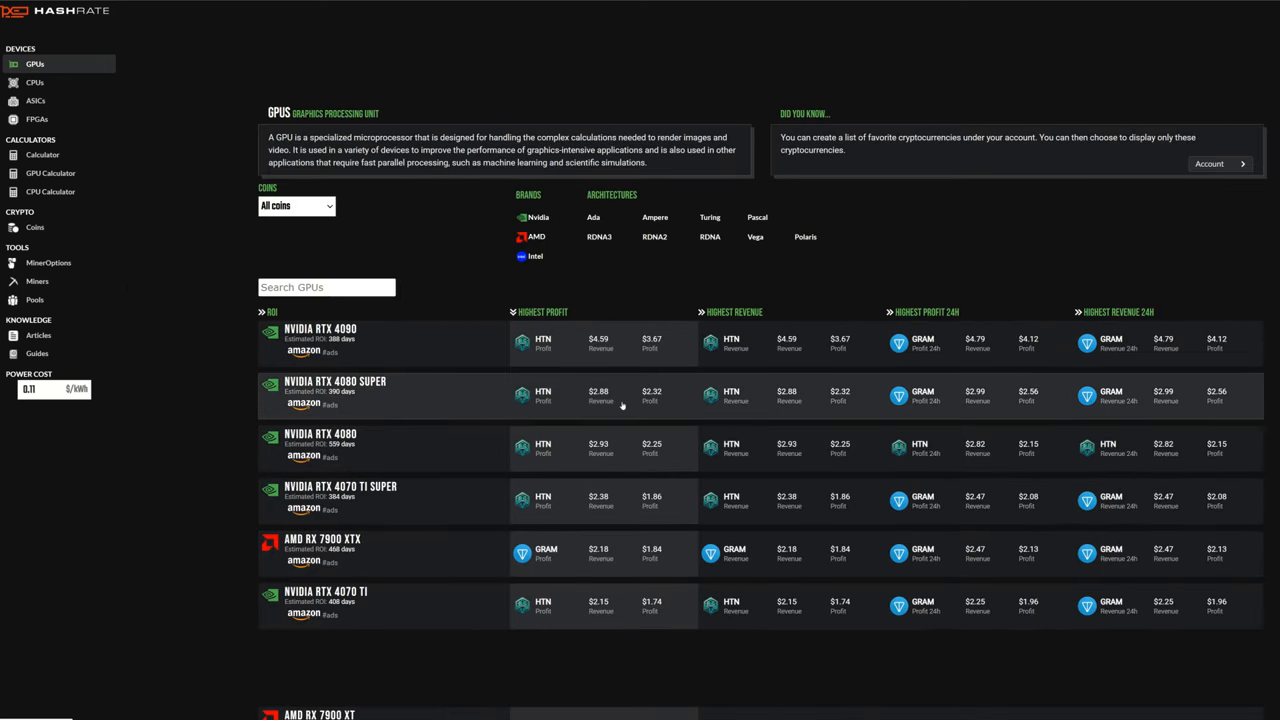
scroll("up", 3)
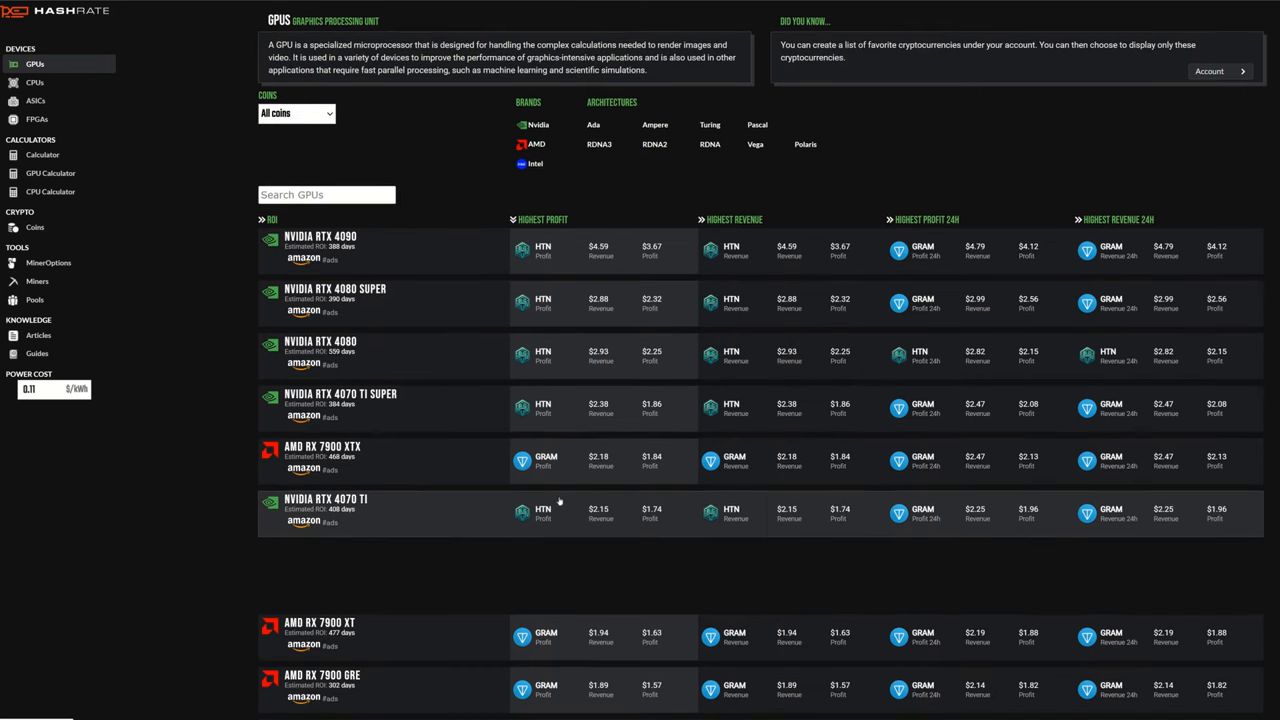
scroll("down", 3)
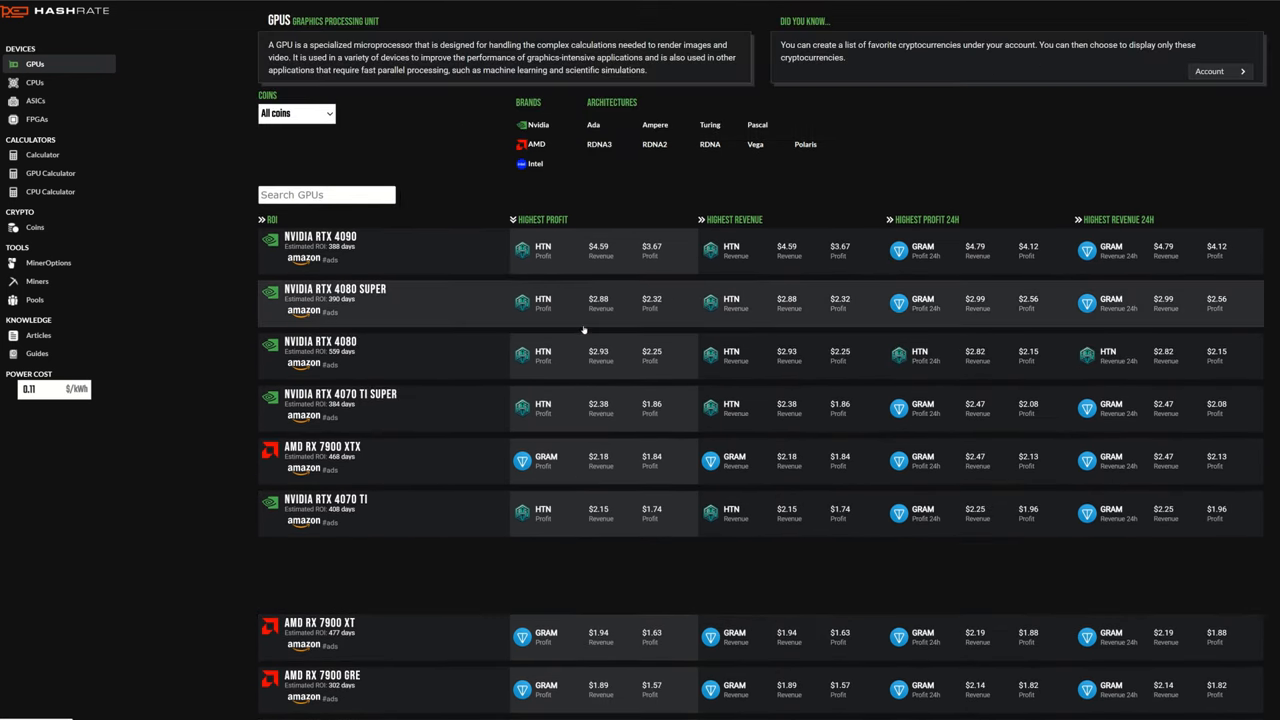
mouse_move(528, 470)
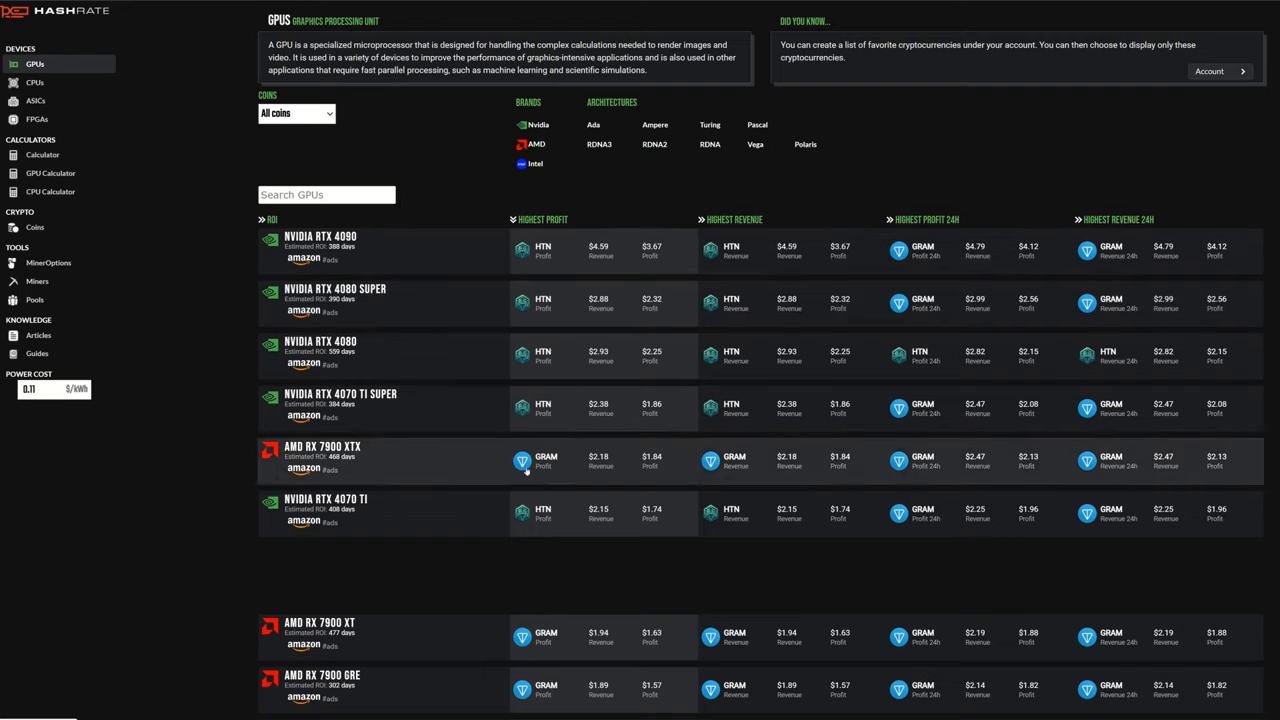
mouse_move(440, 264)
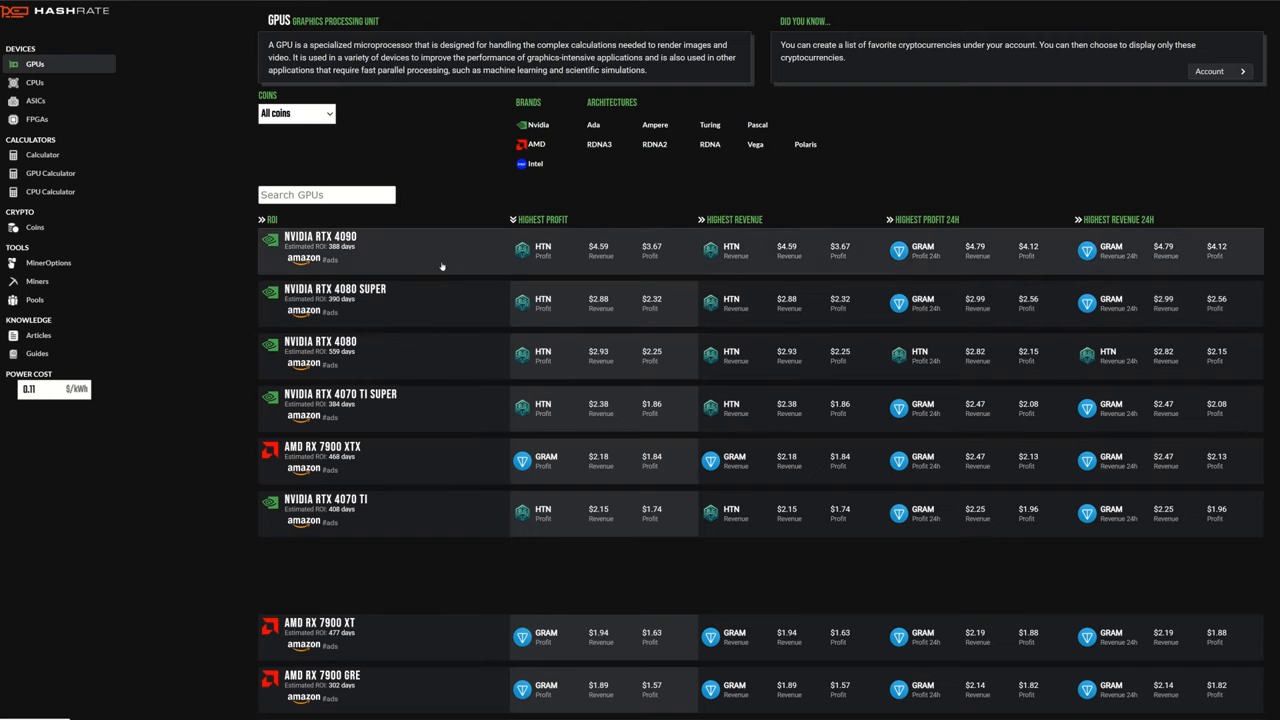
mouse_move(464, 260)
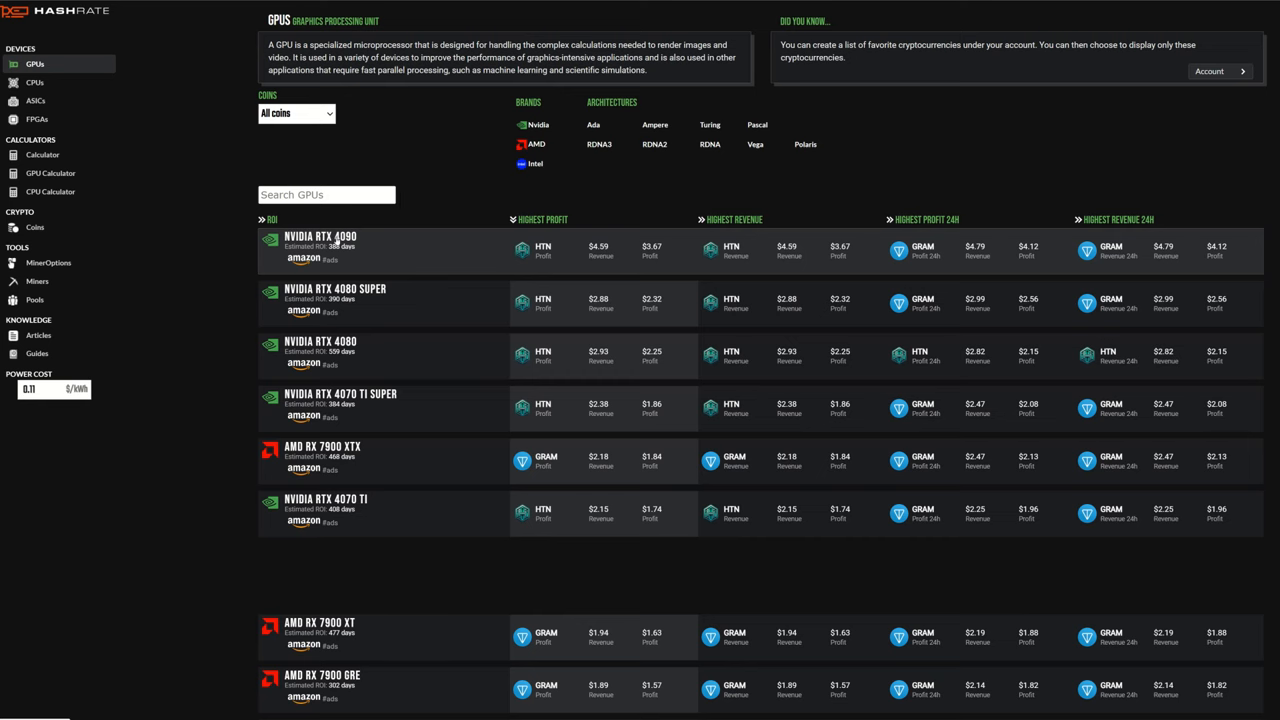
Step: Show the RTX 4090 Estimates & OC coin list sorted by Revenue
left_click(320, 236)
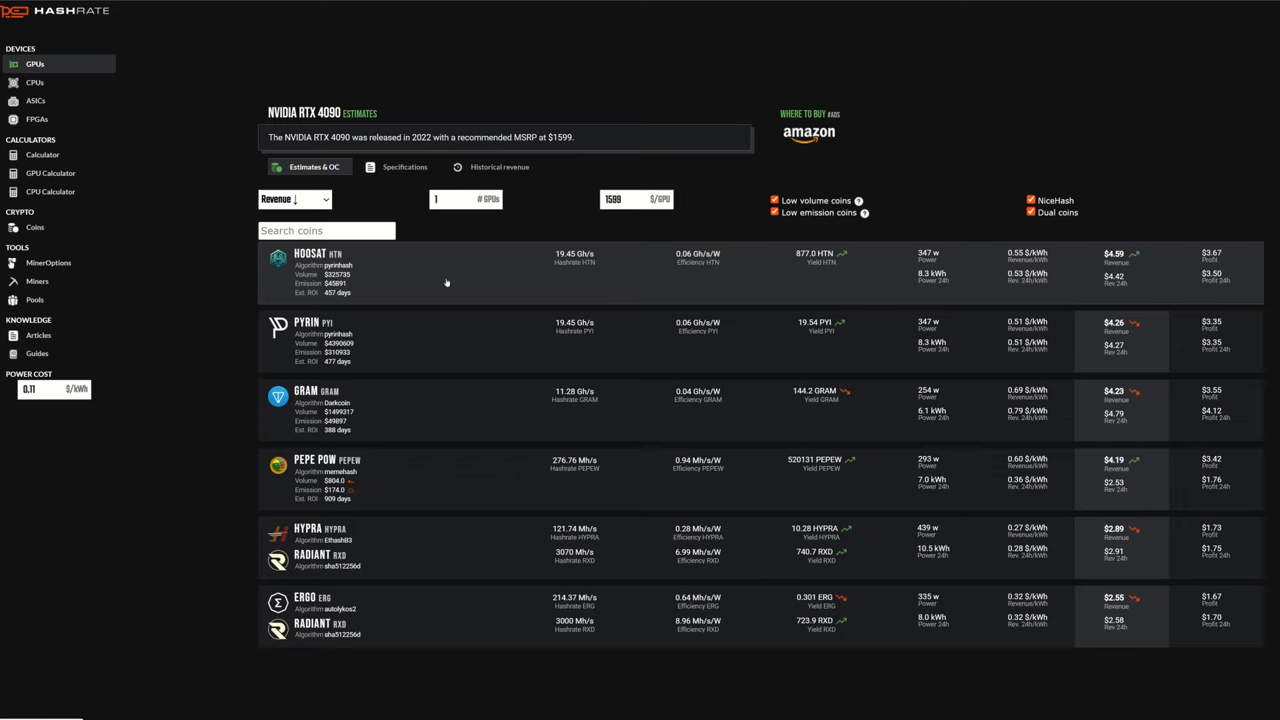
mouse_move(672, 292)
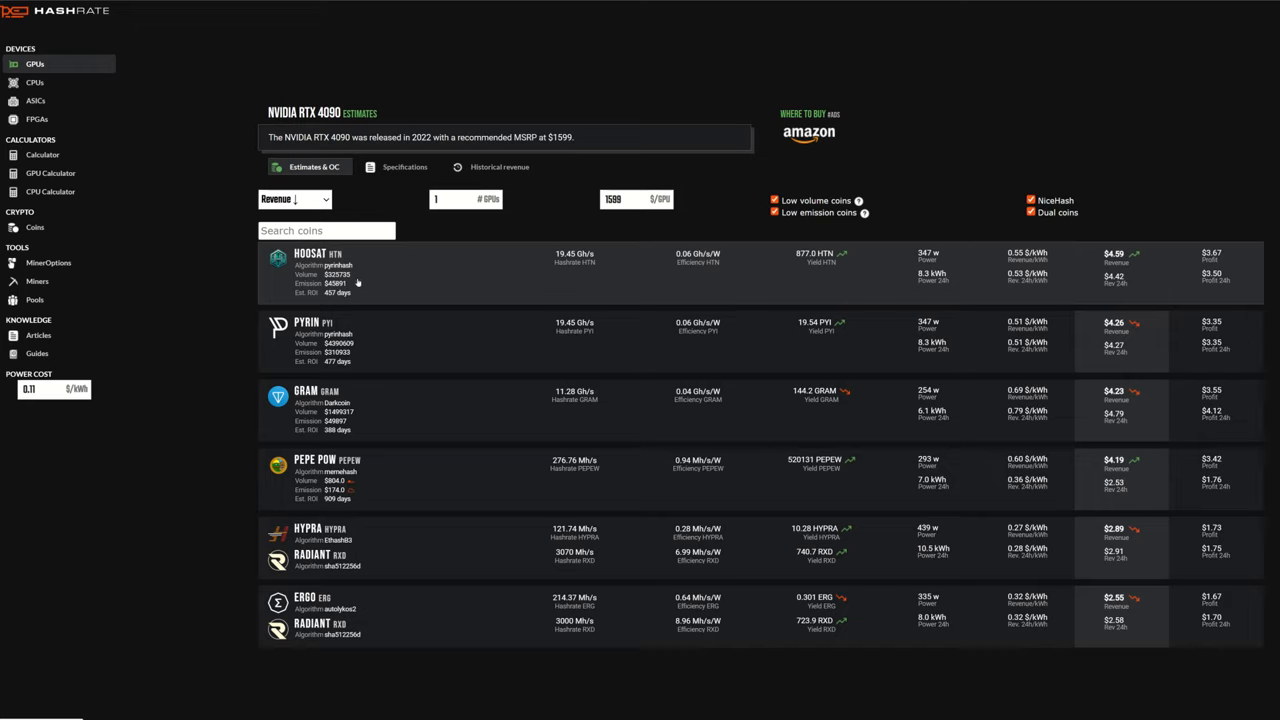
mouse_move(884, 292)
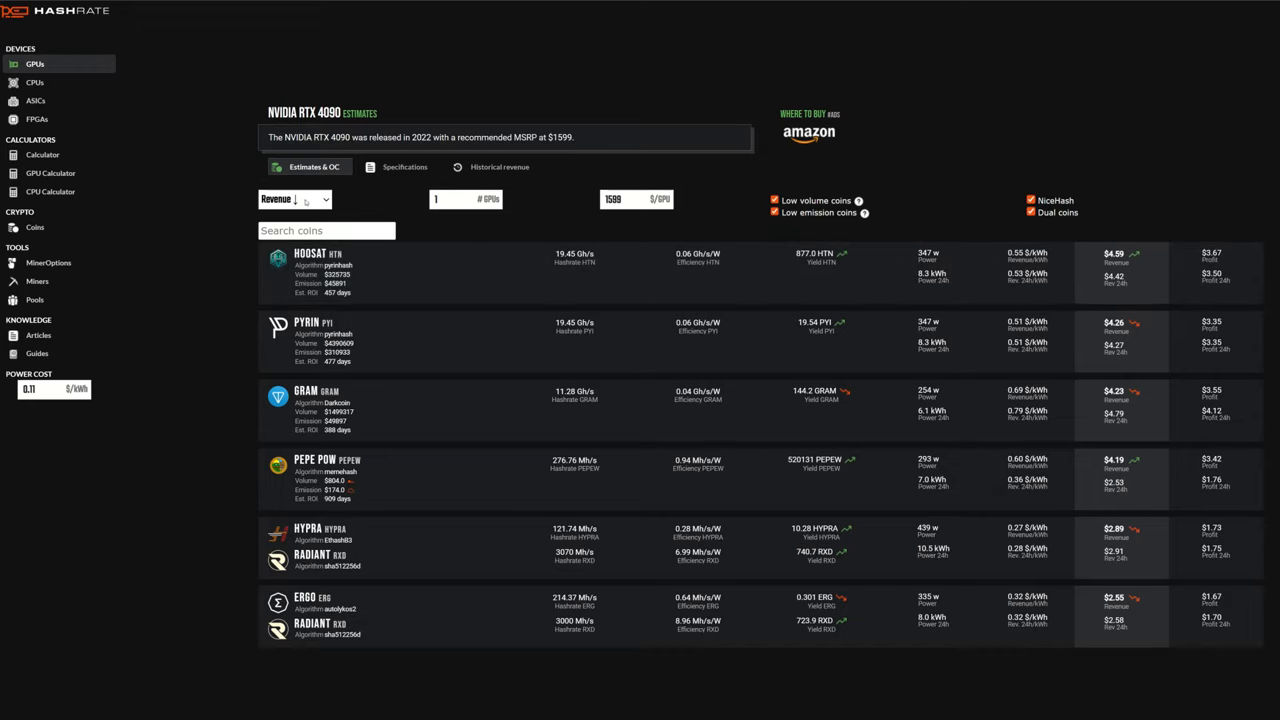
left_click(292, 200)
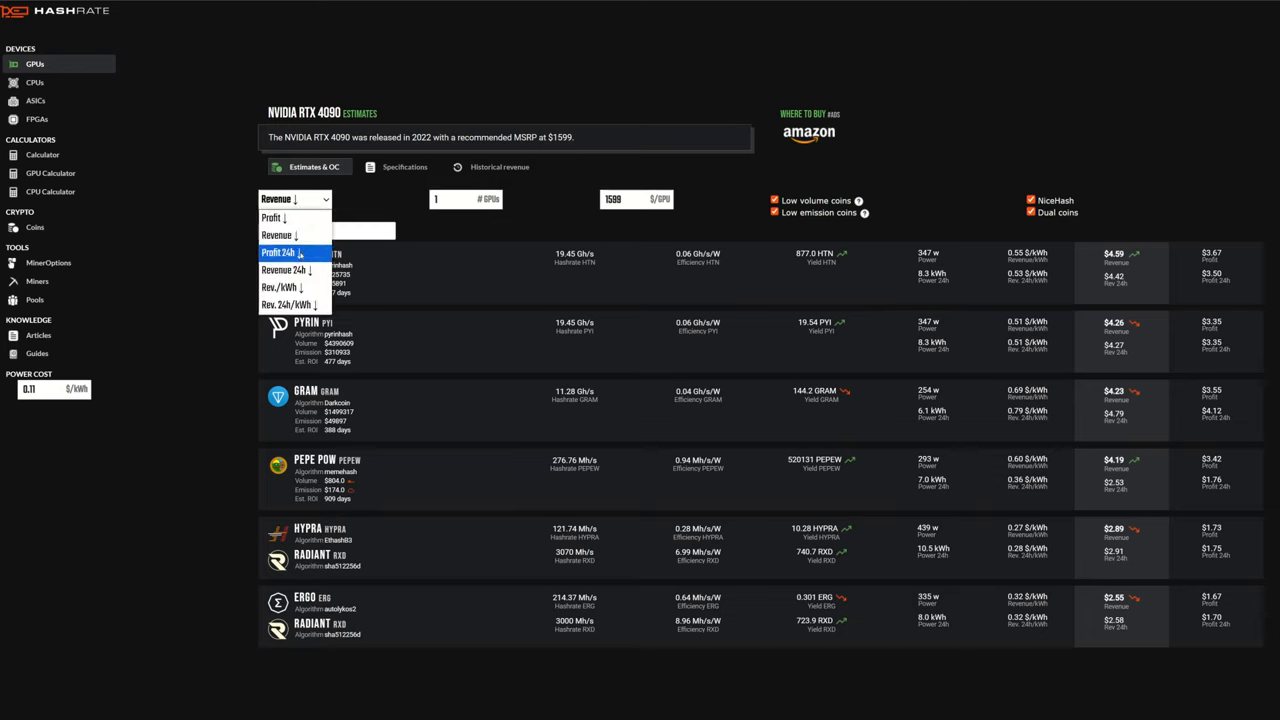
mouse_move(278, 234)
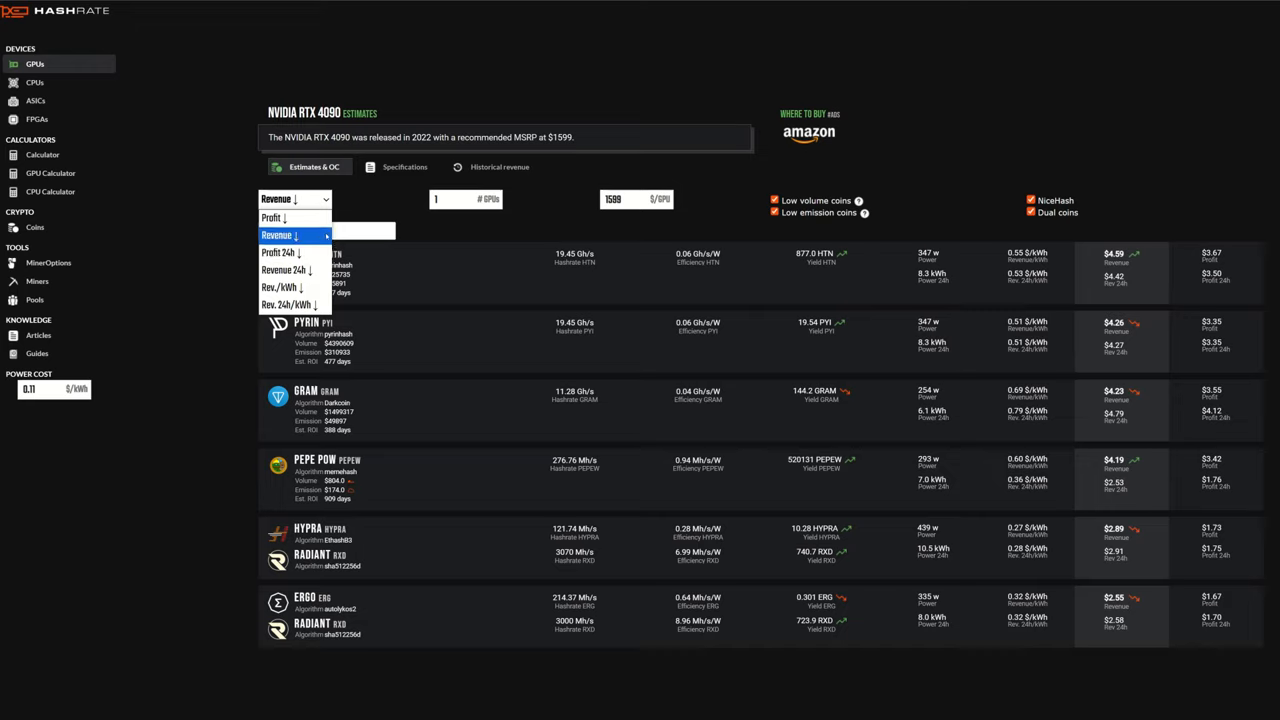
left_click(280, 236)
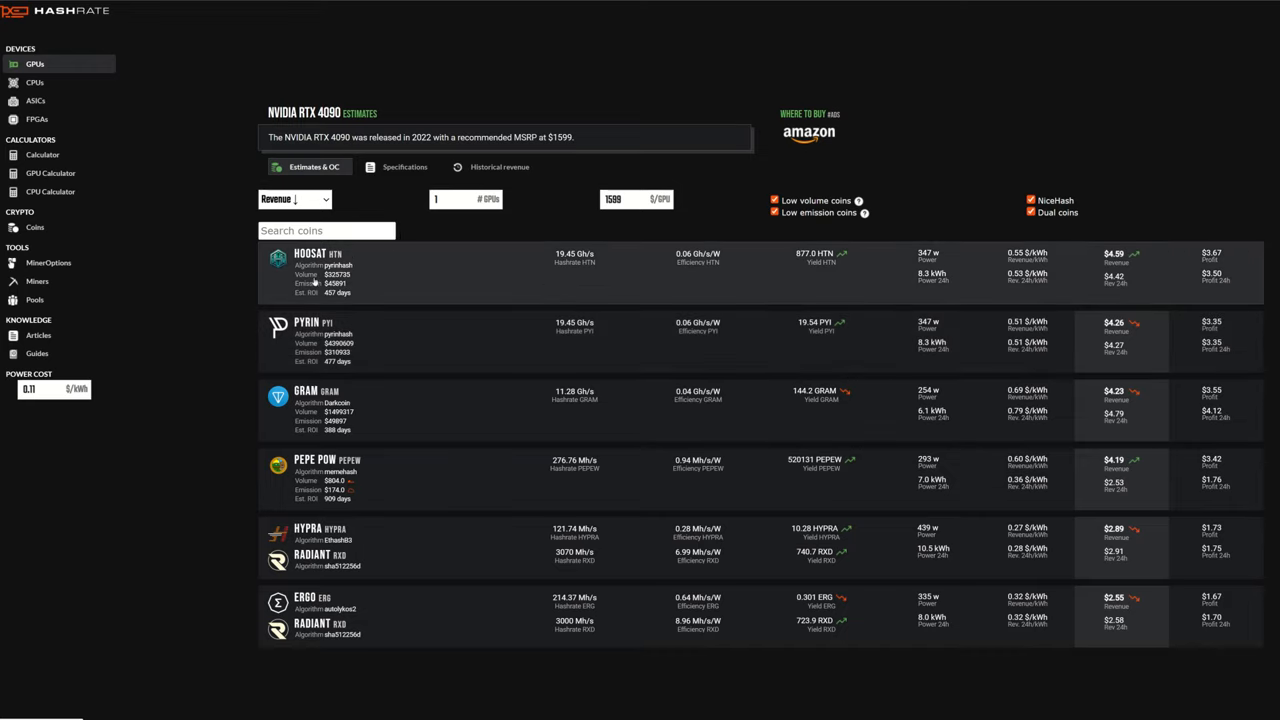
mouse_move(252, 352)
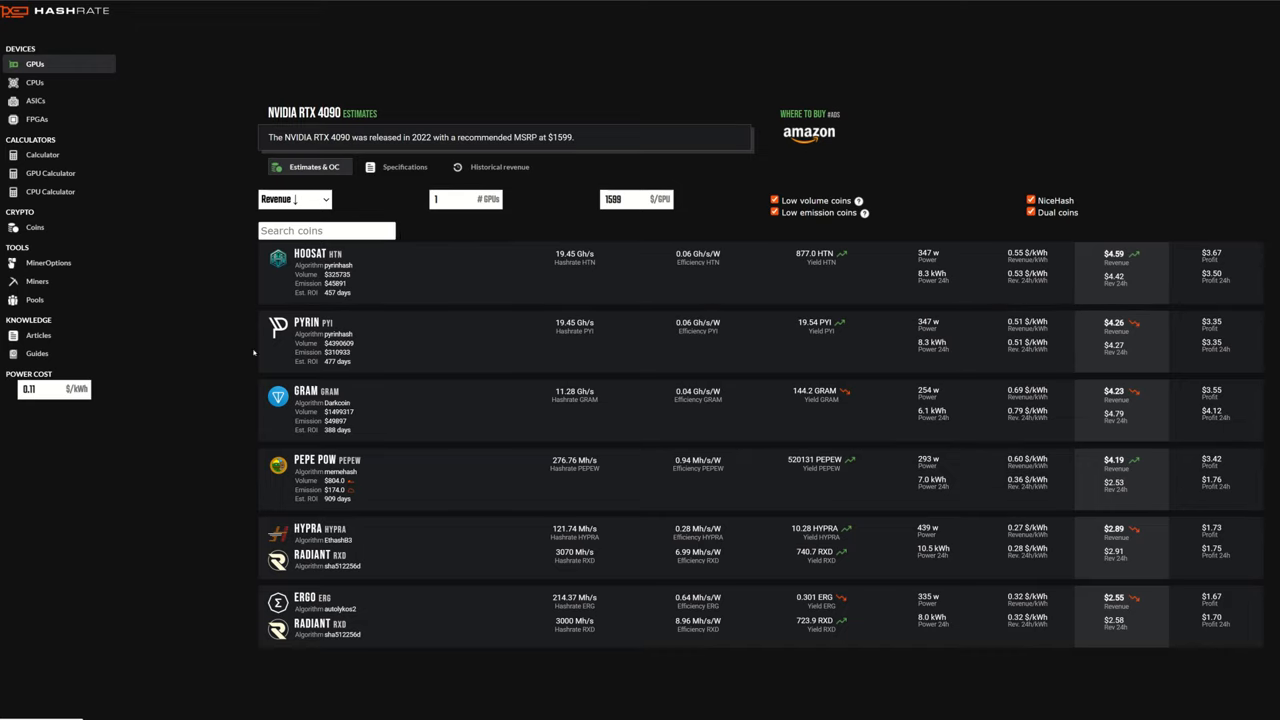
mouse_move(214, 314)
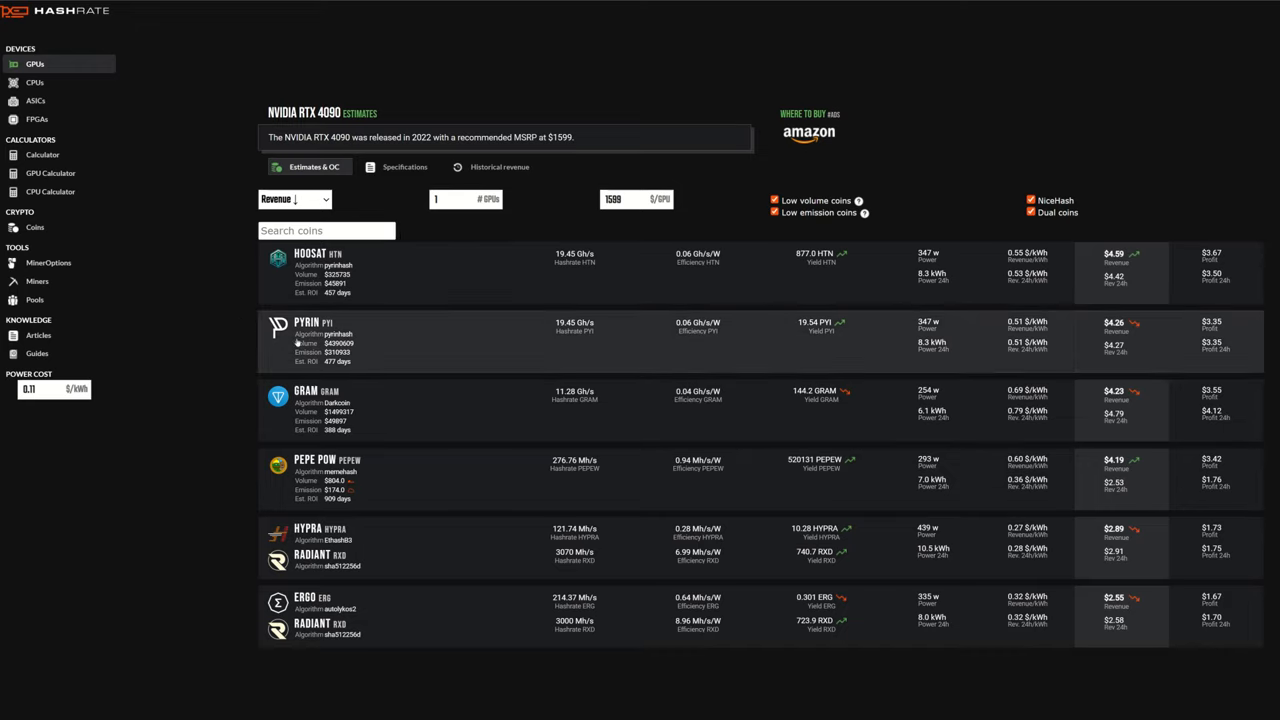
scroll("down", 3)
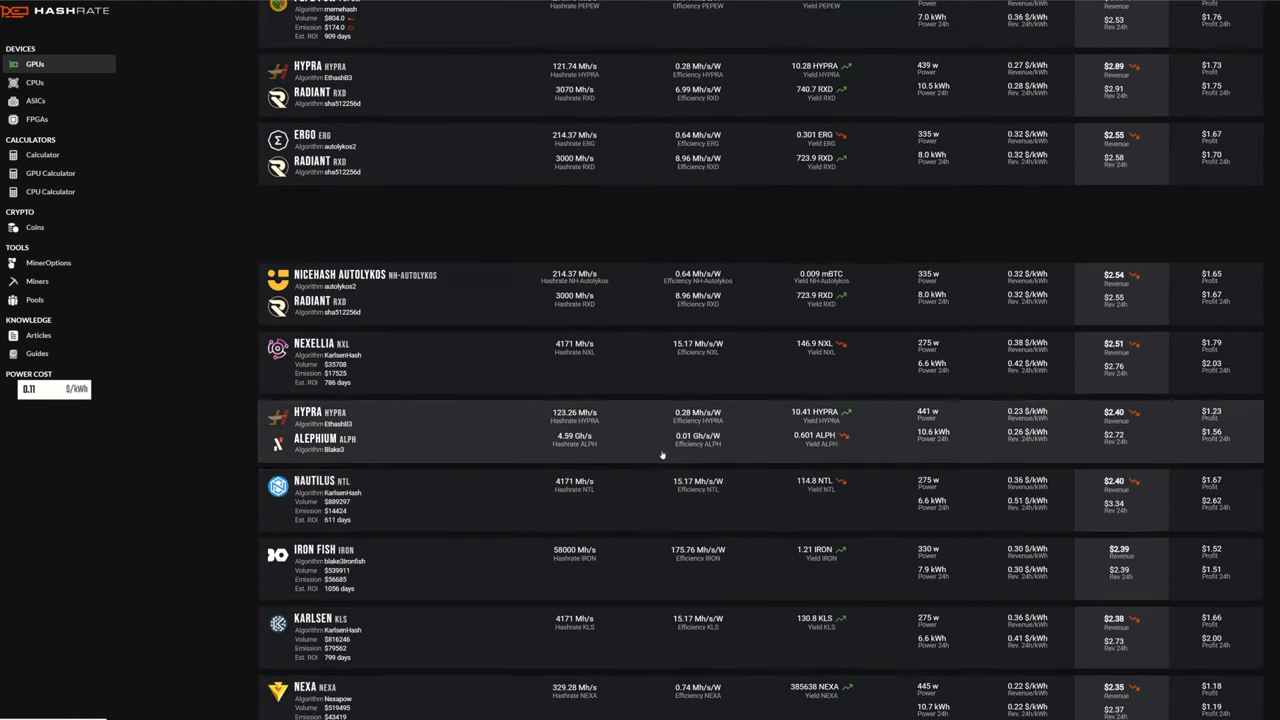
scroll("up", 3)
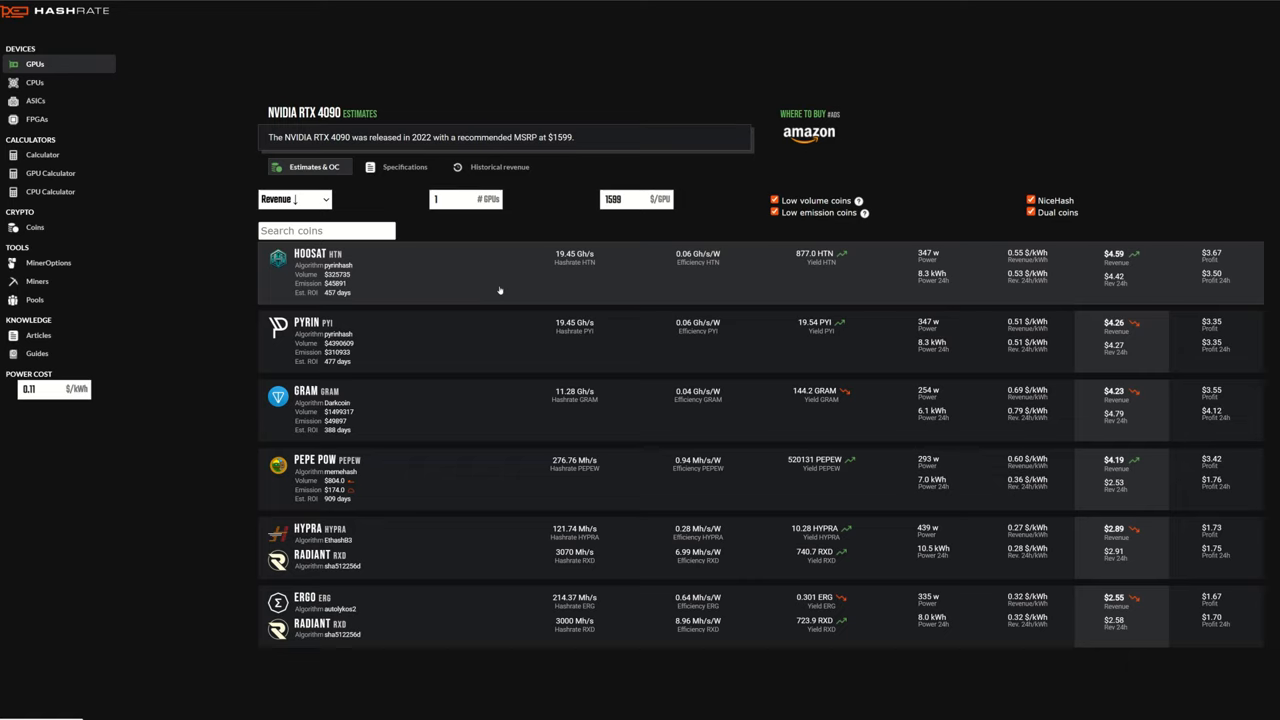
left_click(50, 192)
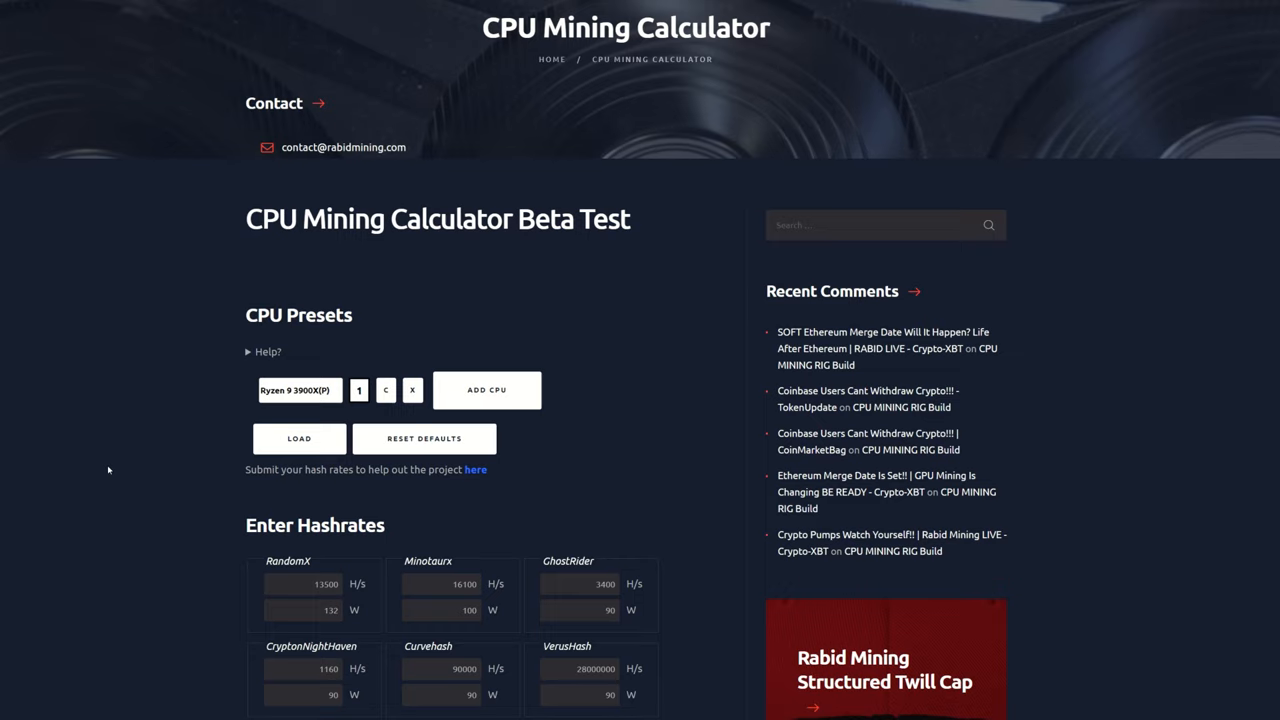
mouse_move(492, 268)
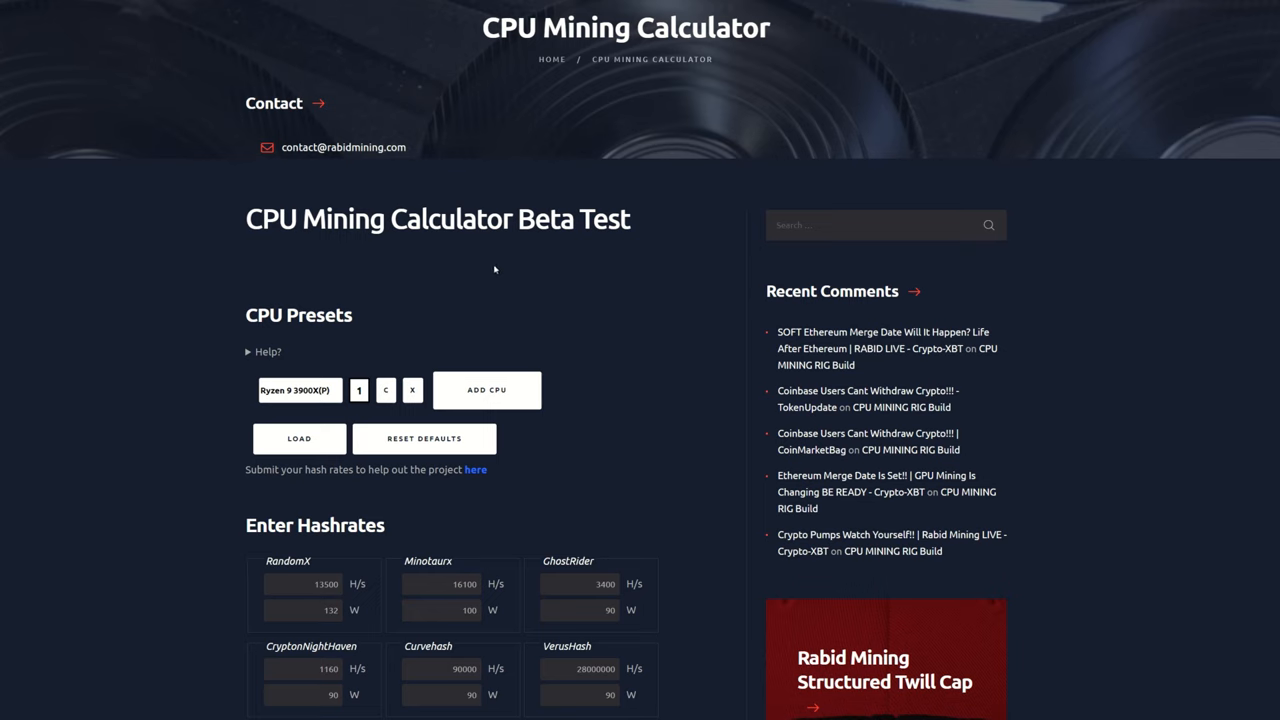
Step: Review the preset Ryzen 9 3900X hashrate fields and power cost in the CPU calculator
scroll("down", 3)
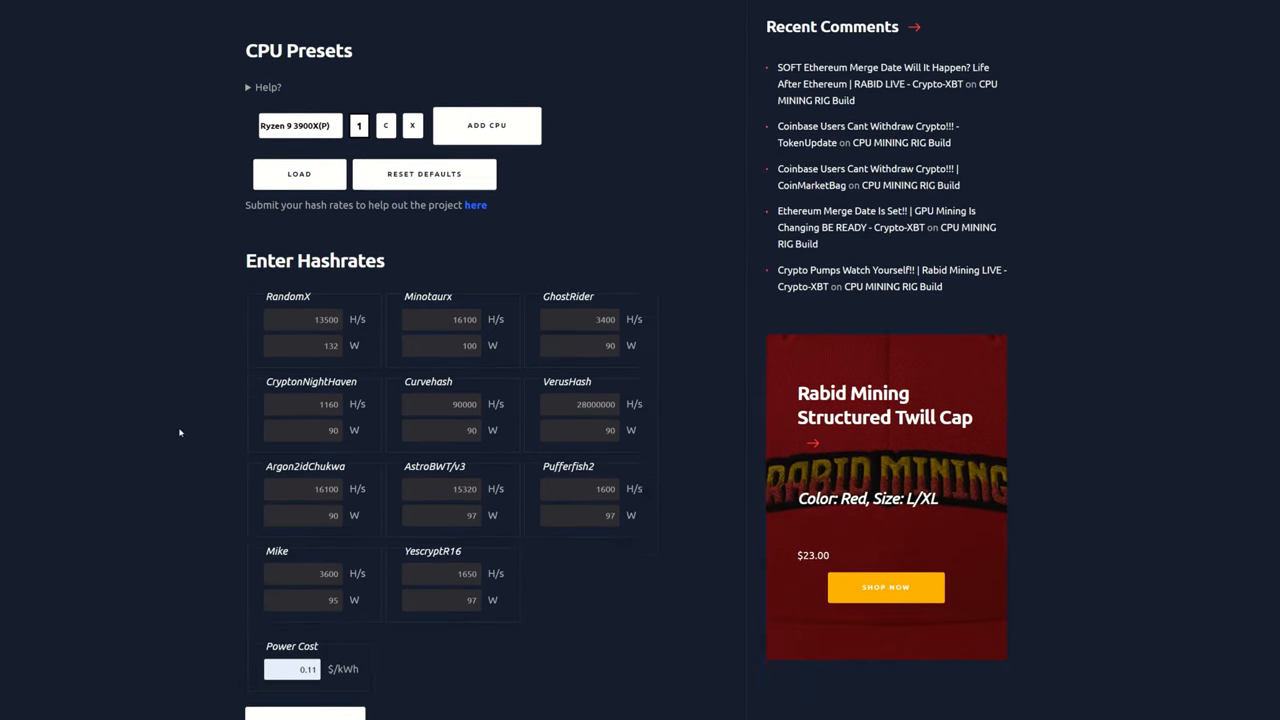
scroll("down", 3)
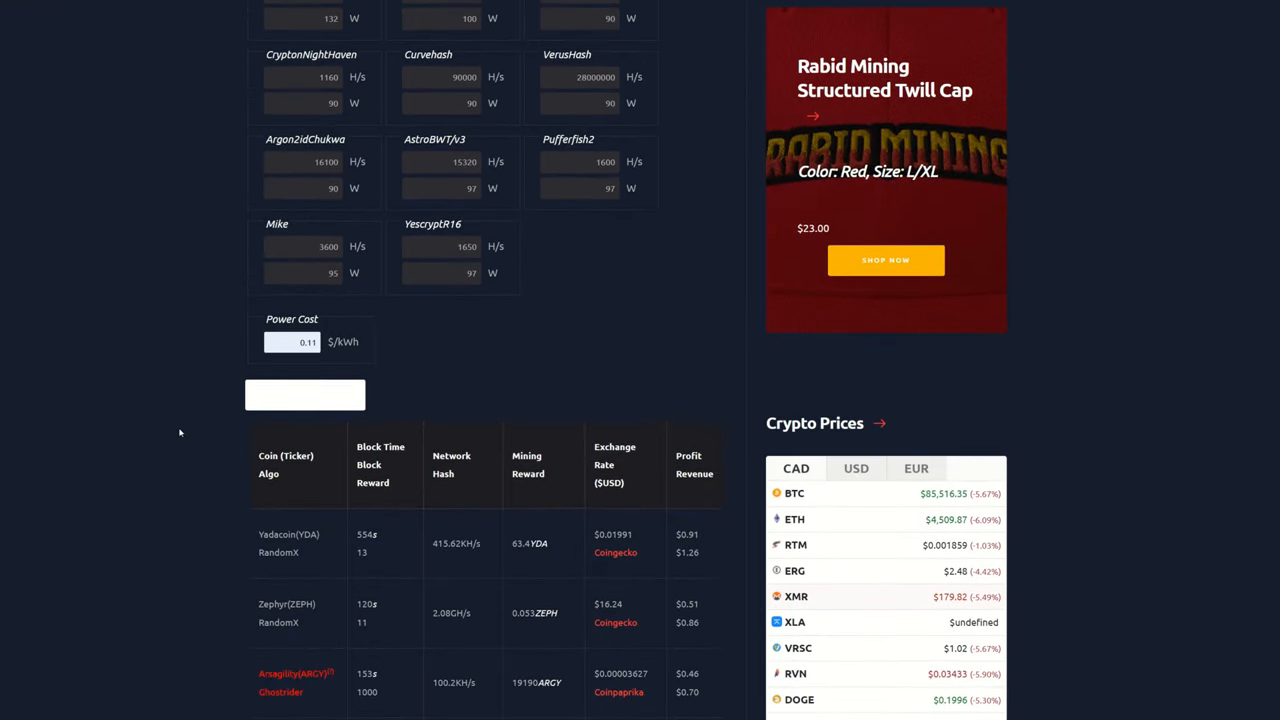
scroll("up", 3)
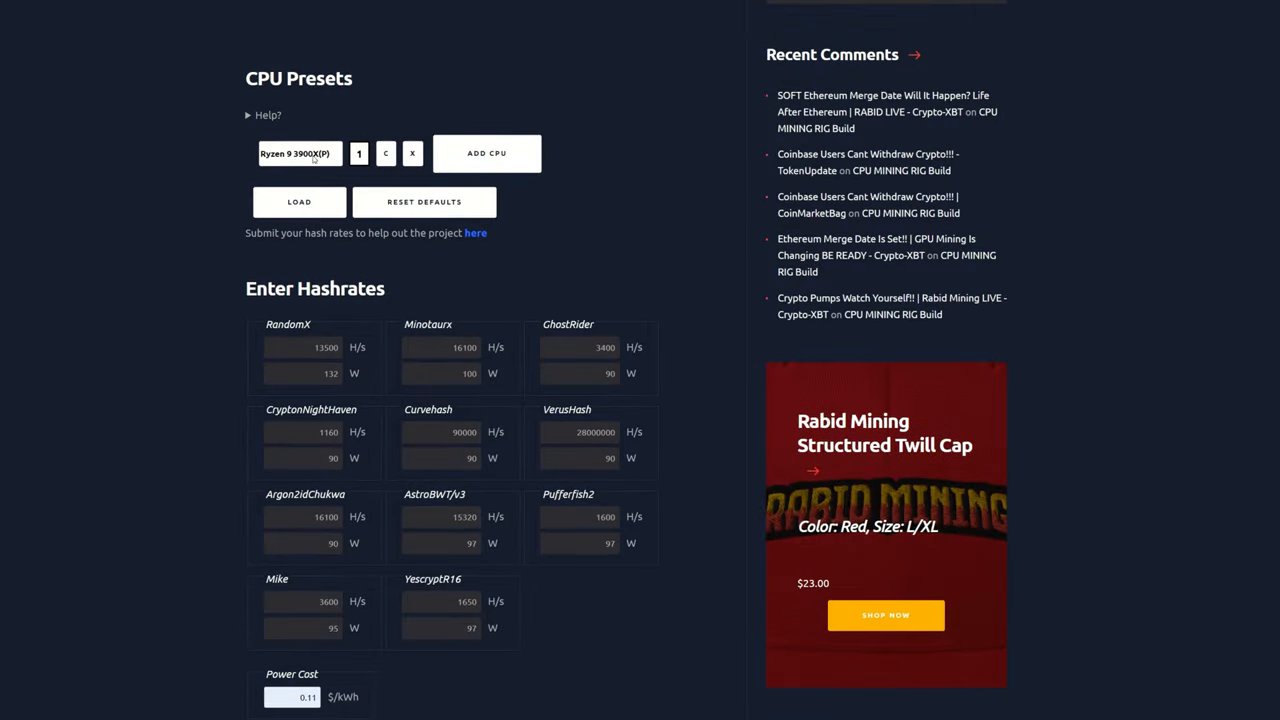
scroll("down", 3)
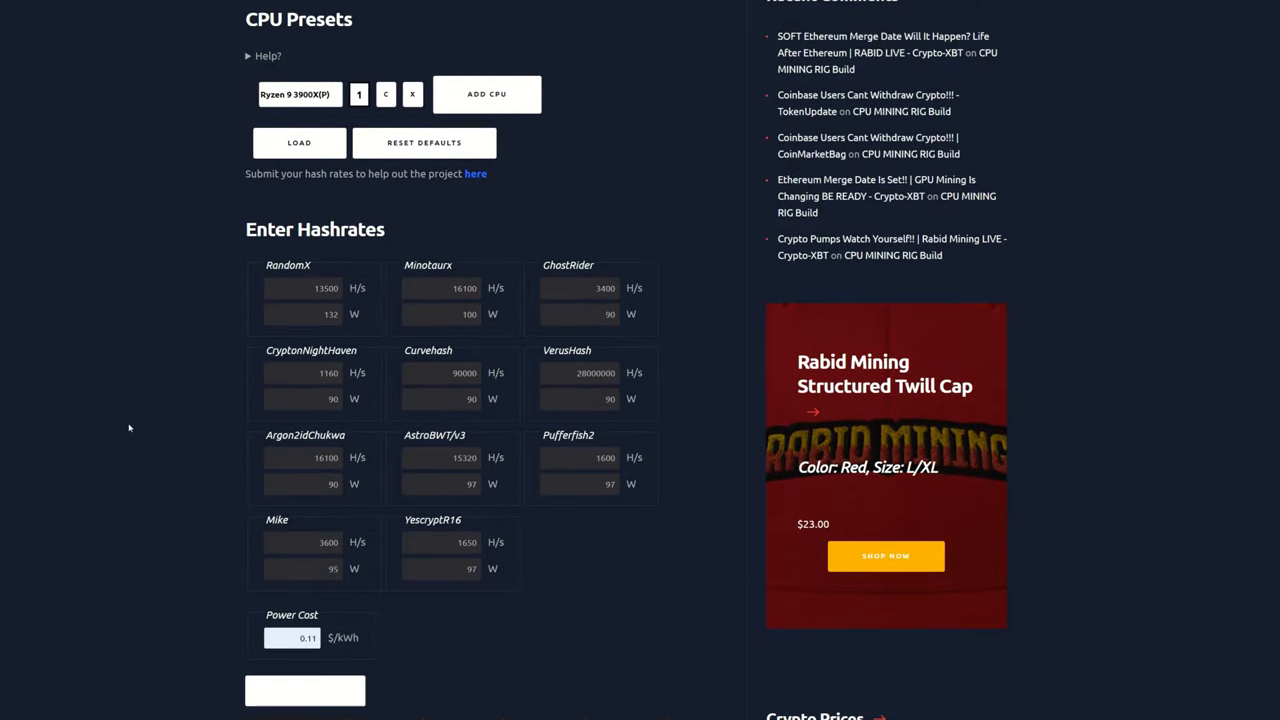
scroll("down", 3)
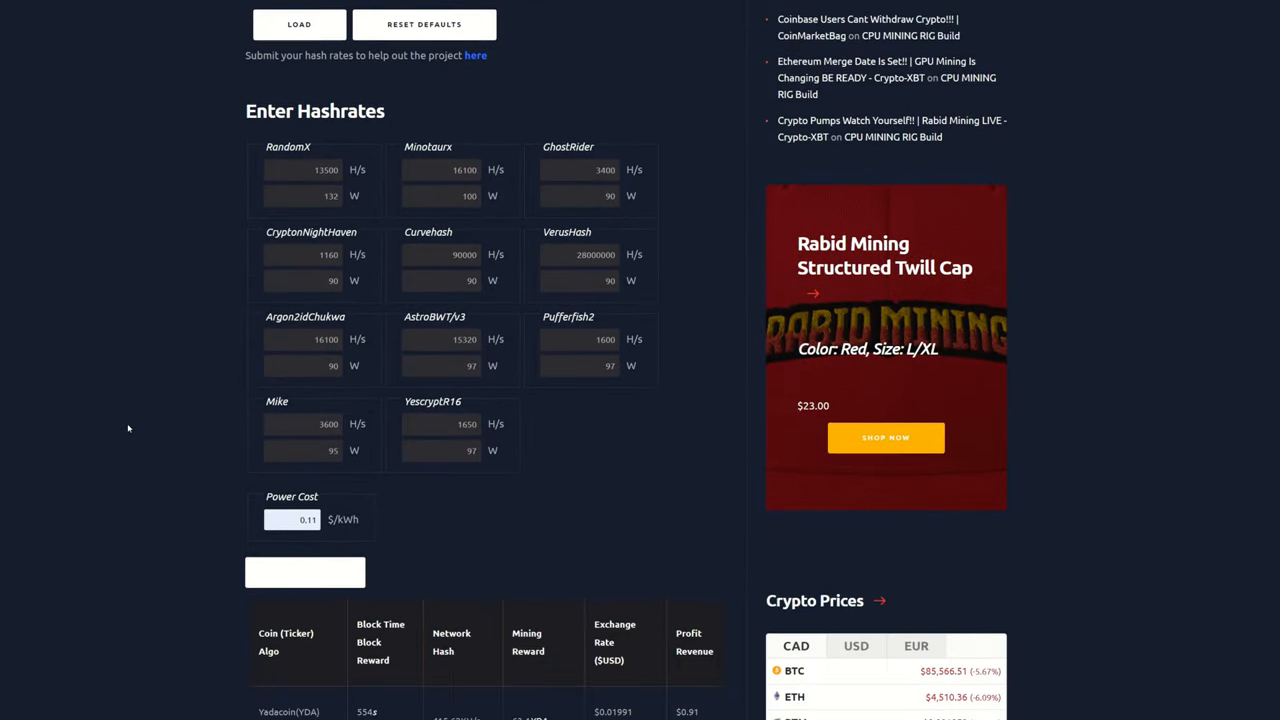
scroll("up", 3)
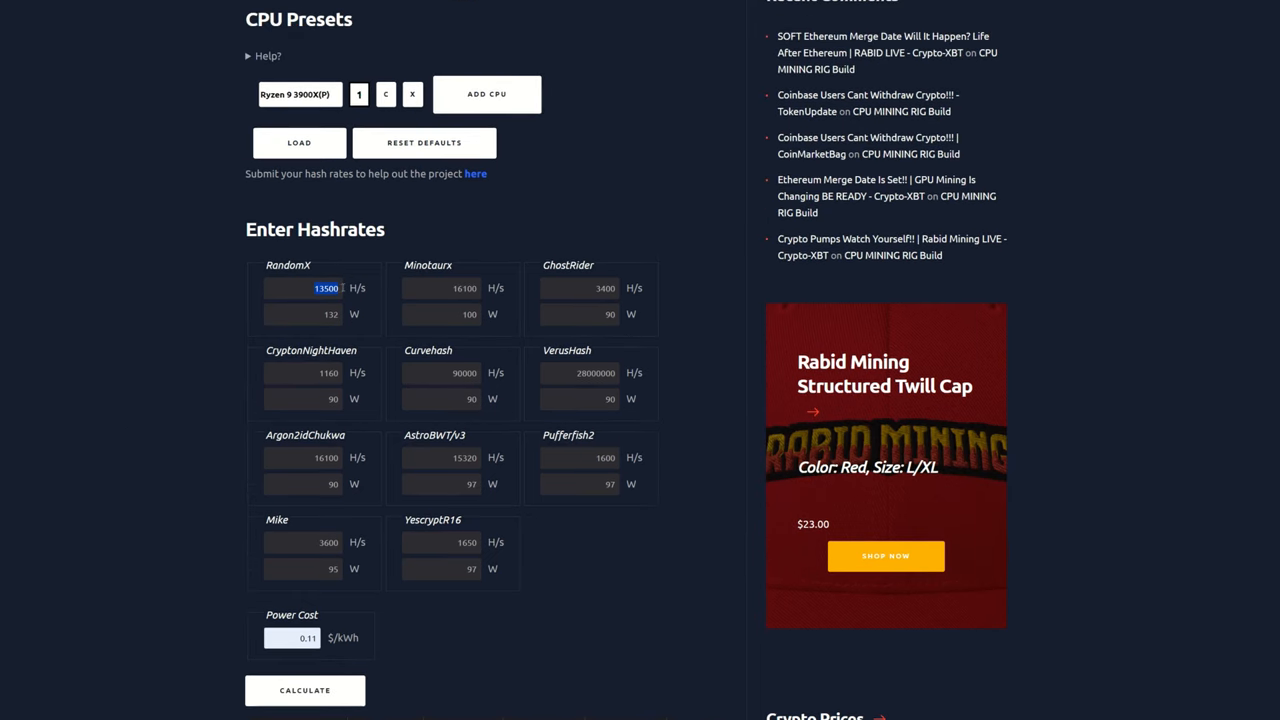
Step: Calculate profitability and look through the coin results including Yadacoin and Zephyr
left_click(304, 690)
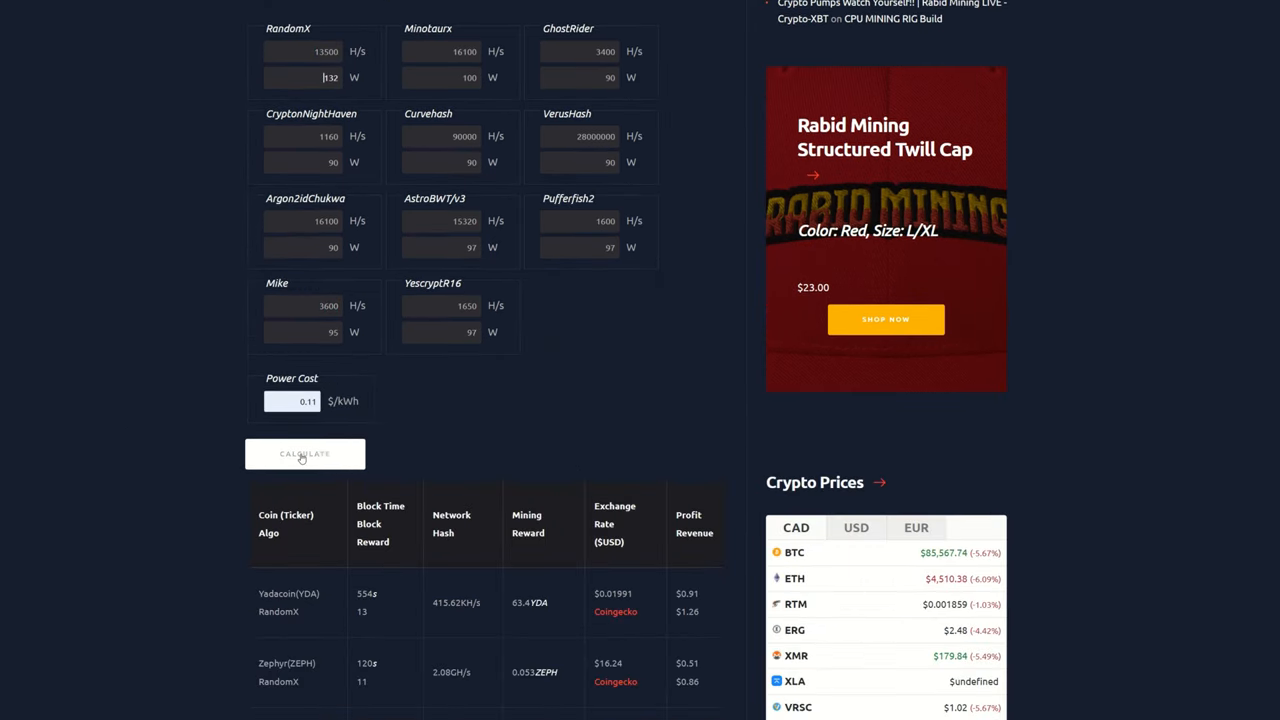
scroll("down", 3)
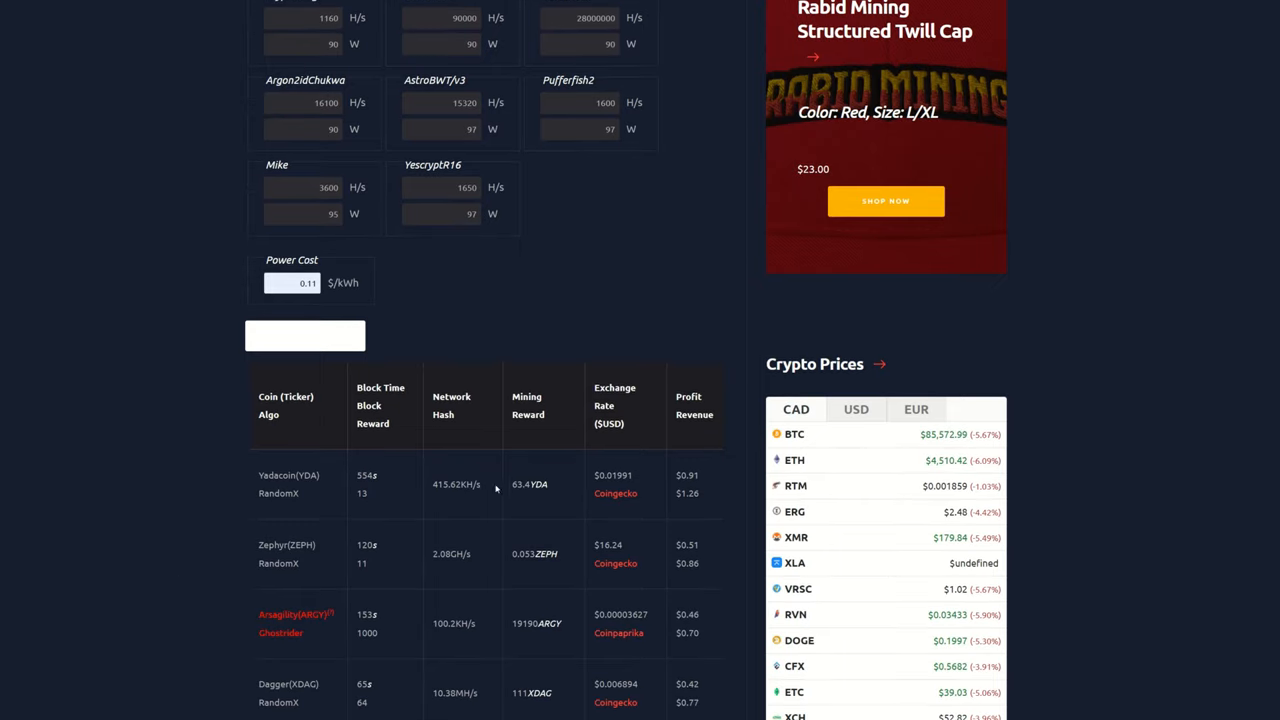
scroll("down", 3)
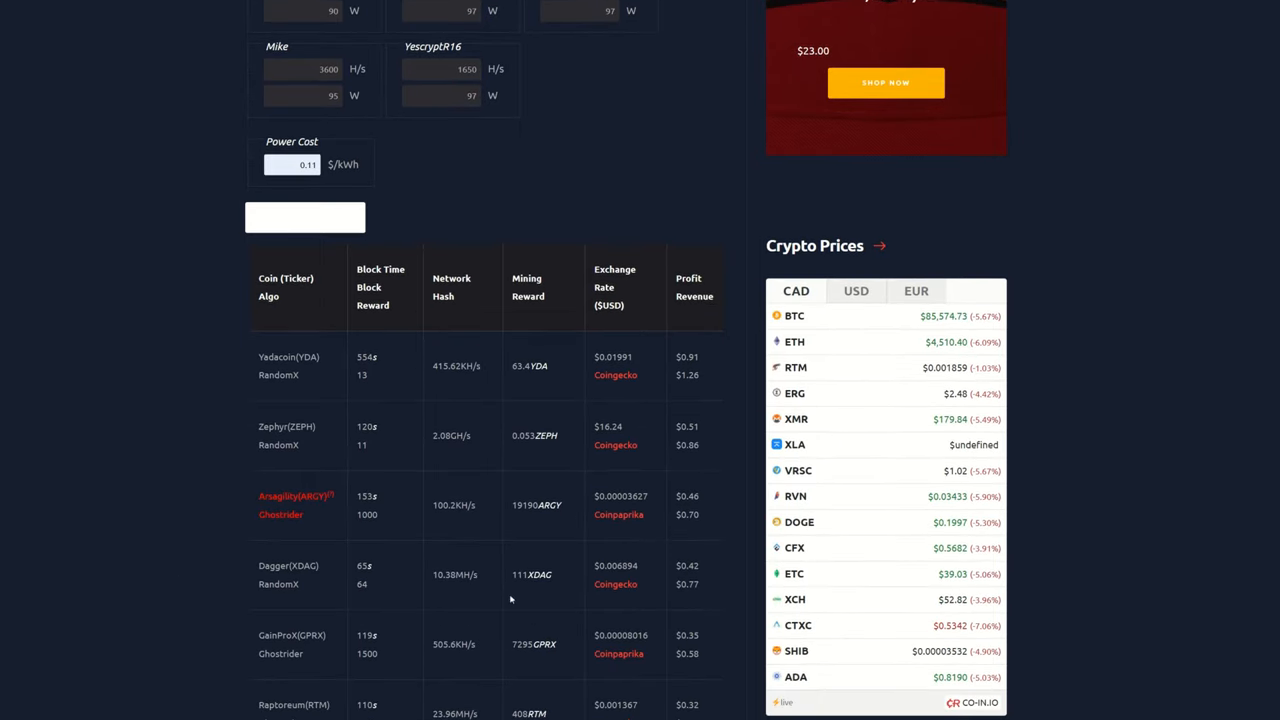
scroll("up", 3)
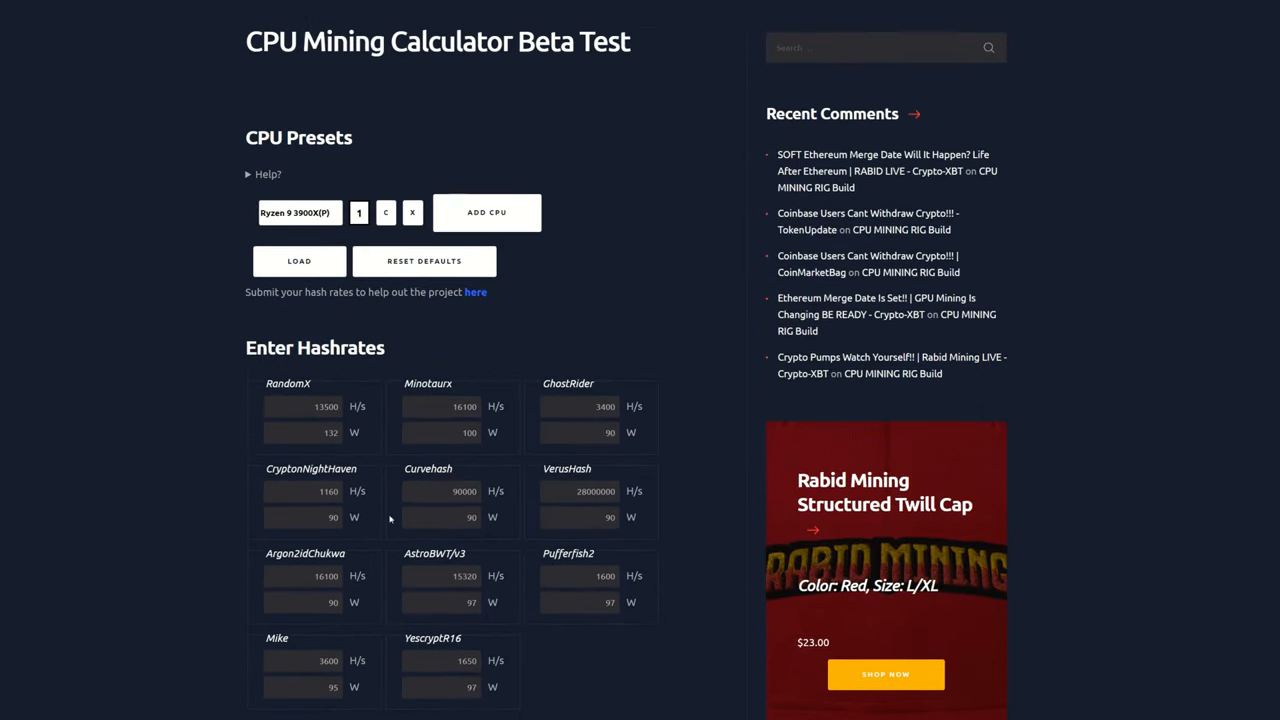
mouse_move(136, 456)
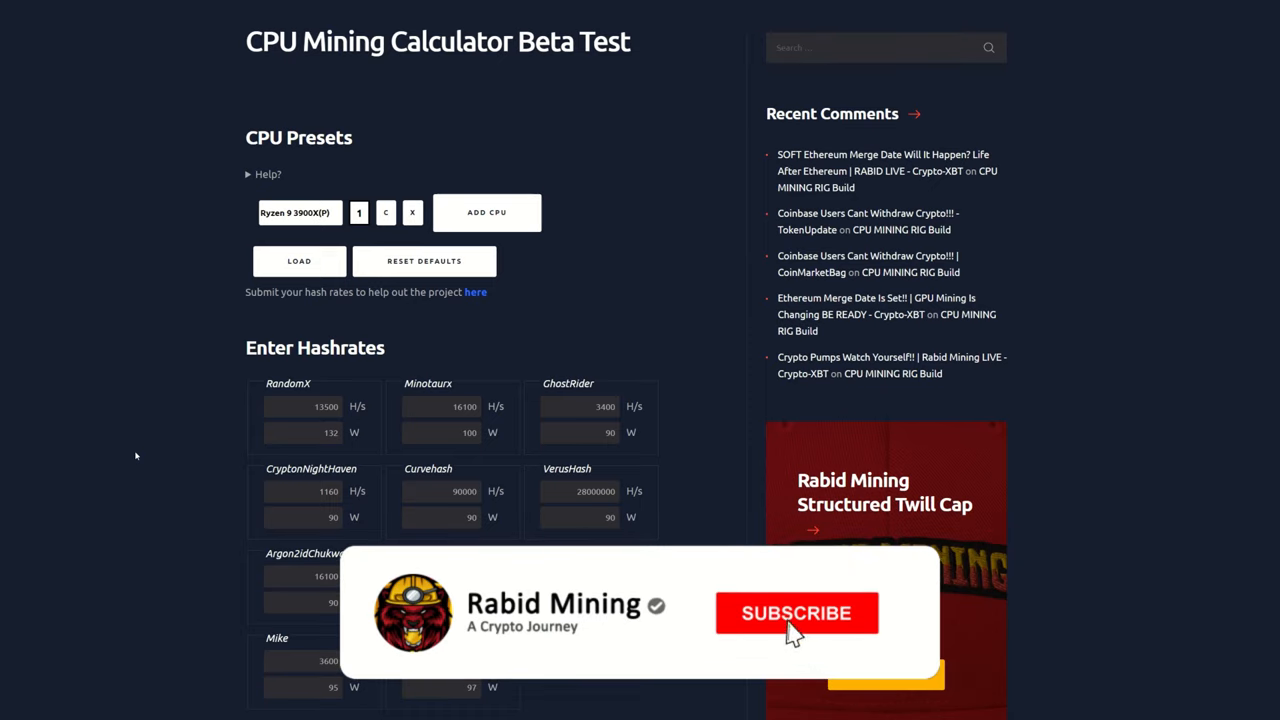
left_click(796, 612)
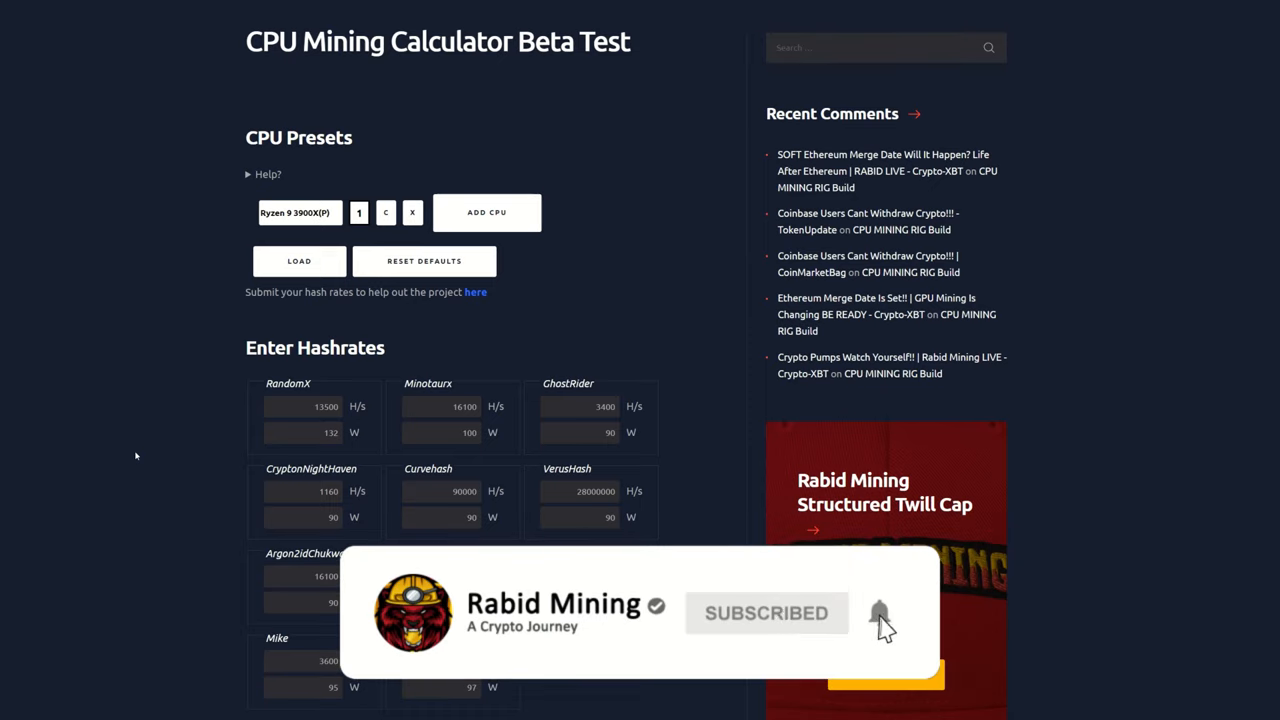